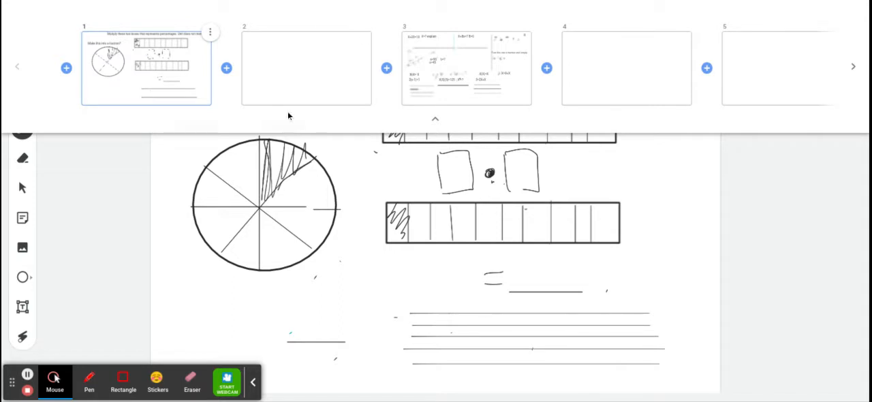
pyautogui.moveTo(364, 101)
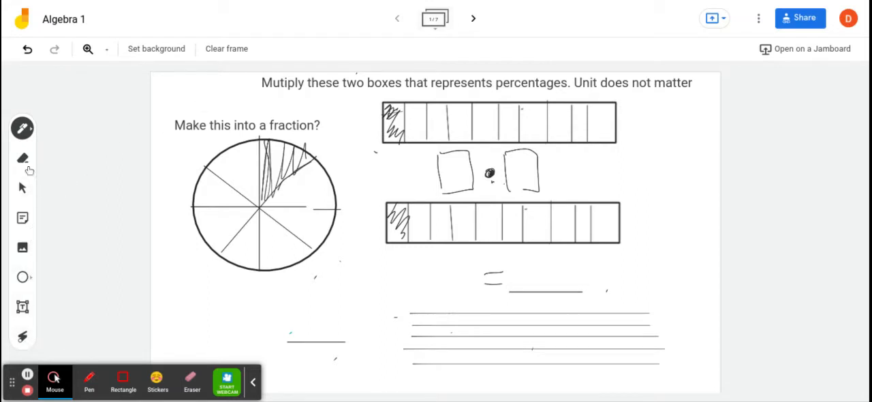
# - Number the fraction question 1 and the box-multiplication question 2 on frame 1
pyautogui.click(246, 125)
pyautogui.write('1.')
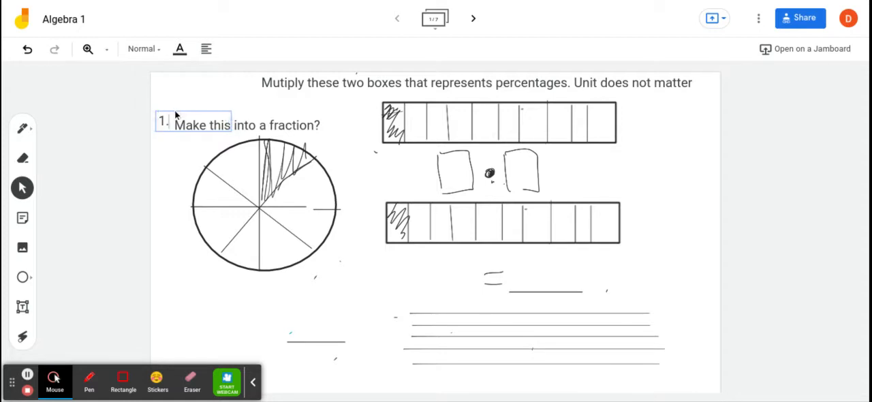
pyautogui.click(193, 124)
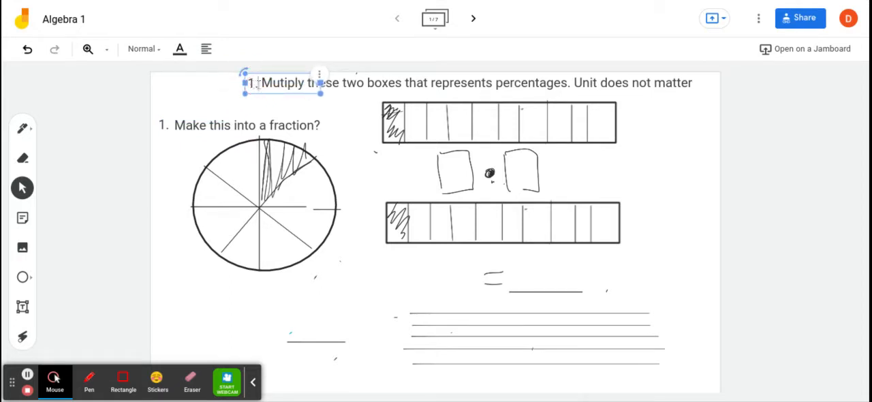
pyautogui.press('Backspace')
pyautogui.write('2')
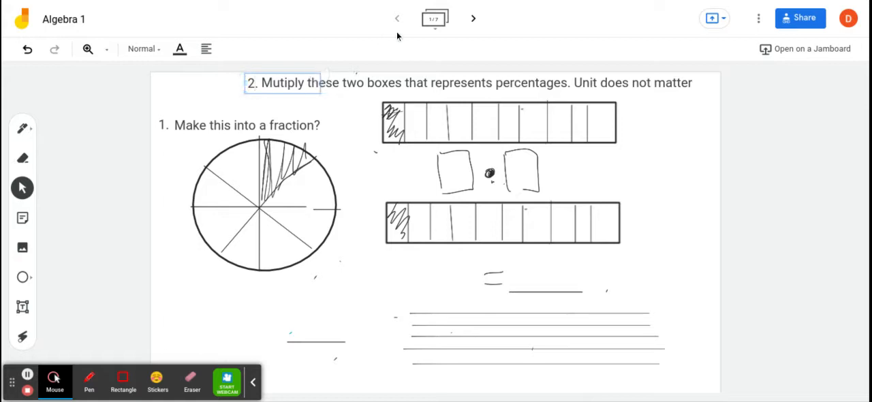
# - On frame 2, write '1) 1/6' and begin answer 2, checking question 2 on frame 1
pyautogui.click(473, 19)
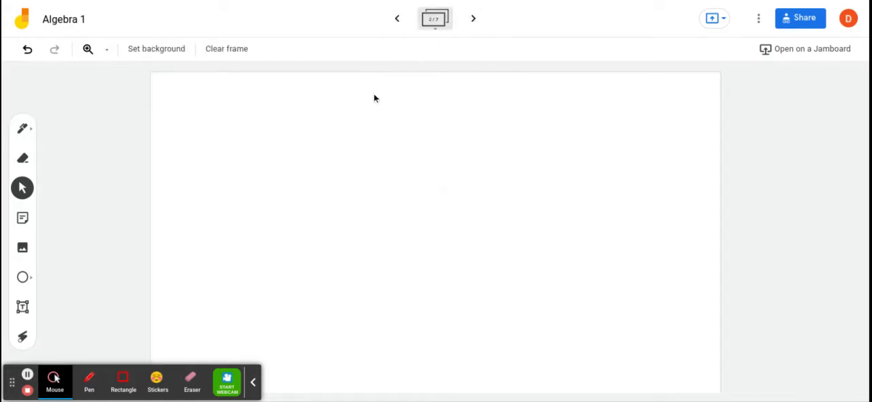
pyautogui.moveTo(32, 266)
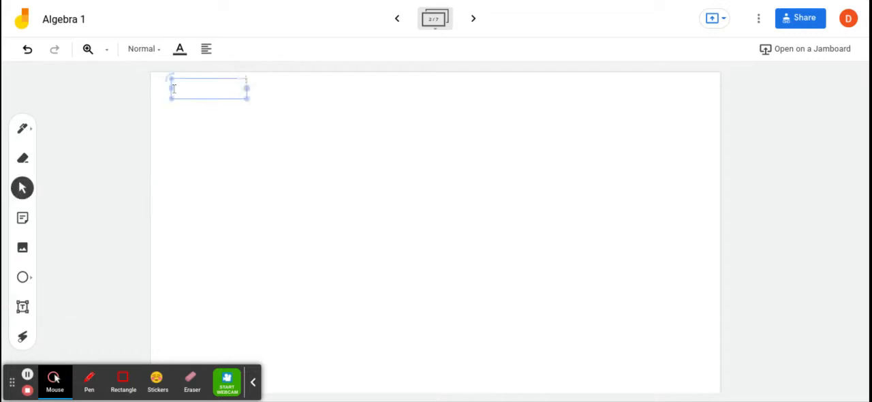
pyautogui.write('1)')
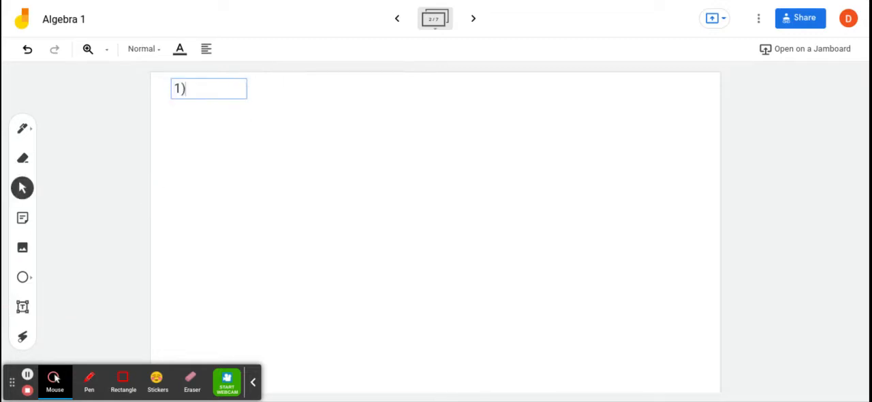
pyautogui.write('1/2')
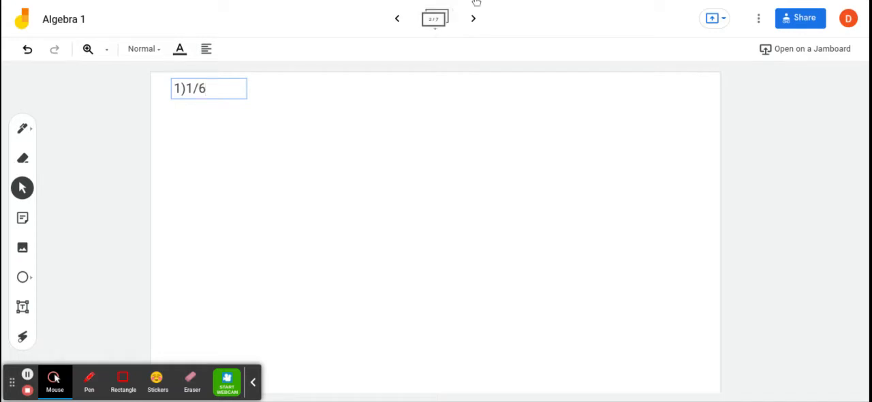
pyautogui.click(208, 89)
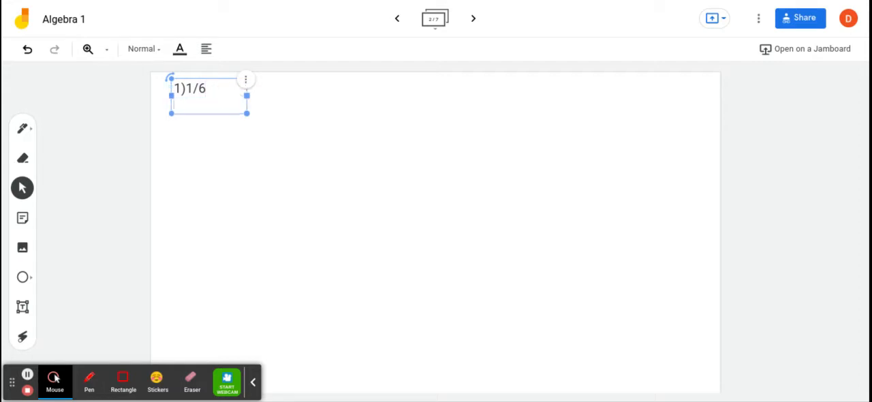
pyautogui.write('2)')
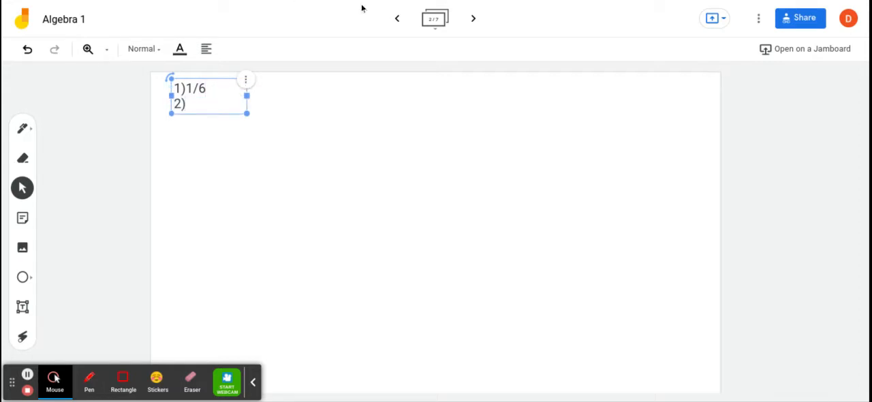
pyautogui.click(397, 18)
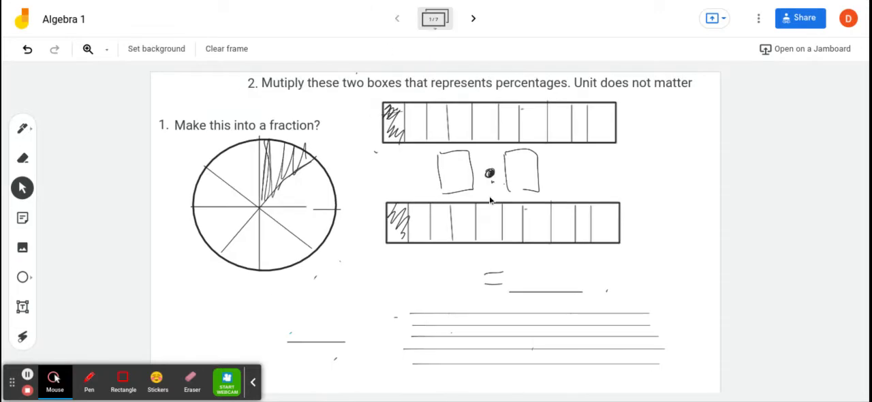
pyautogui.click(474, 18)
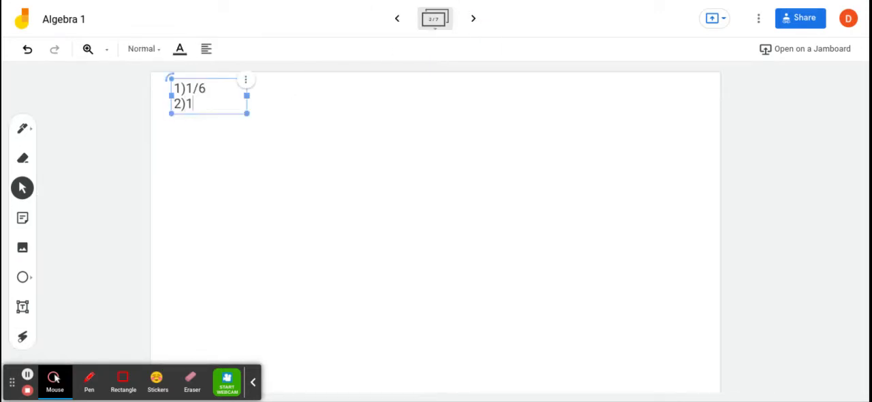
pyautogui.write('/35')
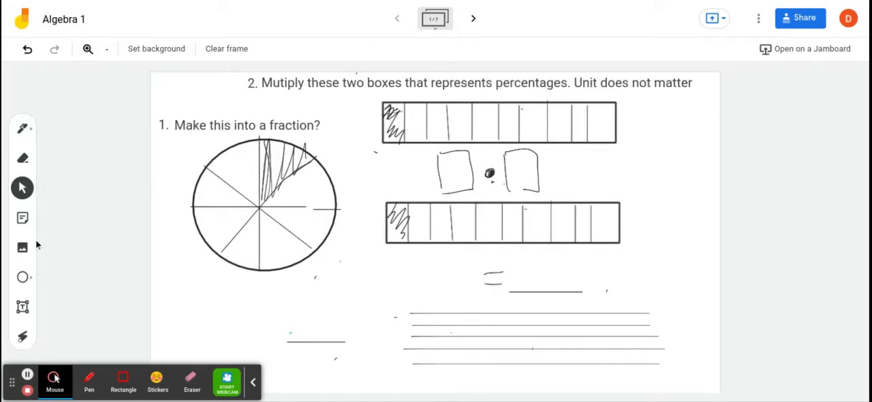
# - Add an 'Explain' text box beneath question 2 on frame 1, then deselect it
pyautogui.click(22, 307)
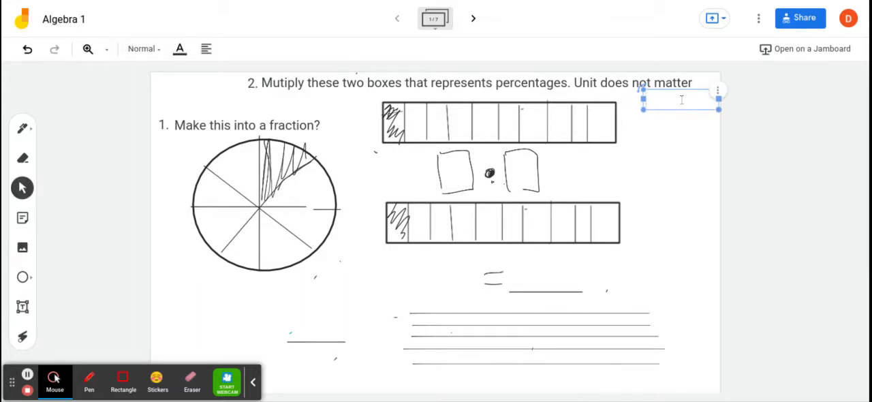
pyautogui.write('Explain')
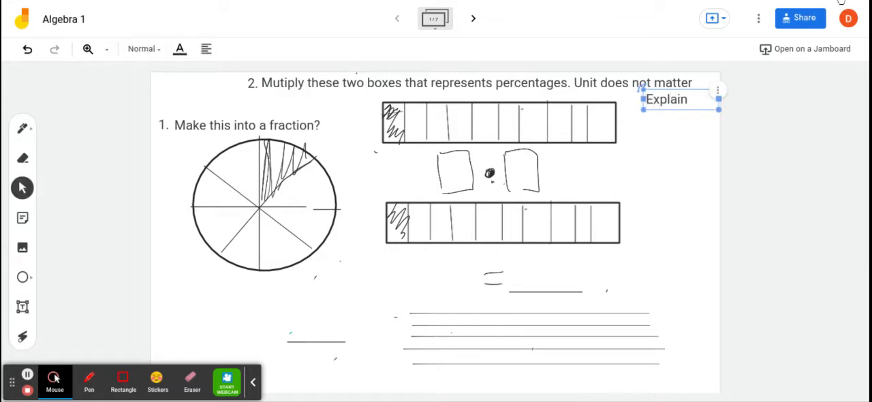
pyautogui.click(759, 18)
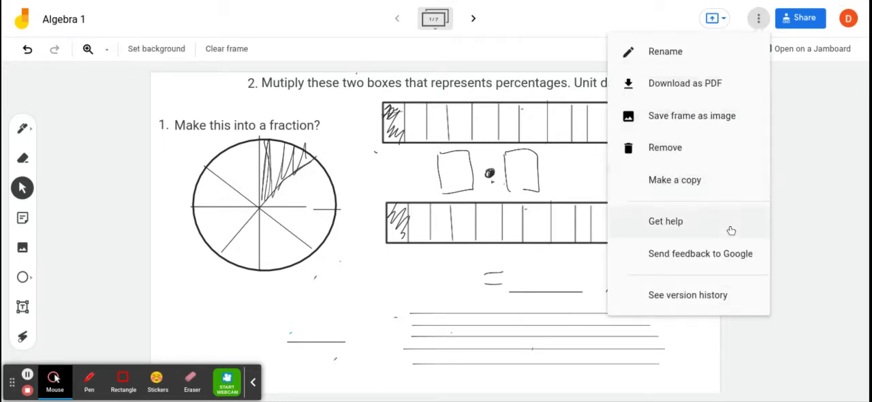
pyautogui.click(498, 123)
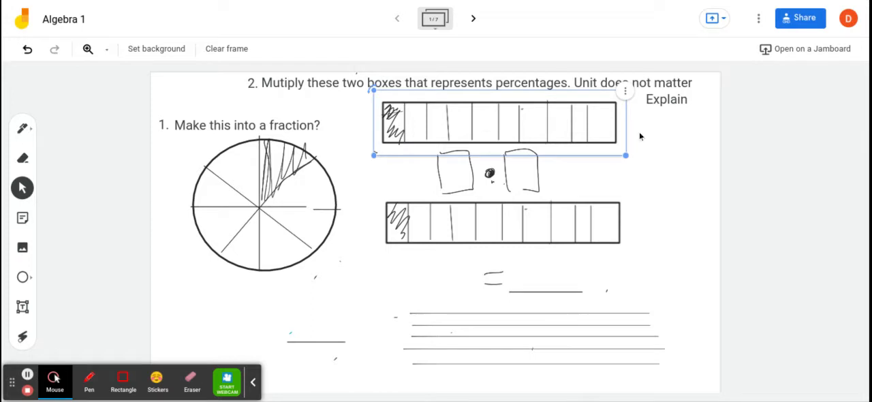
pyautogui.click(641, 136)
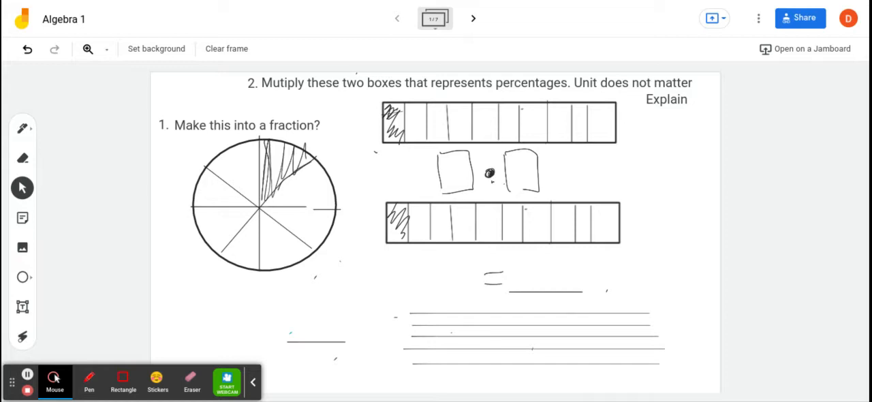
pyautogui.moveTo(615, 117)
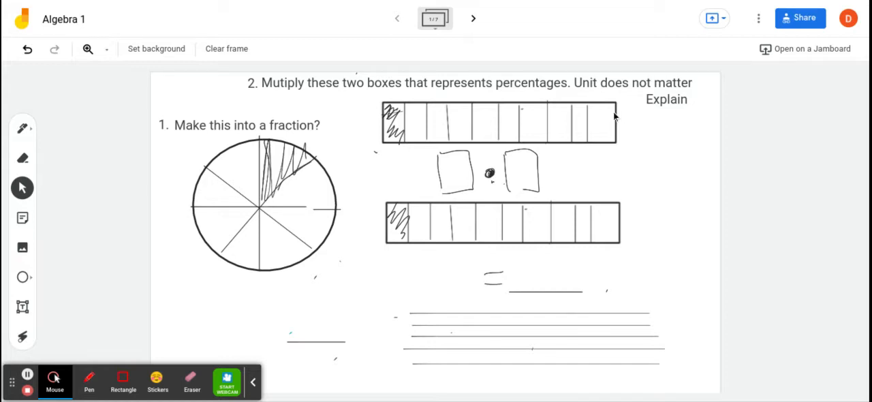
# - Write 'One way is by writing and explaining' in frame 2's answer box
pyautogui.click(473, 18)
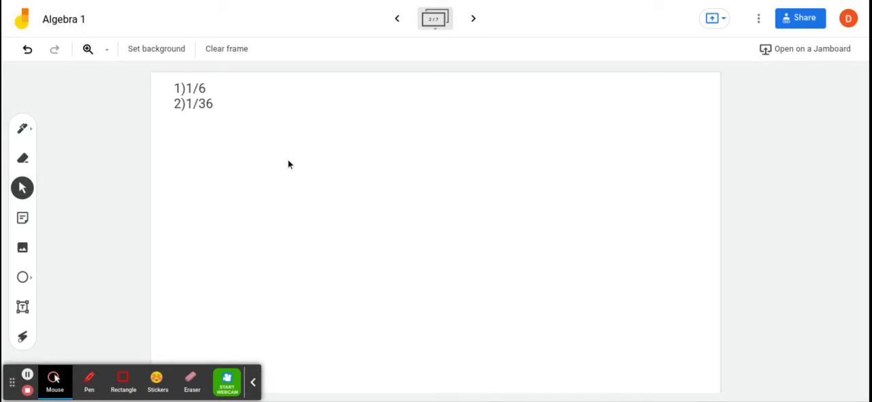
pyautogui.click(193, 96)
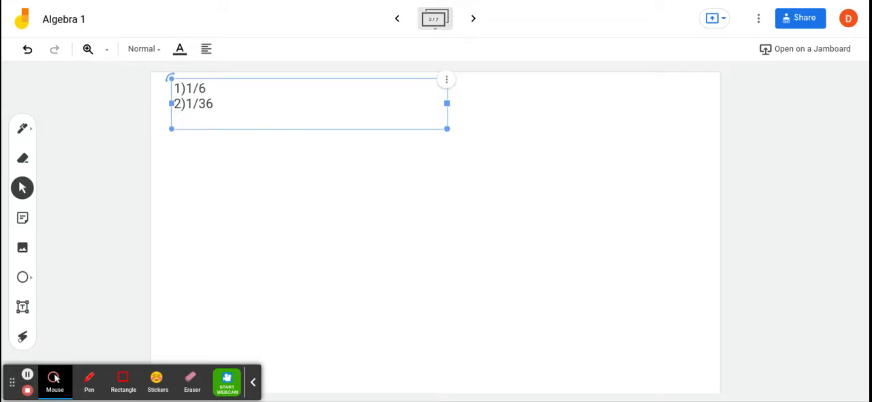
pyautogui.write('One way is')
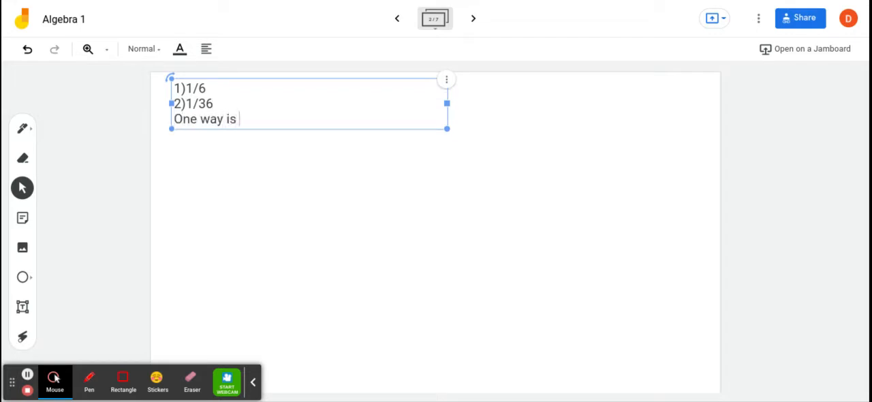
pyautogui.write('by')
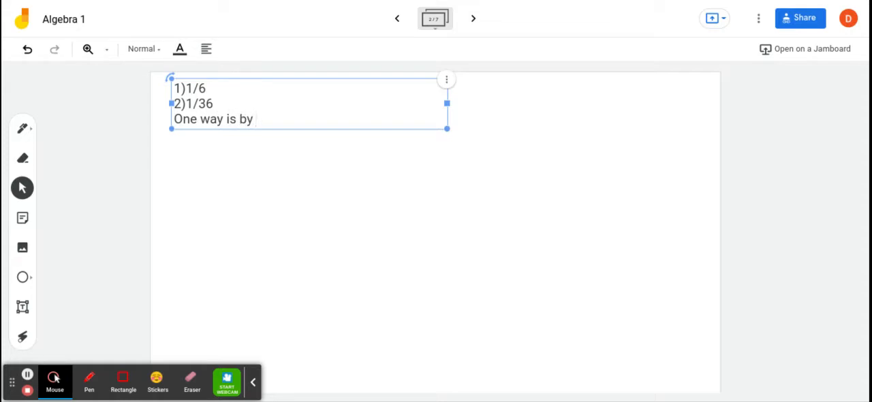
pyautogui.write('writing and')
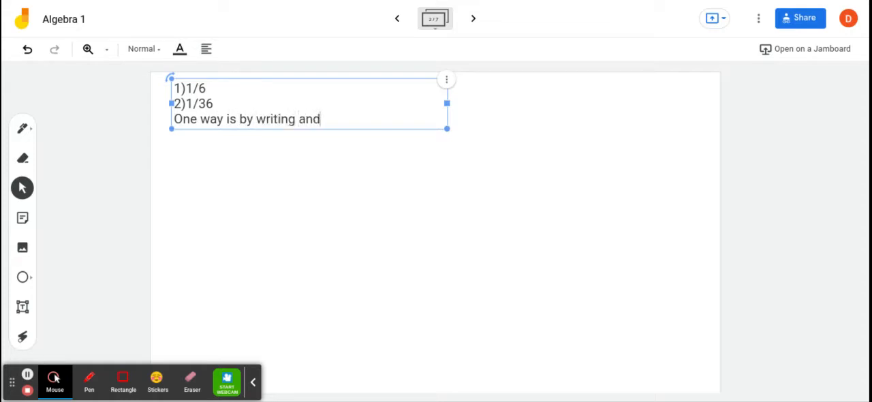
pyautogui.press('Backspace')
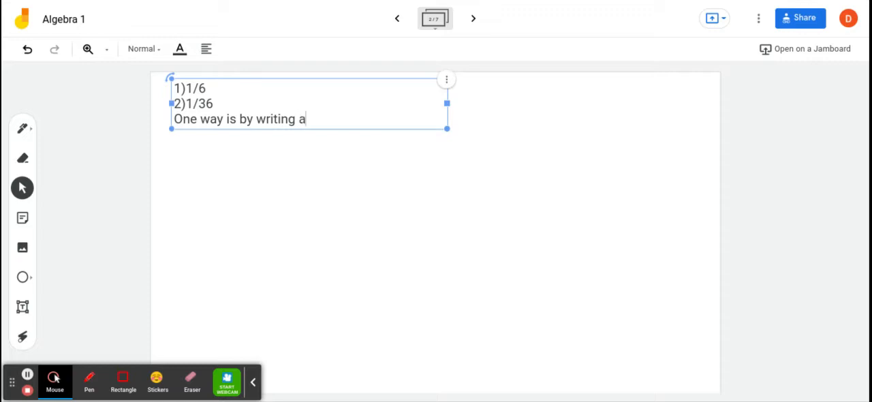
pyautogui.write('nd e')
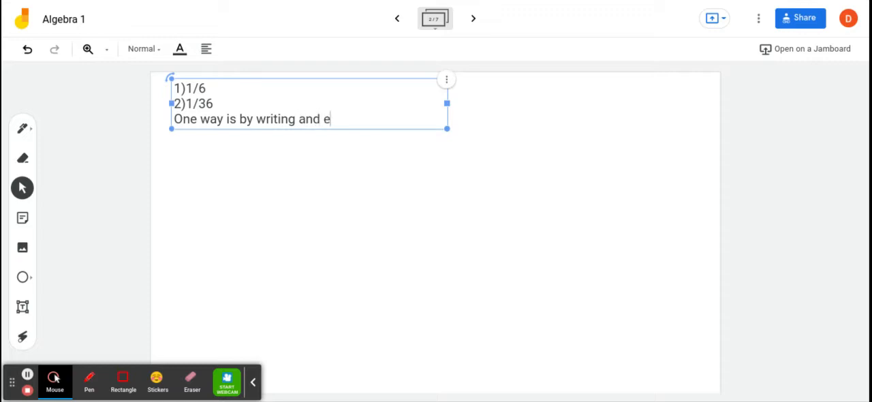
pyautogui.write('xplain')
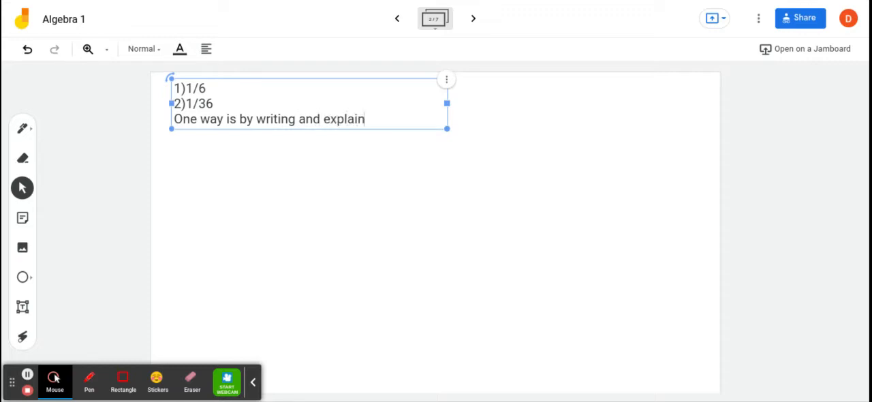
pyautogui.write('ing')
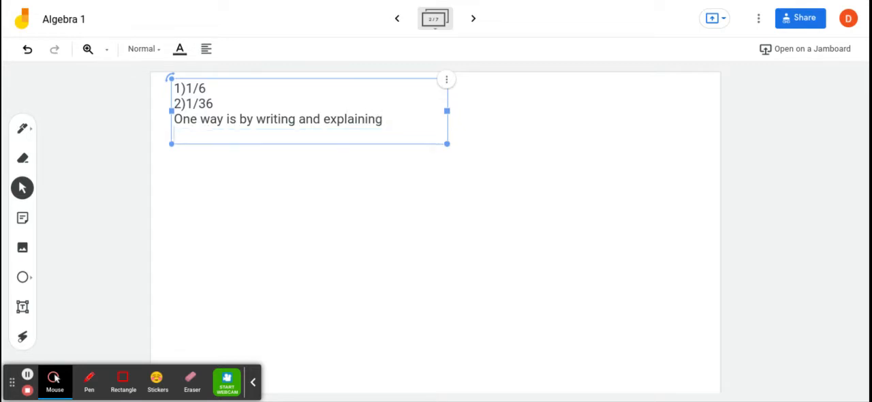
# - Add the line 'Second way is by showing' below the first explanation
pyautogui.write('Second')
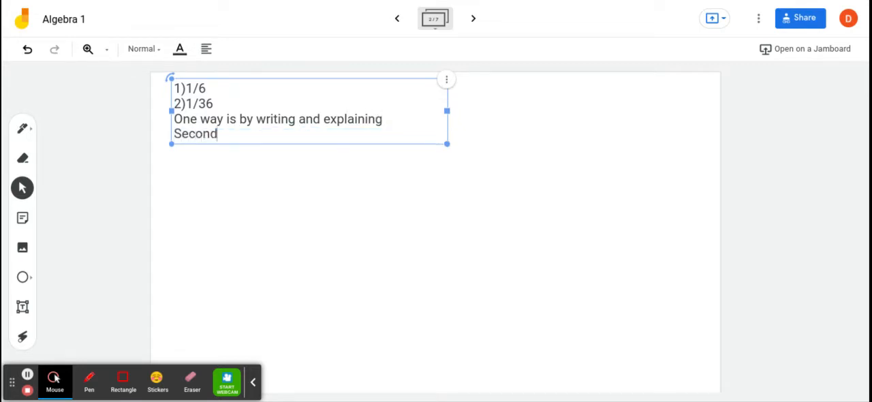
pyautogui.write('way is by')
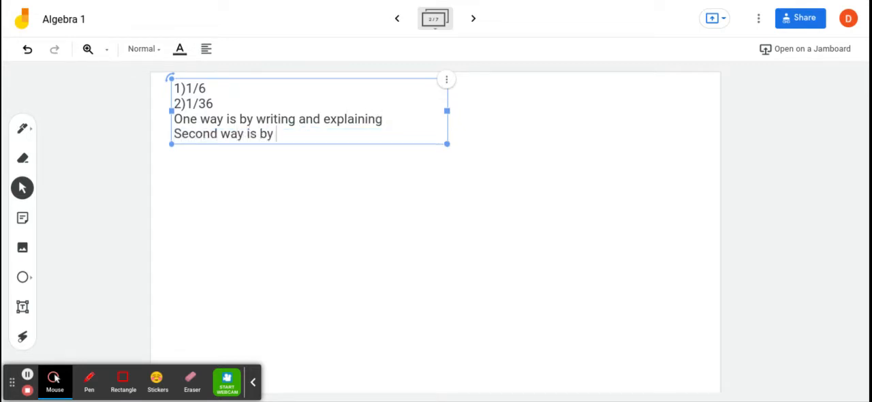
pyautogui.write('show')
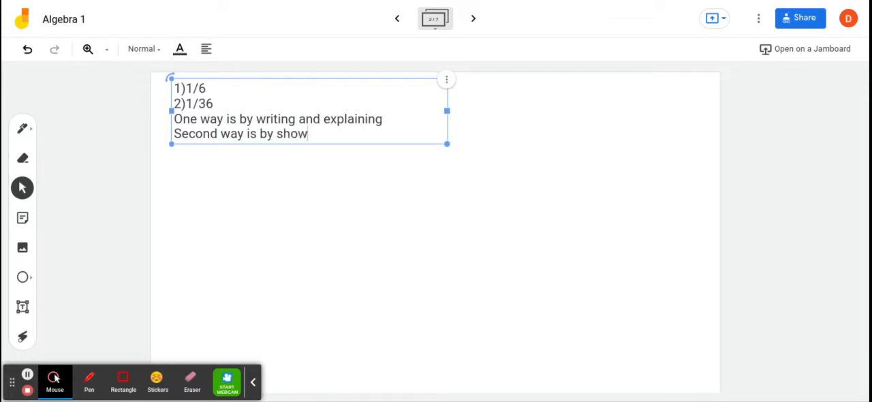
pyautogui.write('ing')
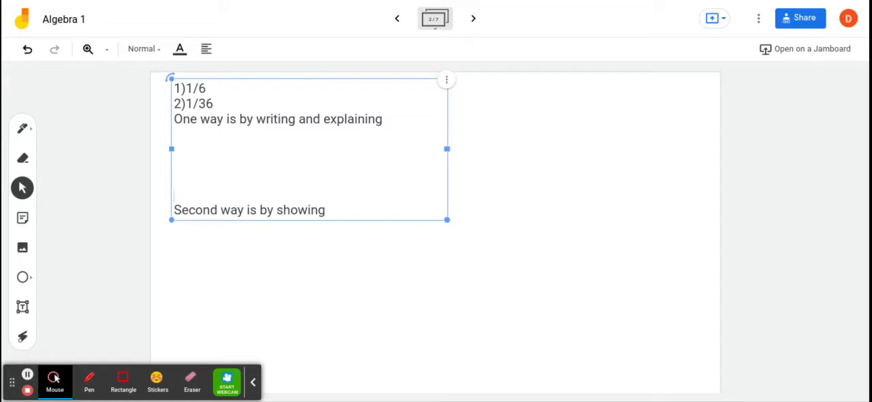
# - Copy frame 1's ten-part bar to frame 2 as small horizontal and vertical bars forming an L
pyautogui.click(397, 18)
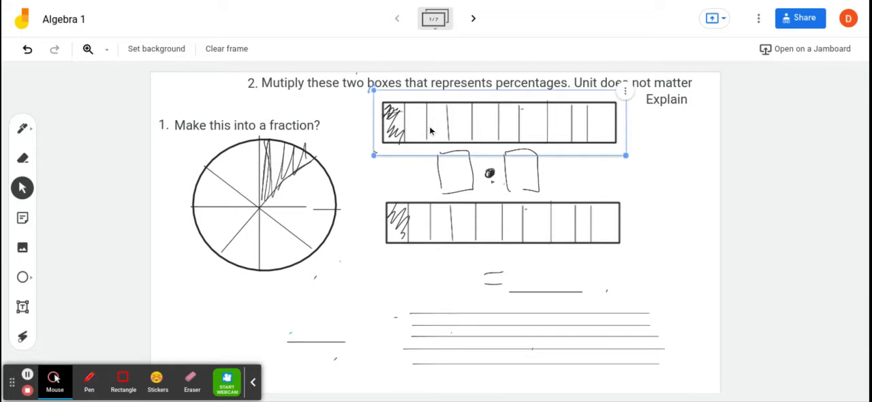
pyautogui.click(473, 19)
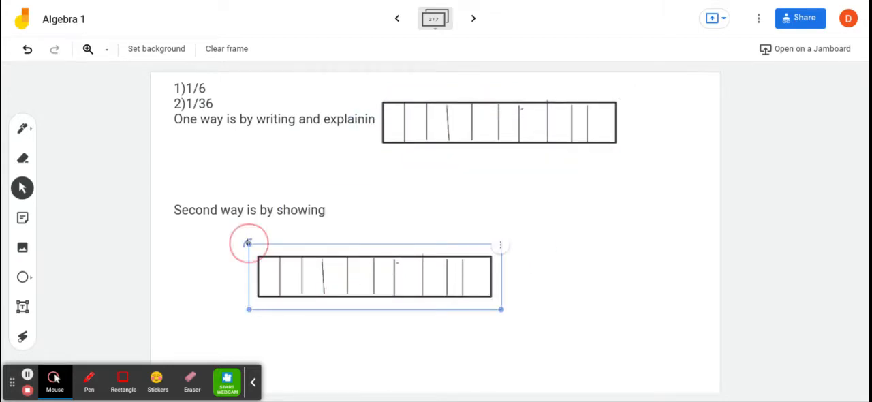
pyautogui.moveTo(249, 243); pyautogui.dragTo(389, 148)
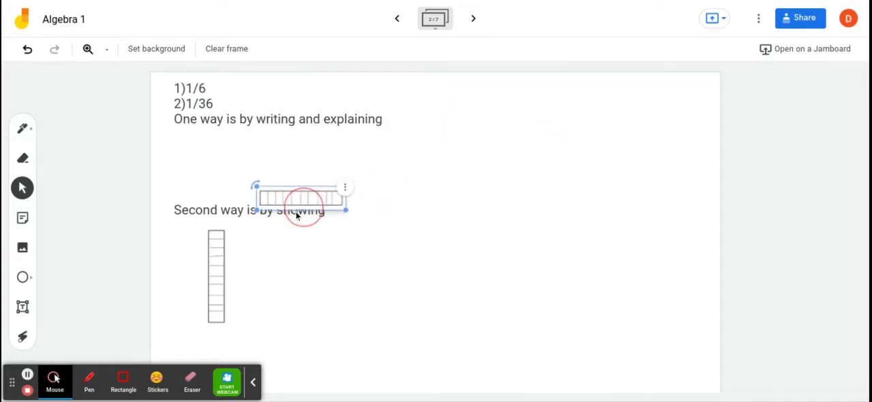
pyautogui.moveTo(300, 197); pyautogui.dragTo(279, 229)
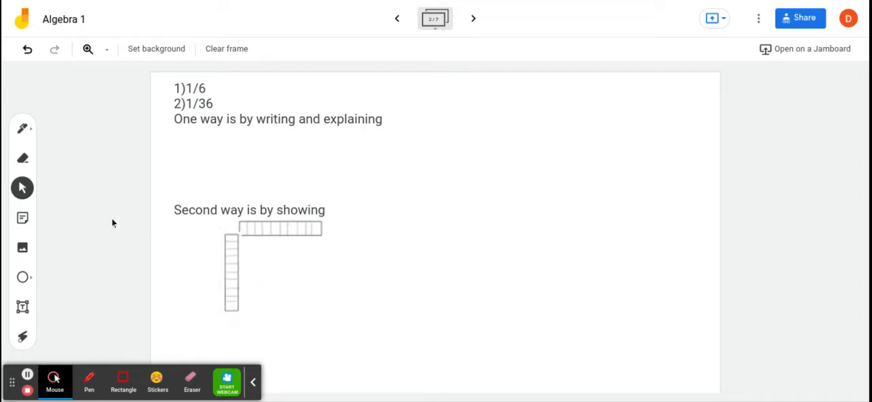
# - Pen-draw a square grid extending from the L of bars and shade its corner cells
pyautogui.click(23, 128)
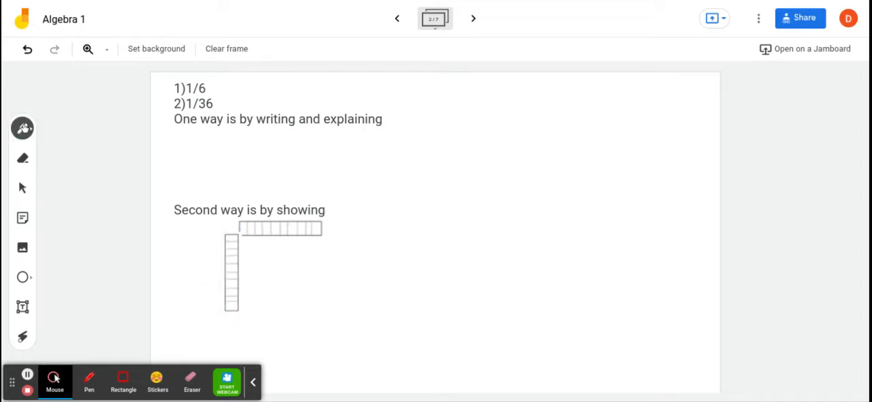
pyautogui.click(22, 128)
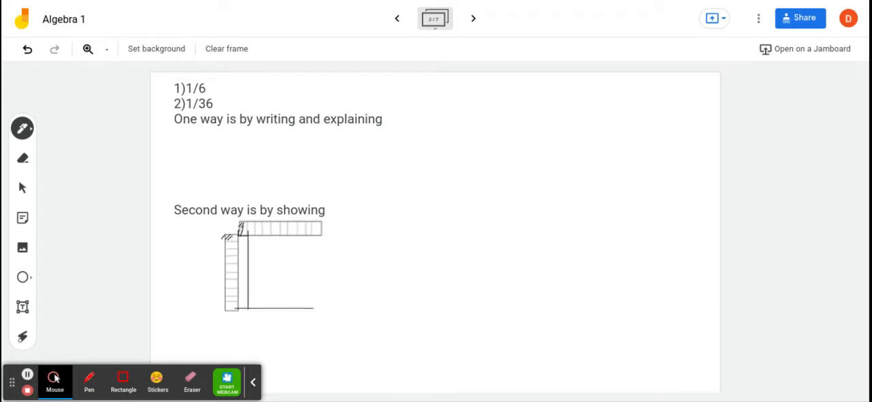
pyautogui.moveTo(315, 232); pyautogui.dragTo(316, 310)
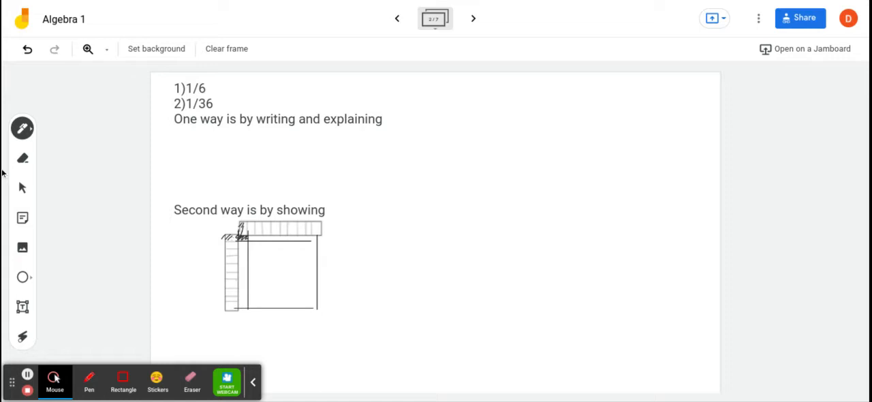
pyautogui.click(22, 188)
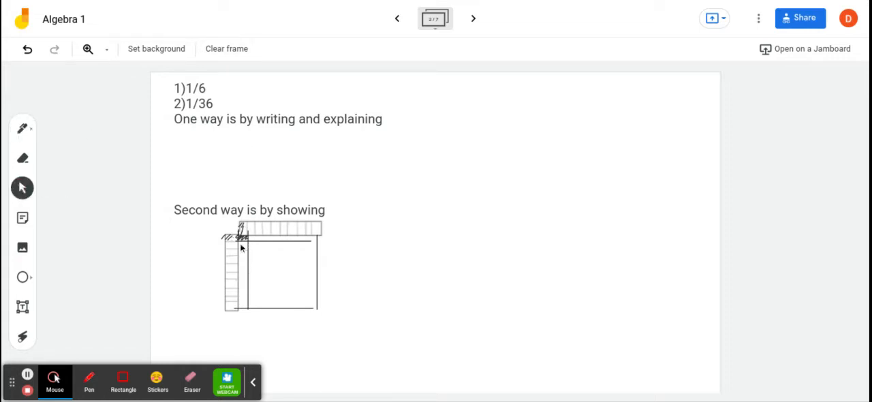
pyautogui.moveTo(354, 220)
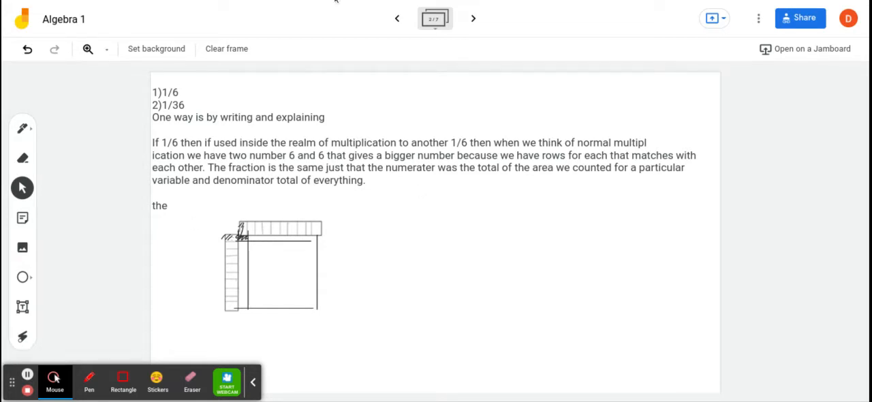
# - Leave the answer frame and return to frame 1
pyautogui.click(397, 19)
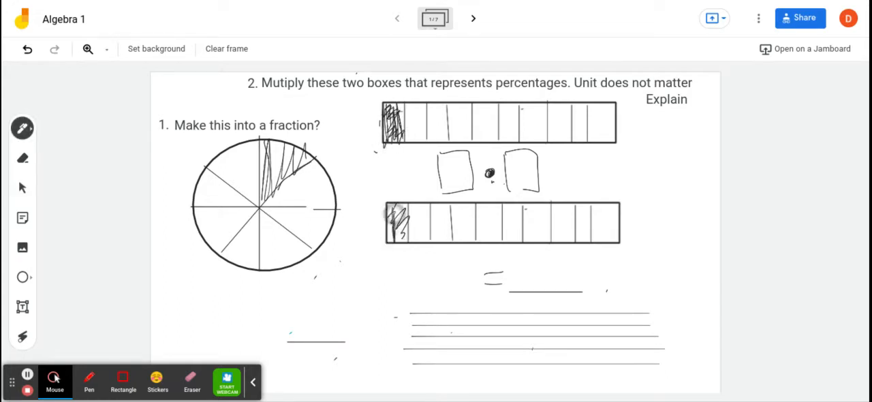
# - Shade the marked circle slice on frame 1 and return to frame 2's answer text
pyautogui.moveTo(389, 211); pyautogui.dragTo(409, 235)
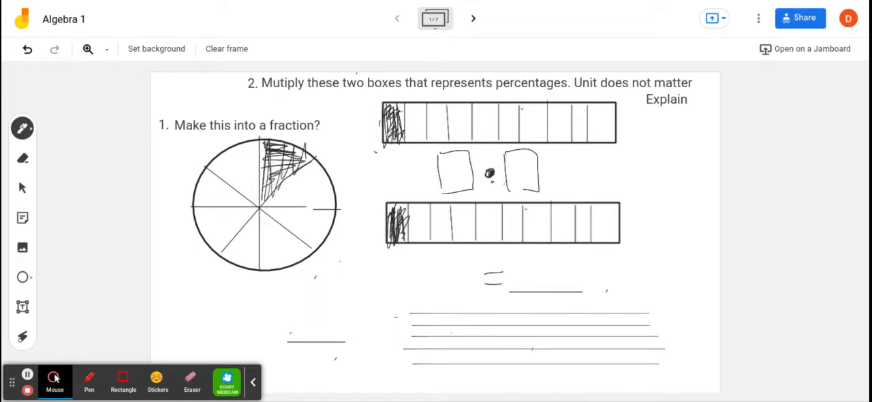
pyautogui.click(473, 18)
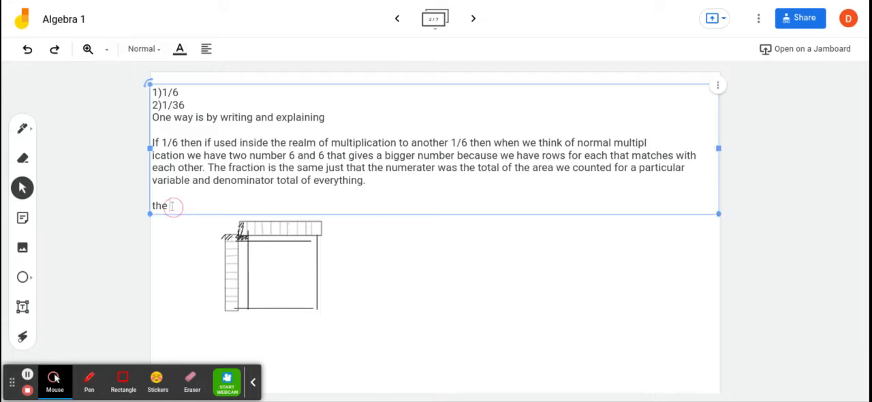
# - End the answer with 'Second way is this:' and add a colon after 'explaining'
pyautogui.write('The')
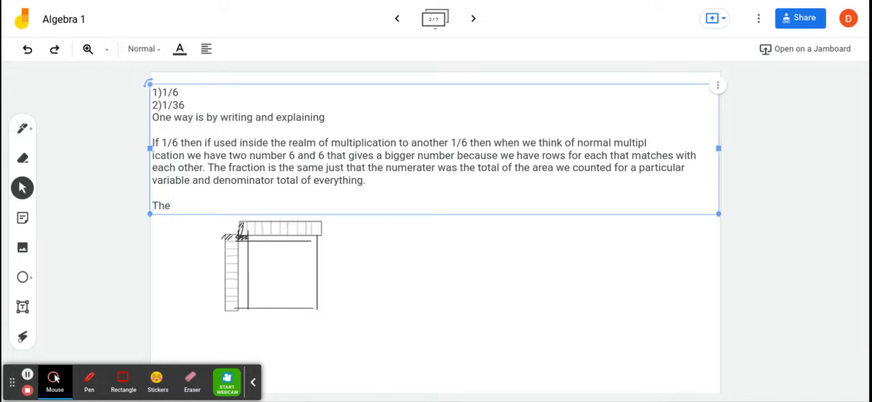
pyautogui.write('Second way')
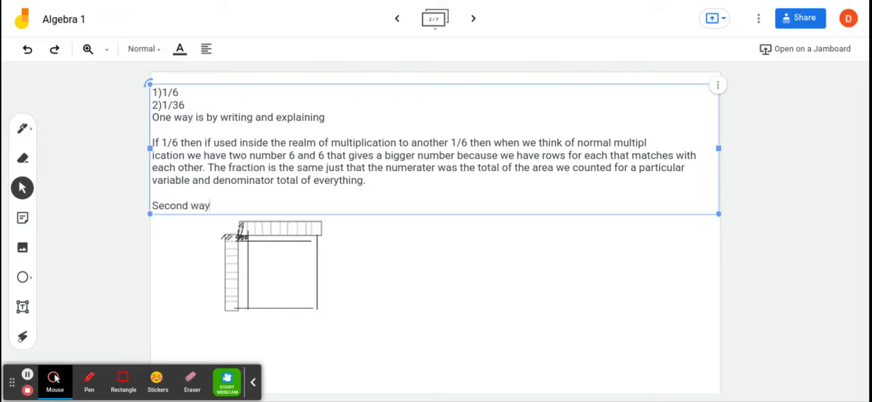
pyautogui.write('is this:')
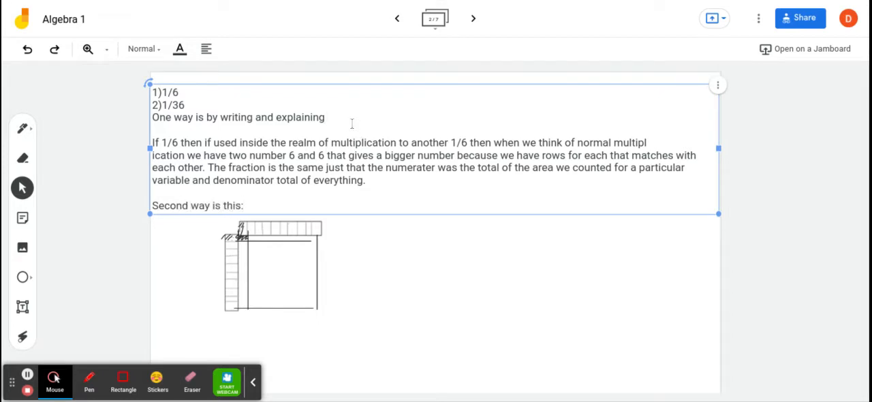
pyautogui.write(':')
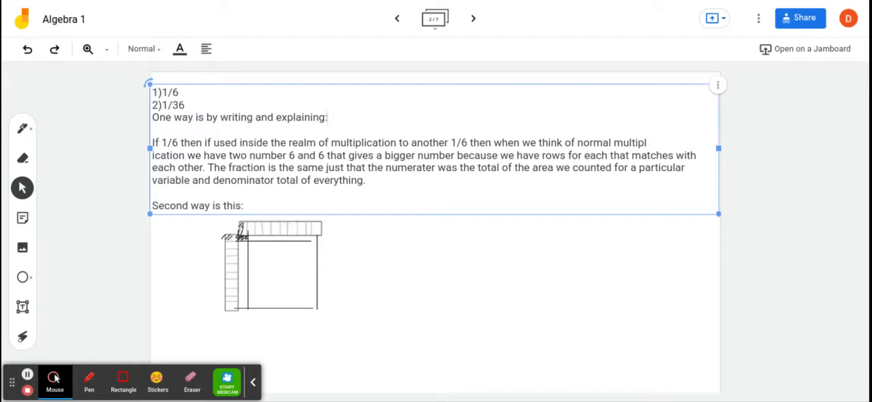
pyautogui.moveTo(473, 18)
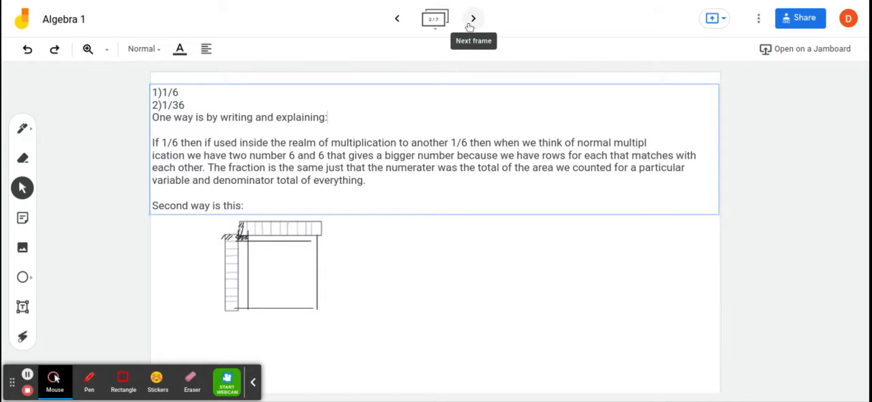
# - Number the 'X+Bx=7 B=0' problem on frame 3 as '2.' and move to blank frame 4
pyautogui.click(472, 18)
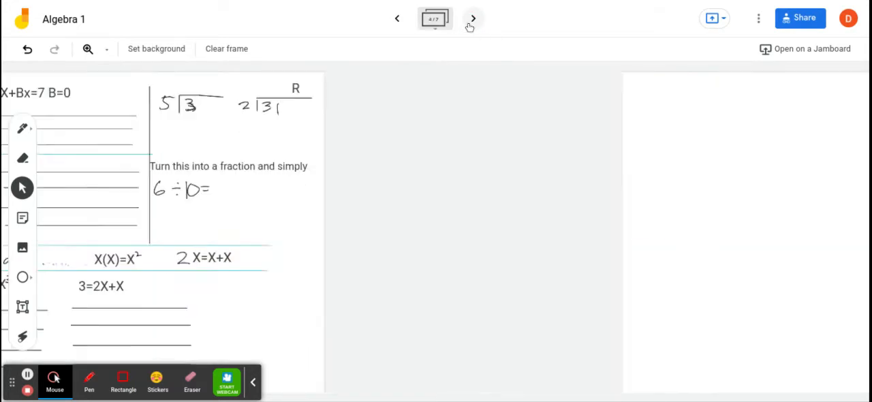
pyautogui.click(473, 18)
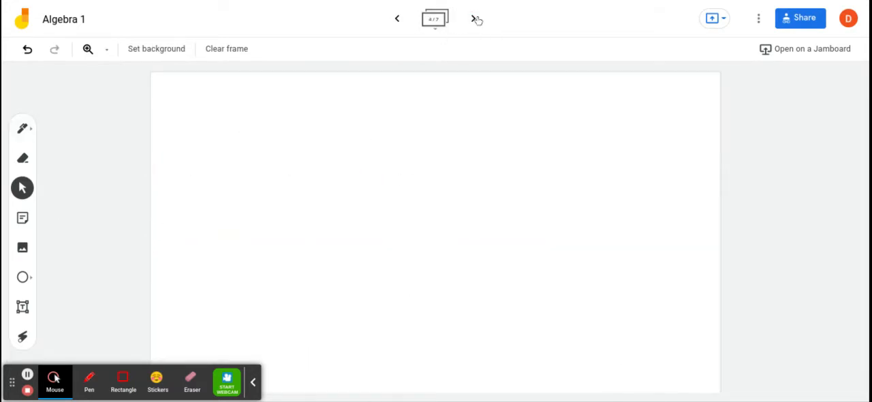
pyautogui.click(397, 19)
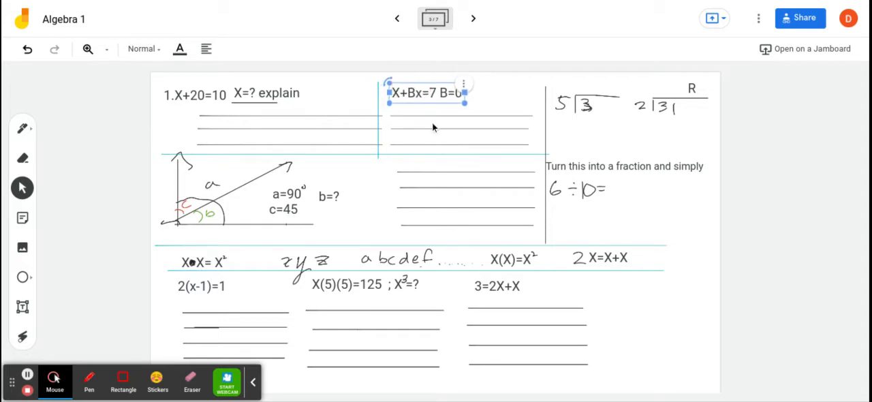
pyautogui.click(416, 94)
pyautogui.write('2. ')
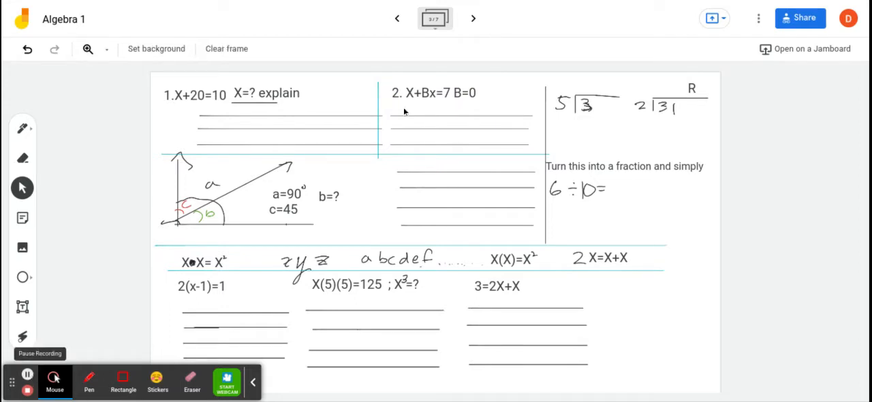
pyautogui.click(398, 18)
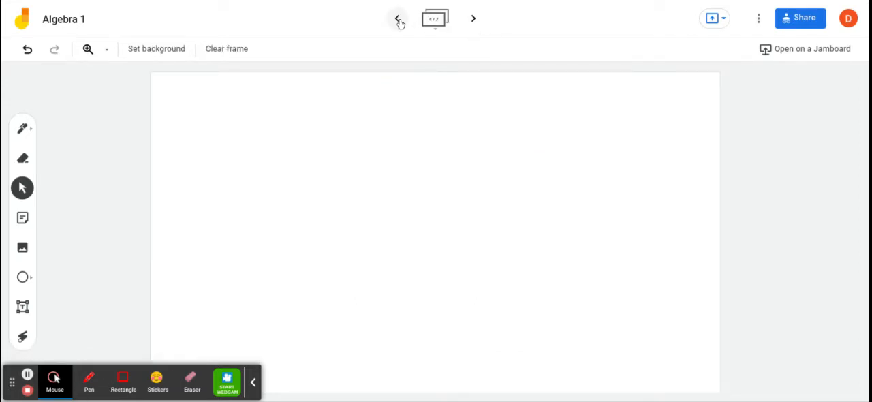
# - Go back to frame 3 to reach the problems still needing numbers 3 through 7
pyautogui.click(397, 19)
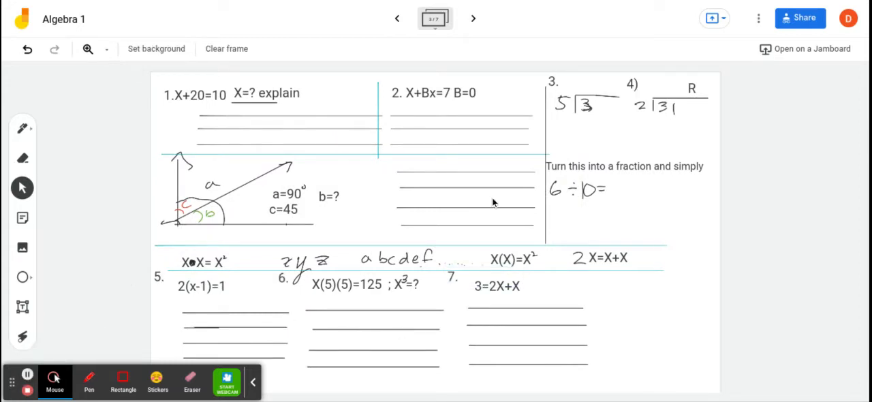
pyautogui.moveTo(265, 254)
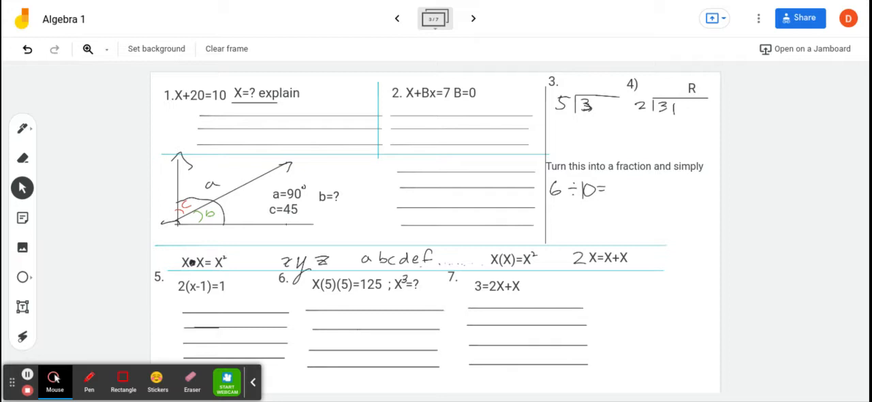
pyautogui.moveTo(550, 5)
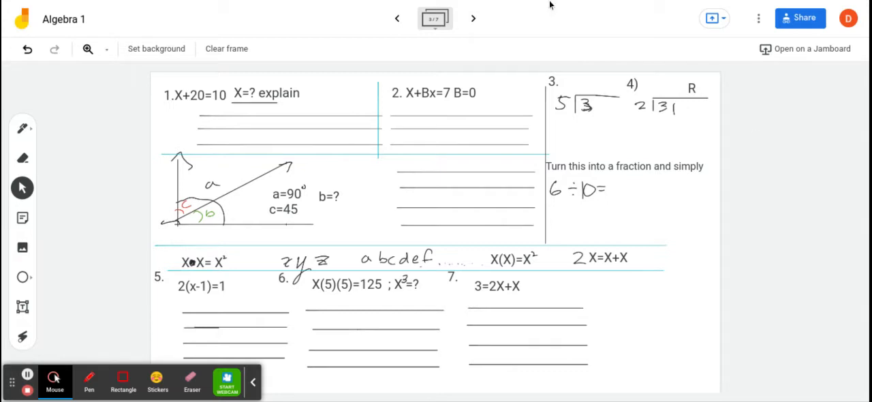
# - Start the frame 4 answer key with a text box reading '1)-10'
pyautogui.click(473, 18)
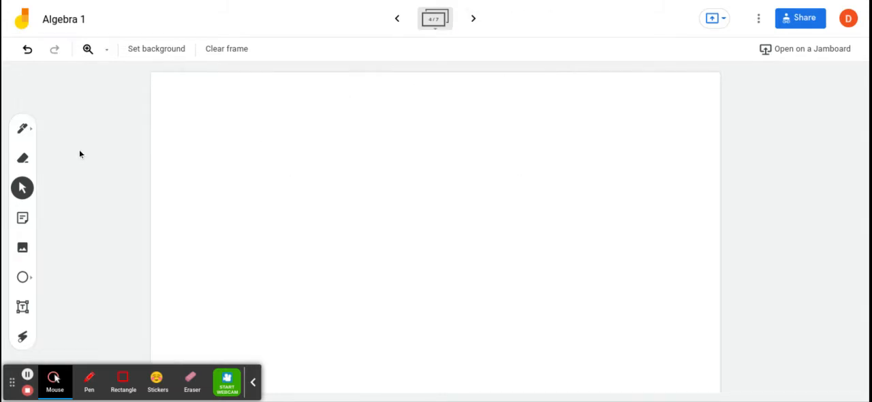
pyautogui.click(22, 307)
pyautogui.write('1.')
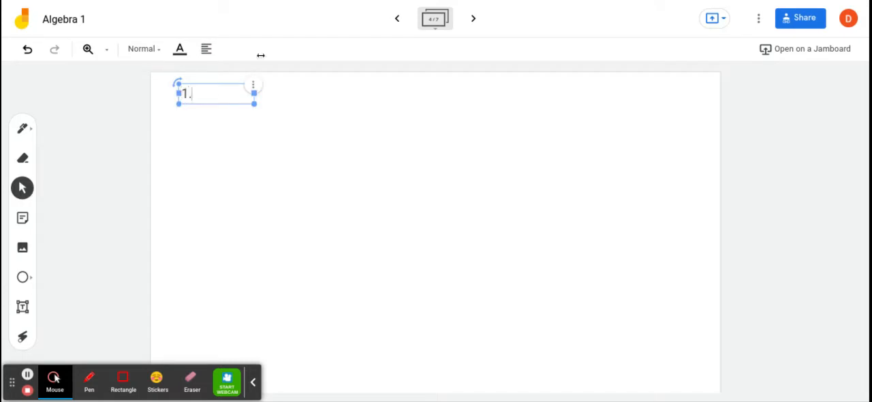
pyautogui.click(473, 18)
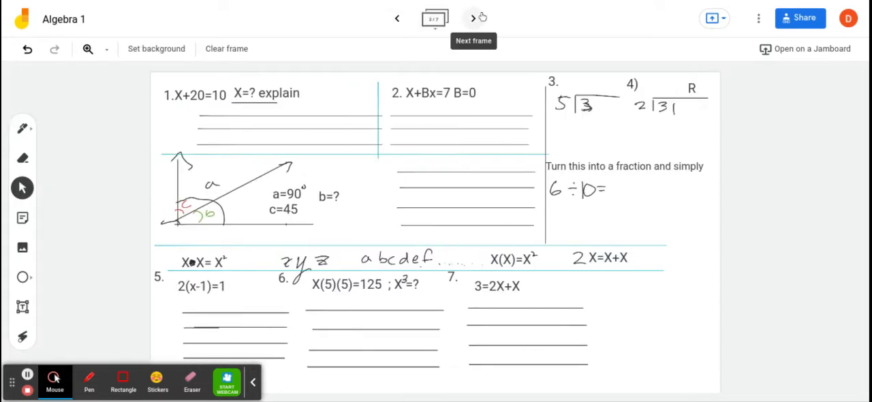
pyautogui.click(473, 19)
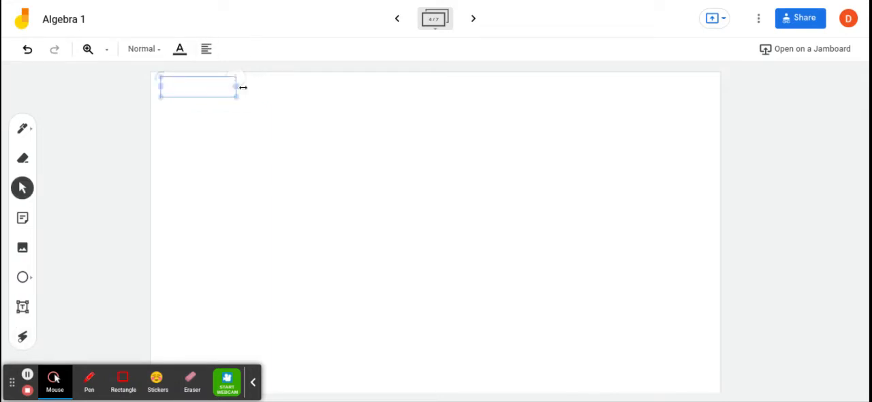
pyautogui.write('1)')
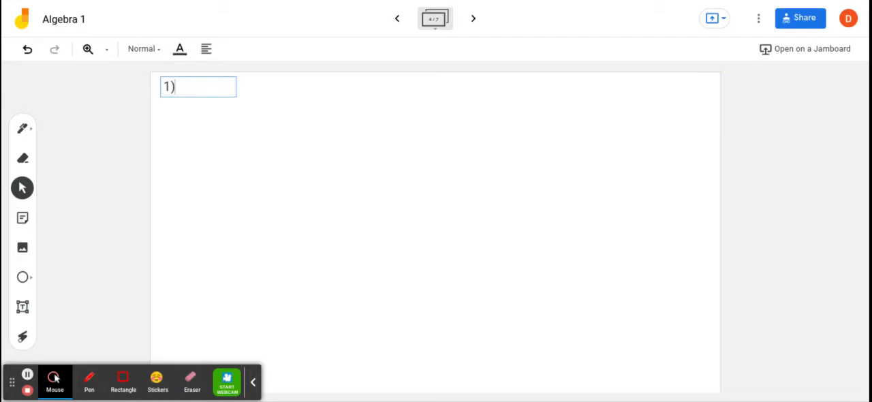
pyautogui.write('-10')
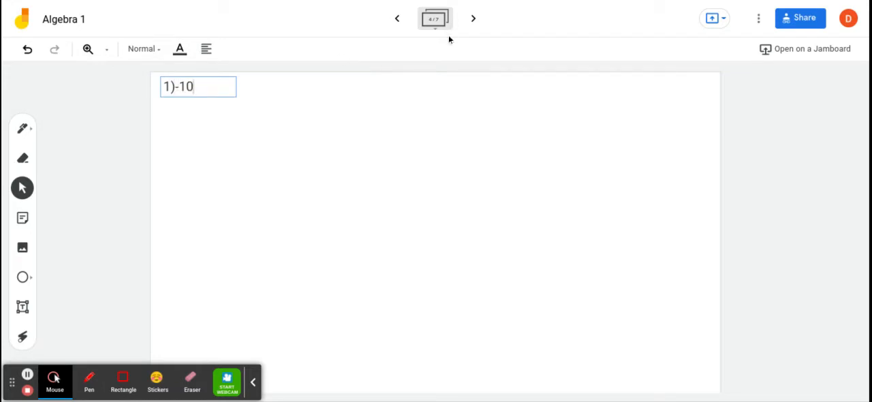
pyautogui.click(198, 86)
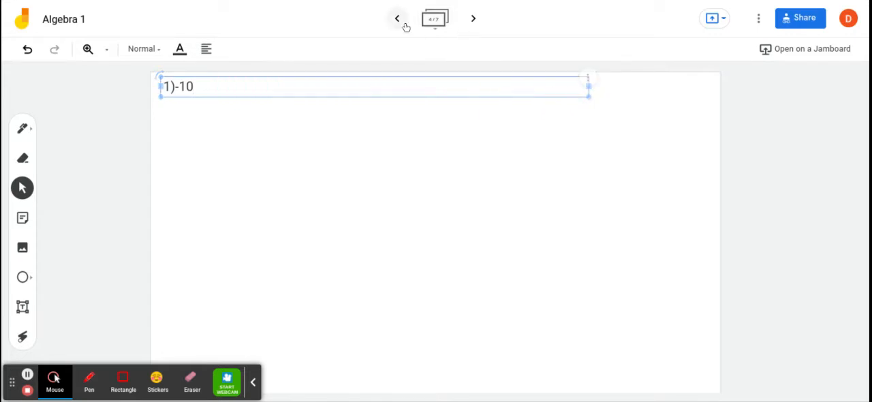
# - Recheck frame 3's questions, then add 'Negative # are possibe' to answer 1
pyautogui.click(397, 18)
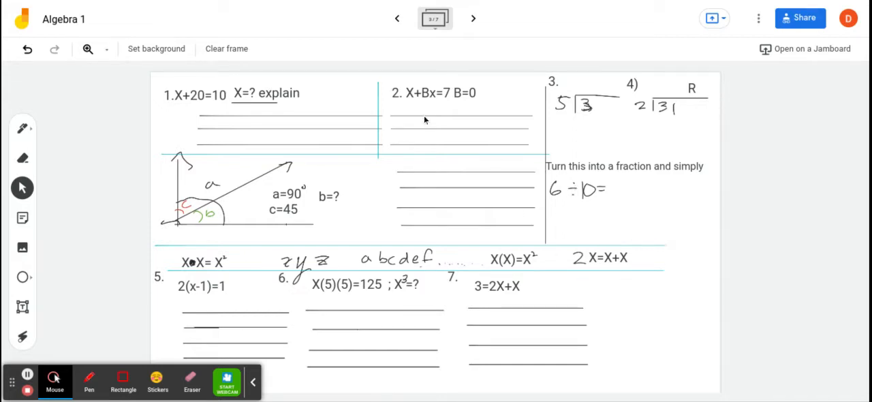
pyautogui.moveTo(507, 15)
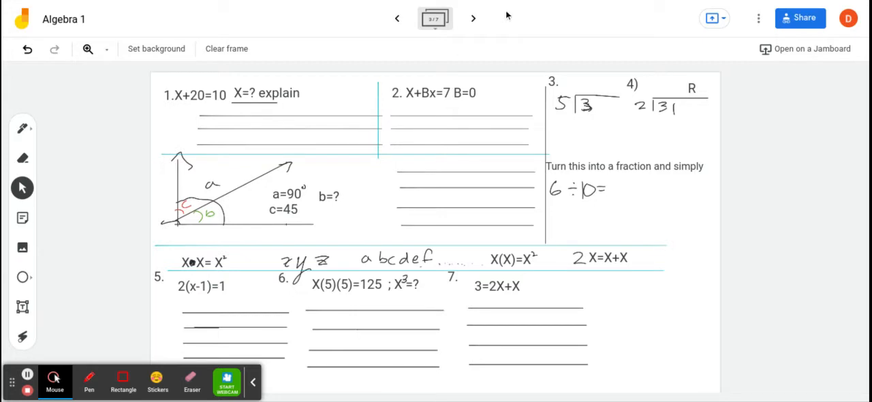
pyautogui.click(473, 18)
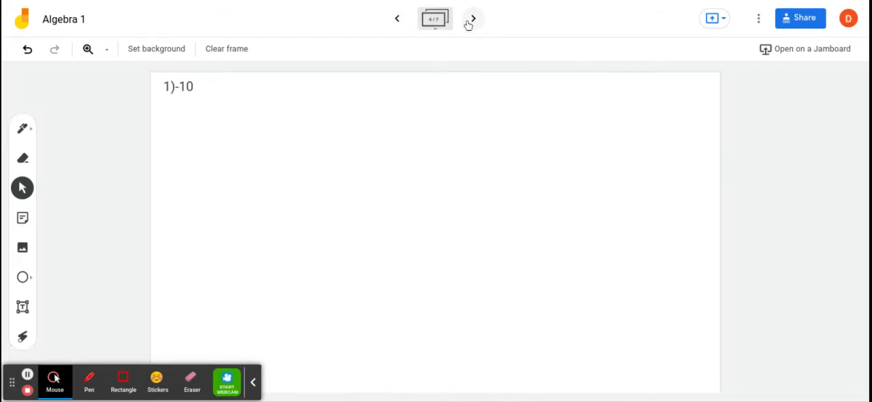
pyautogui.click(178, 86)
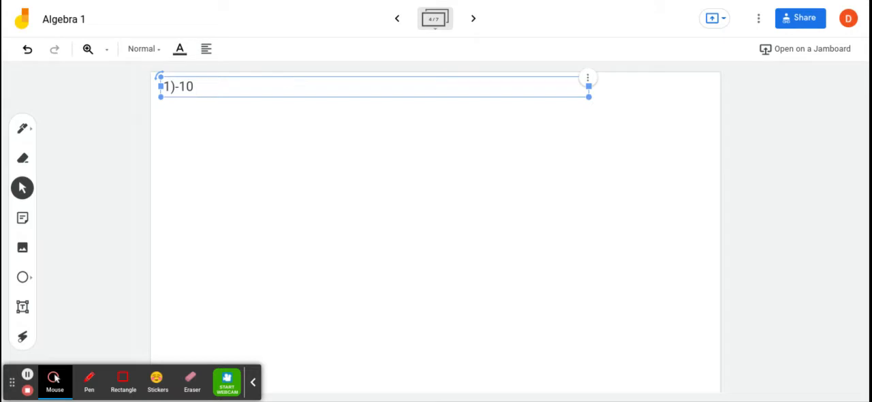
pyautogui.write('Su')
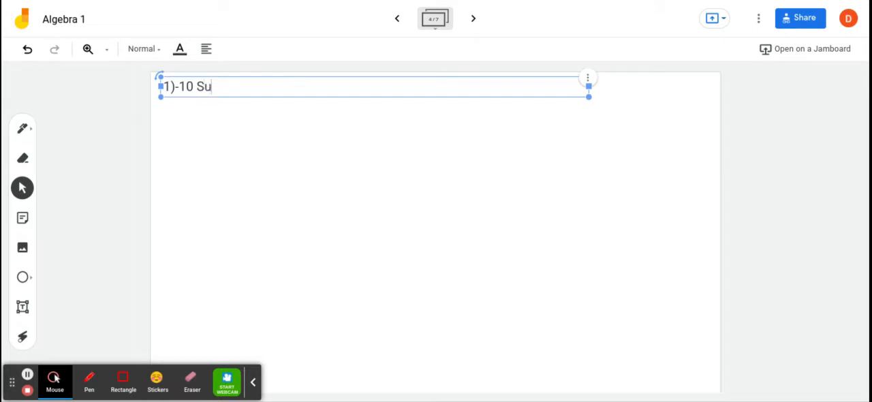
pyautogui.write('btract')
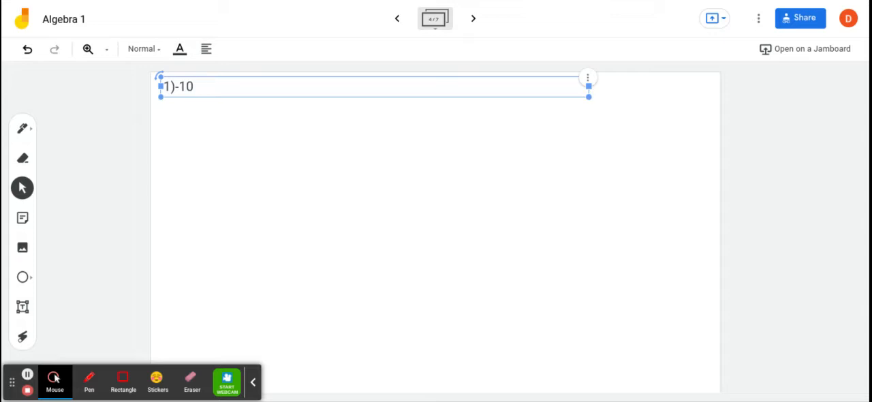
pyautogui.write('Nega')
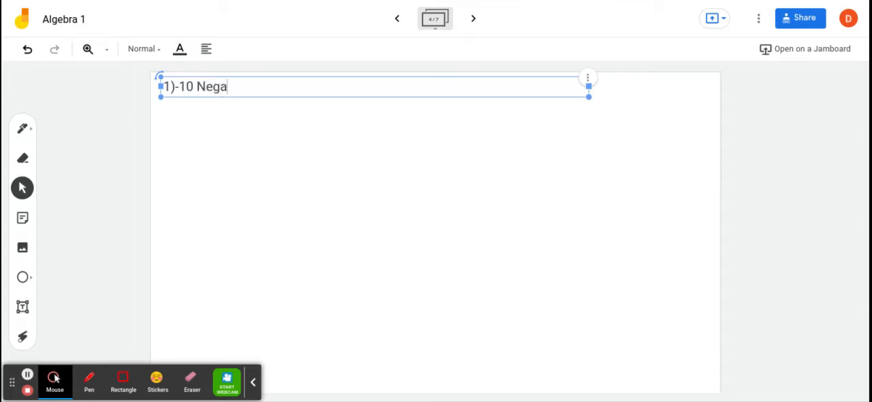
pyautogui.write('tive')
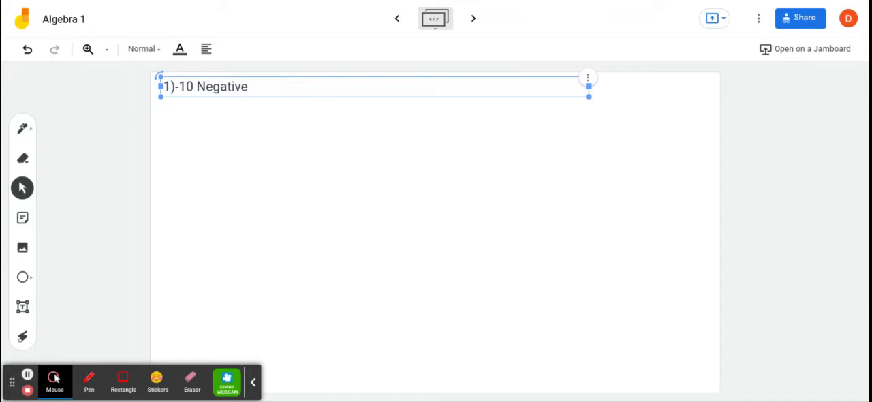
pyautogui.write('#')
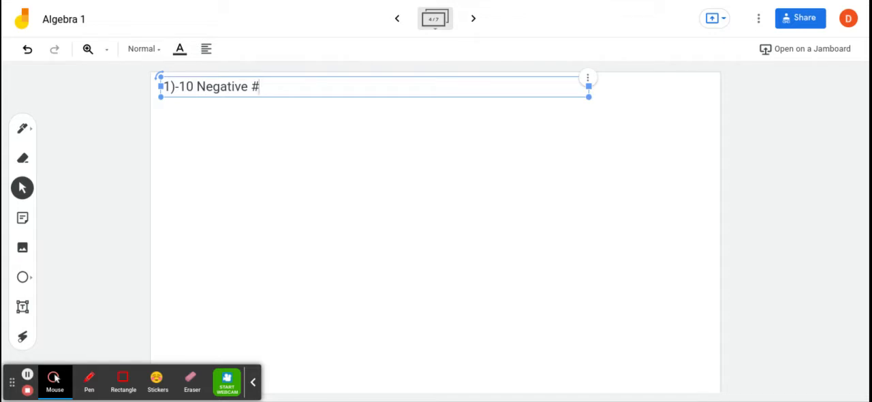
pyautogui.write('are')
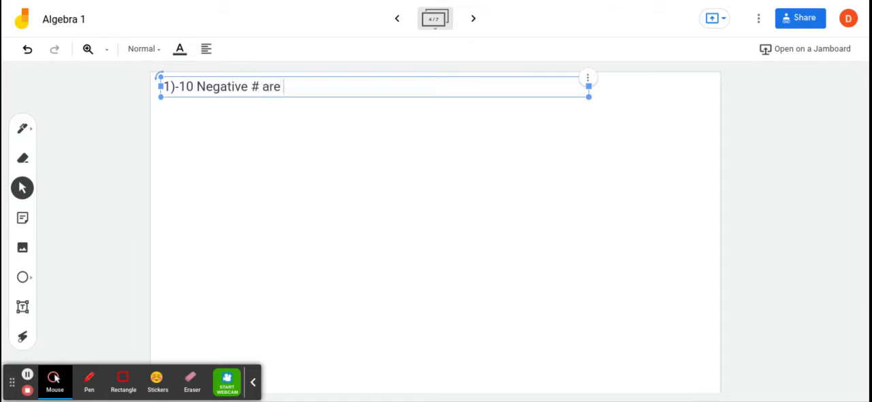
pyautogui.write('possibe')
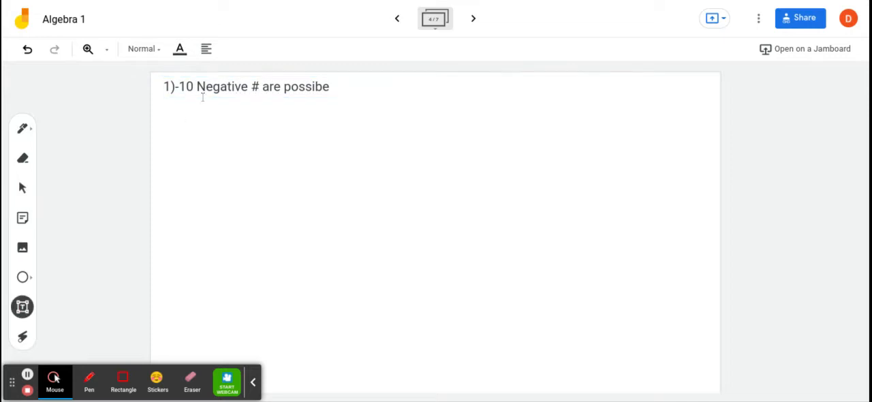
# - Add a text box below answer 1 reading 'Subtract both sides by a#'
pyautogui.click(226, 104)
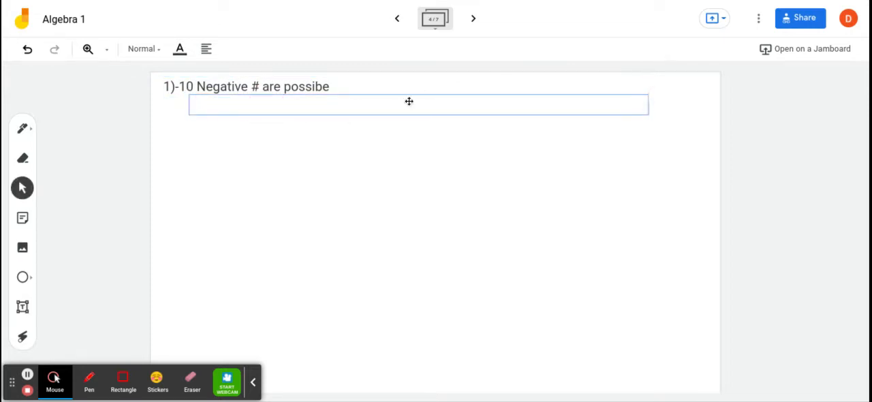
pyautogui.click(408, 104)
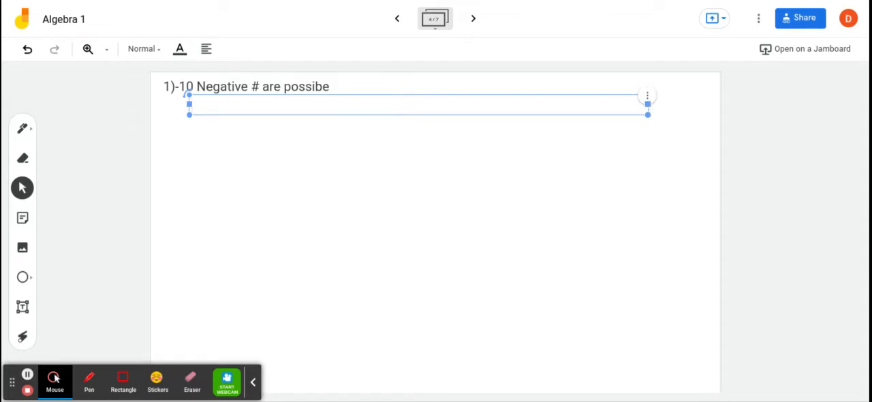
pyautogui.write('Subtra')
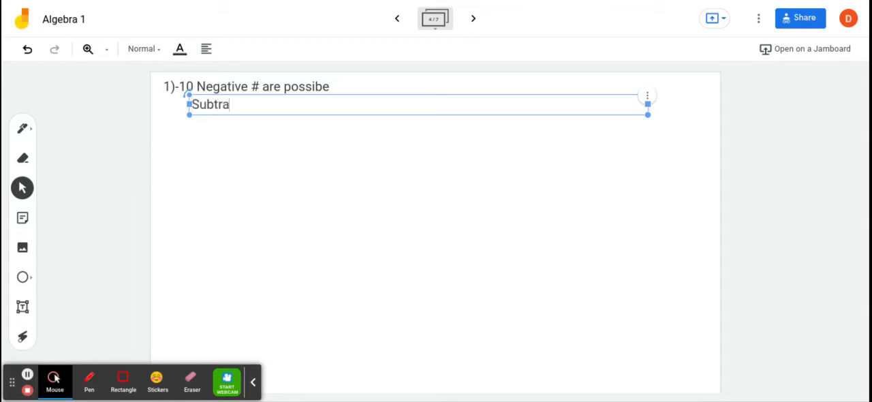
pyautogui.write('ct both')
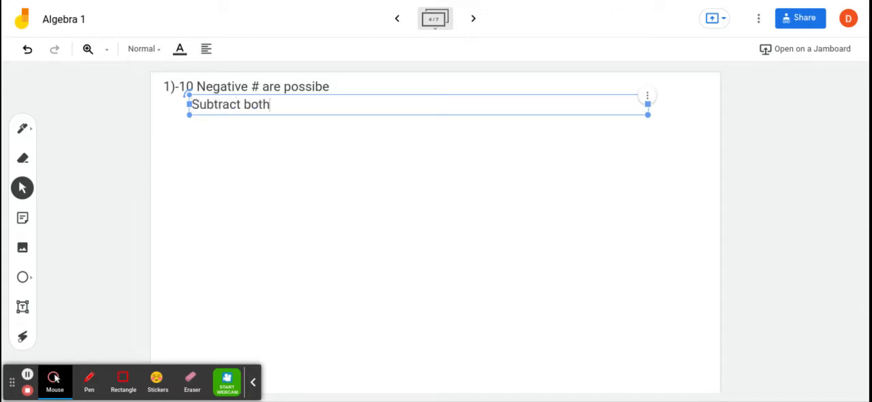
pyautogui.write('sides by a')
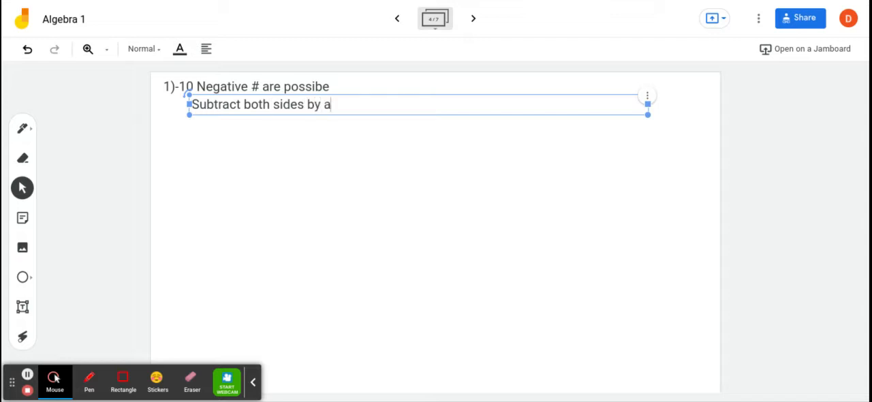
pyautogui.write('#')
pyautogui.write('2)')
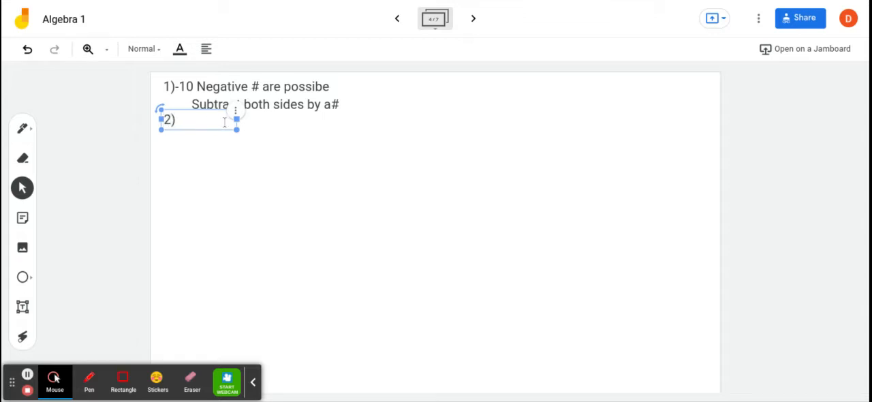
# - Complete answer 2 as '2)7' and add a wide explanation box starting 'Zeros are possible'
pyautogui.moveTo(237, 129); pyautogui.dragTo(745, 119)
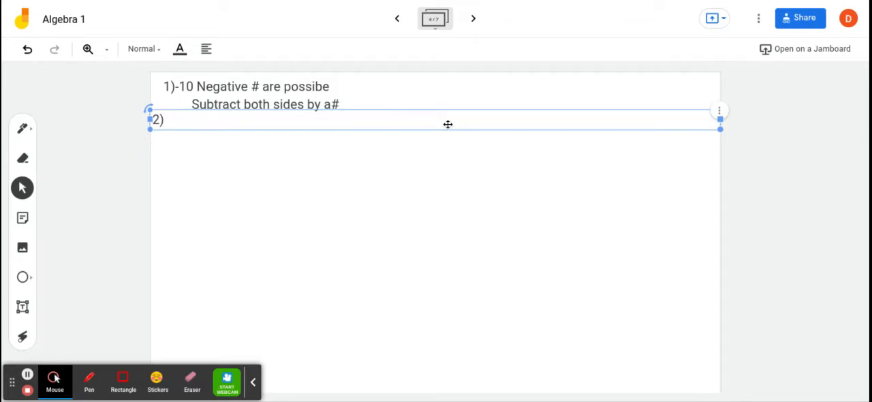
pyautogui.write('7')
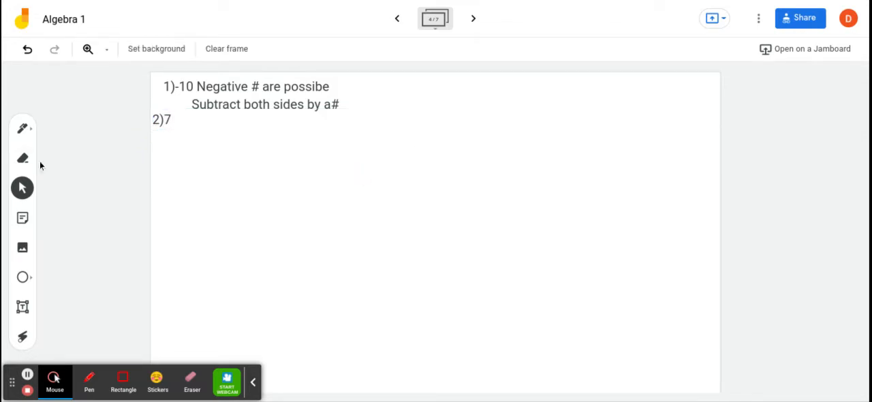
pyautogui.click(22, 307)
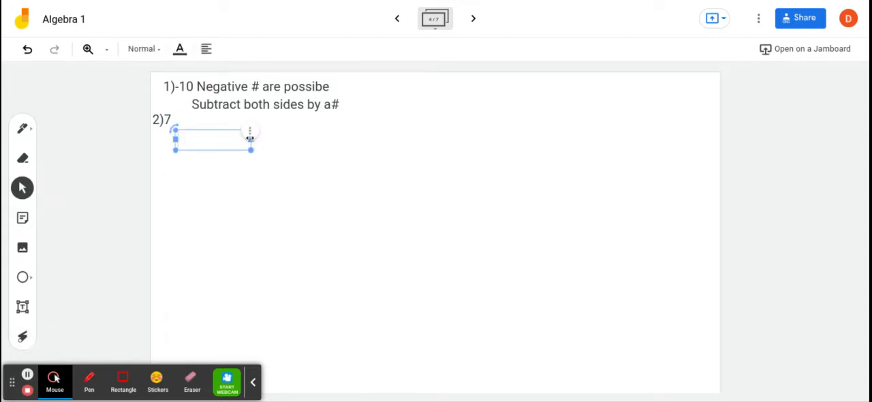
pyautogui.moveTo(251, 139); pyautogui.dragTo(504, 148)
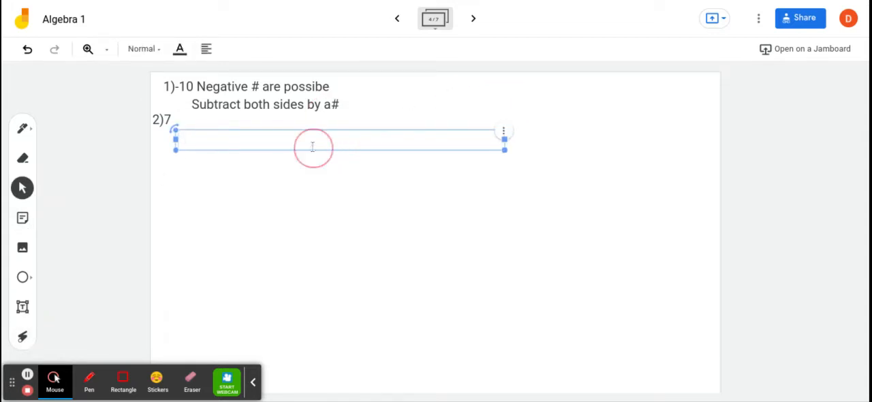
pyautogui.write('Zeros')
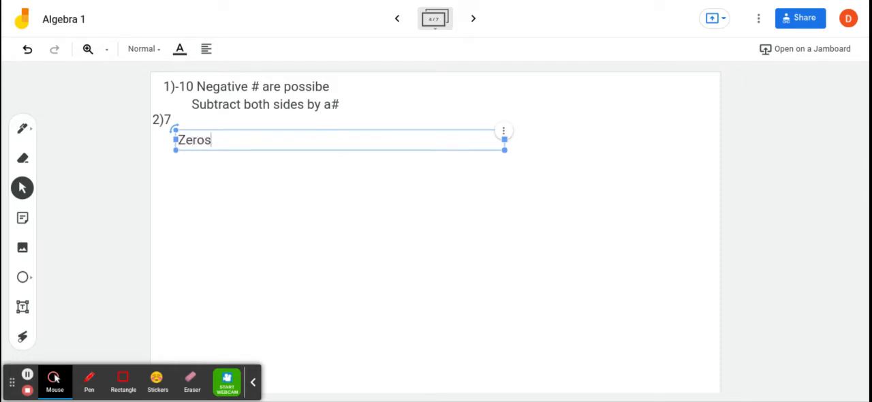
pyautogui.write('are')
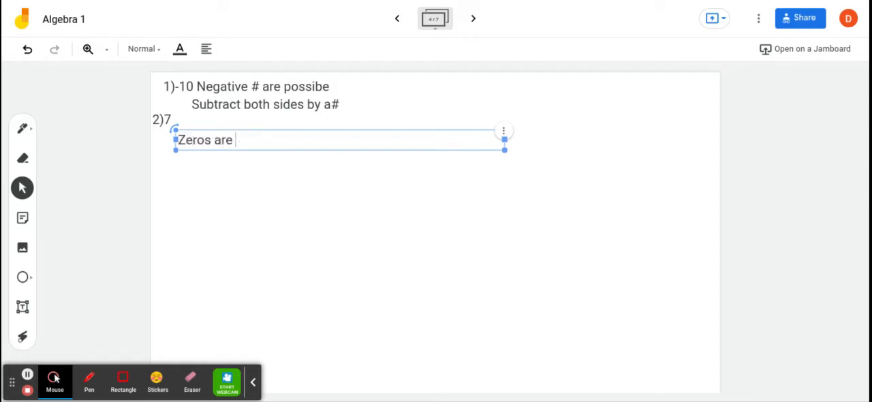
pyautogui.write('possible and')
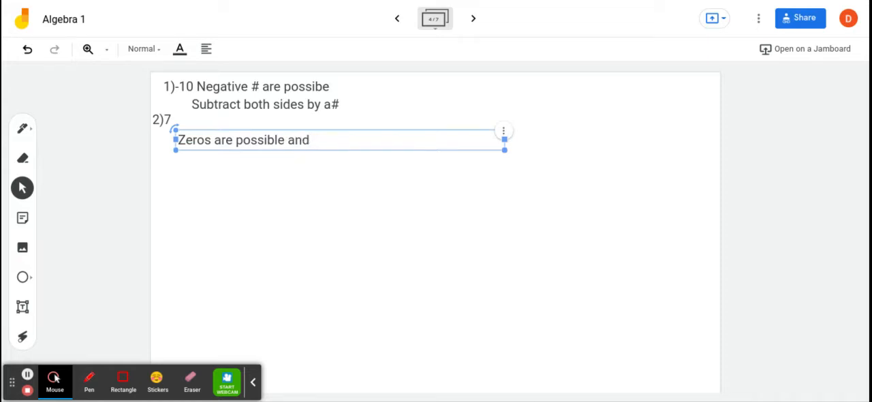
pyautogui.write('can')
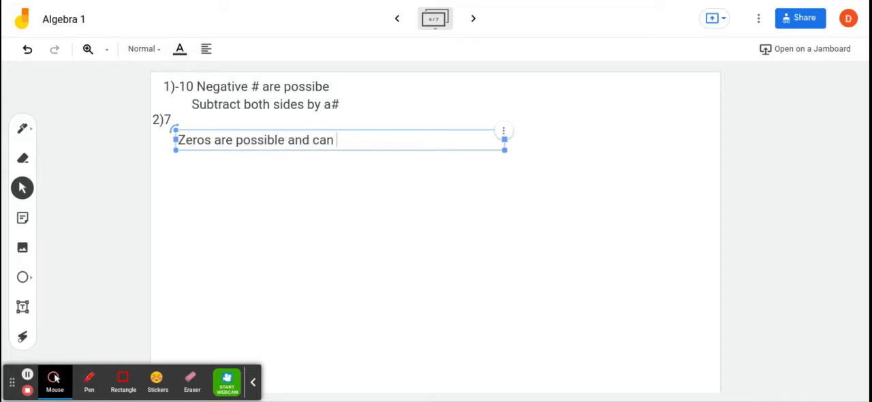
pyautogui.write('ba')
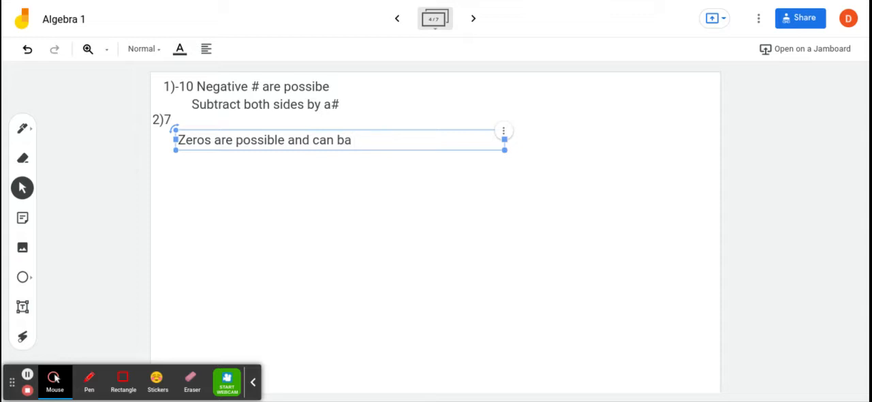
pyautogui.write('c')
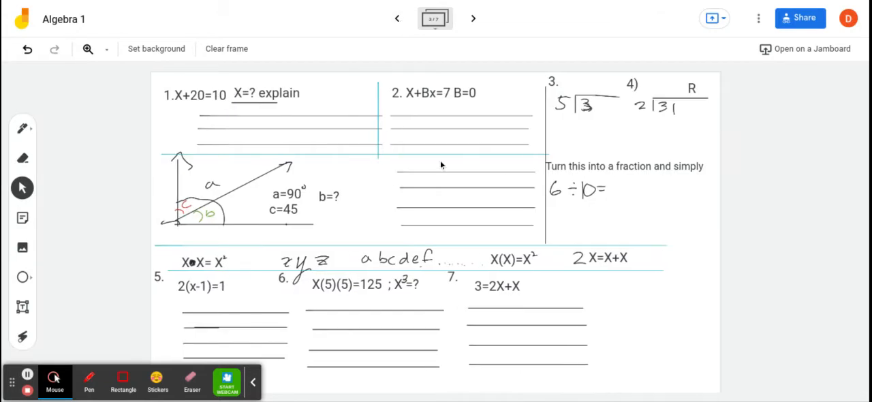
pyautogui.moveTo(464, 135)
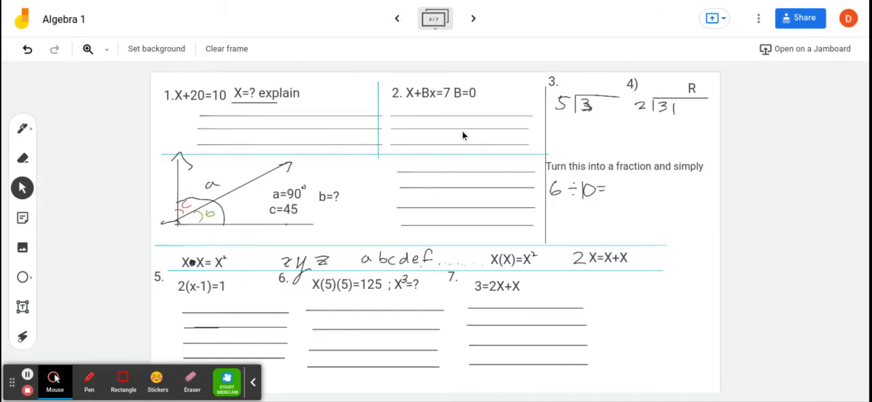
pyautogui.moveTo(501, 84)
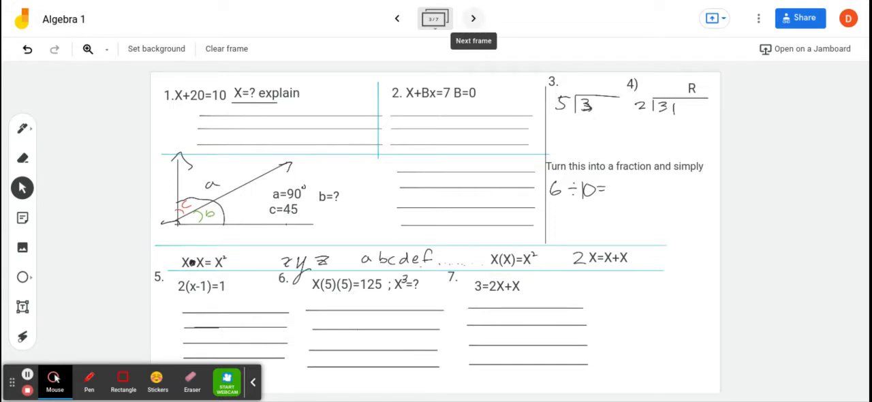
# - Check the questions on frame 3, then reopen the 'Zeros are possible' explanation
pyautogui.click(473, 19)
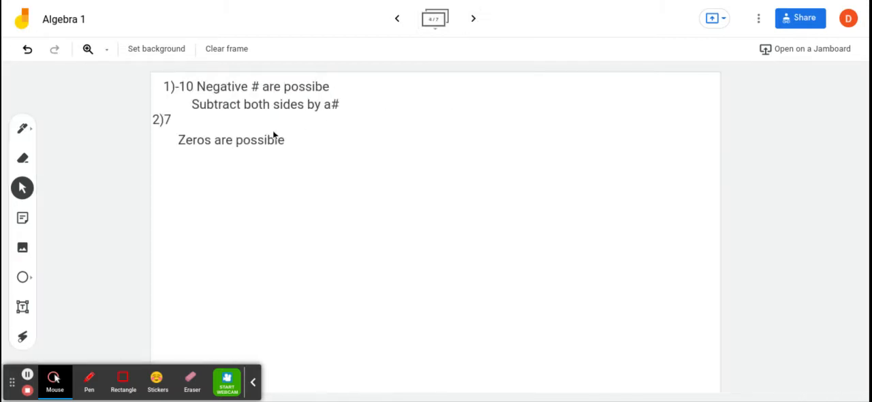
pyautogui.moveTo(267, 136)
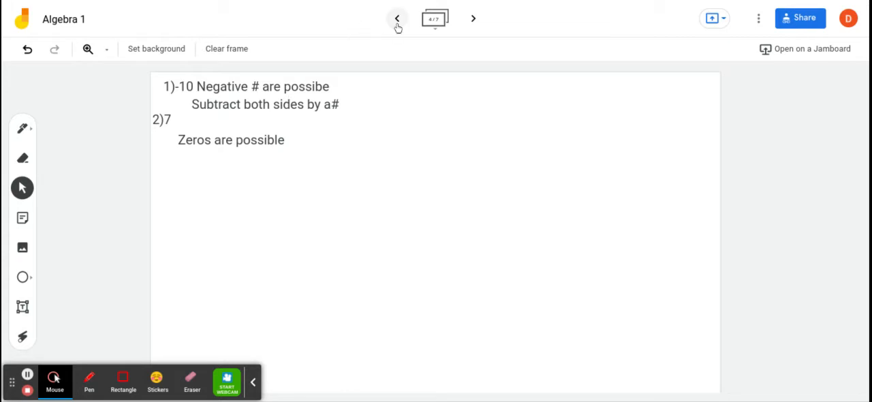
pyautogui.click(397, 18)
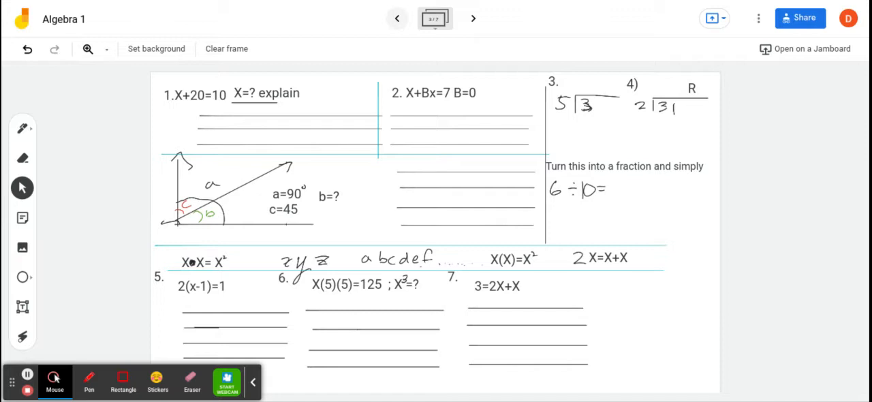
pyautogui.click(474, 19)
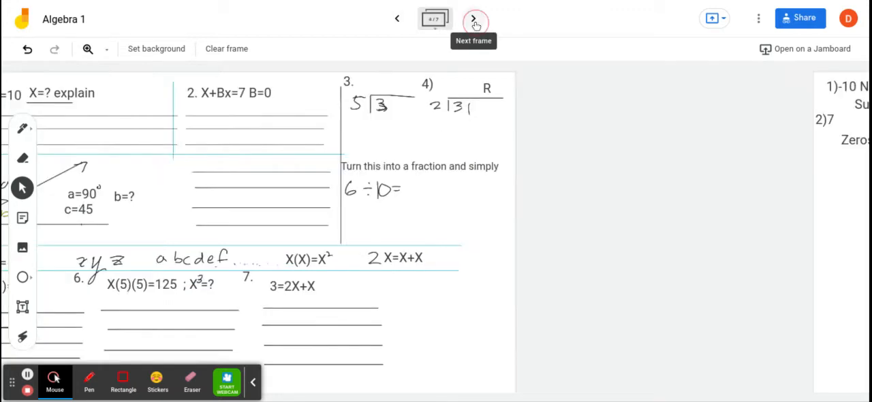
pyautogui.click(473, 18)
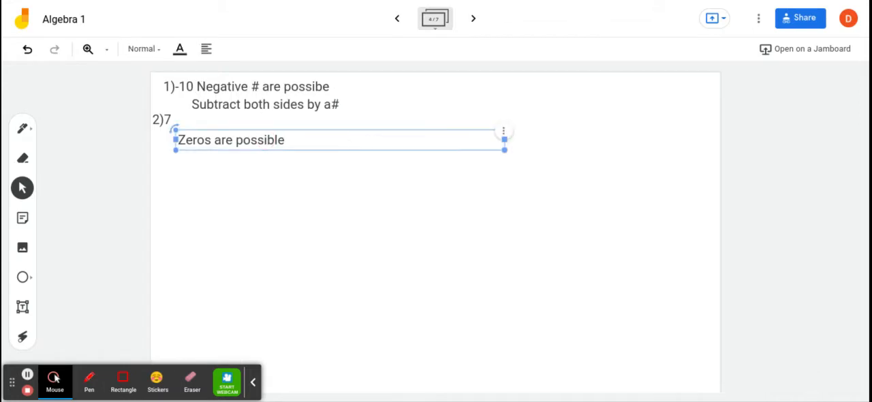
# - Write 'If there is 0 then I can cancel it. Then X would equall 7.' in answer 2
pyautogui.write('If')
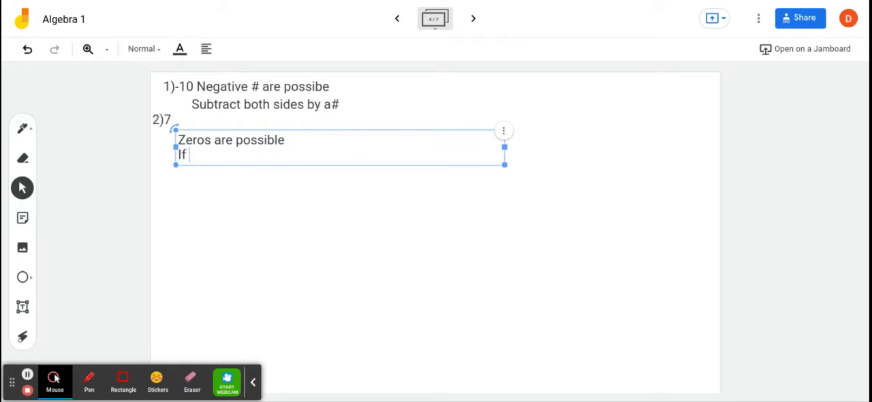
pyautogui.write('the')
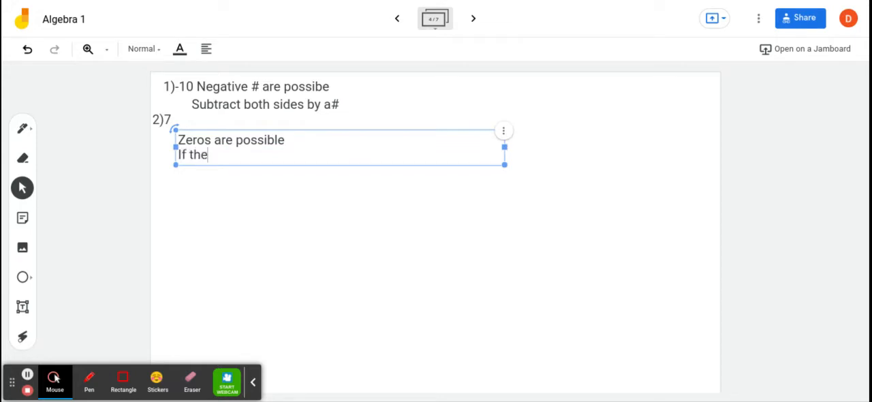
pyautogui.write('ee')
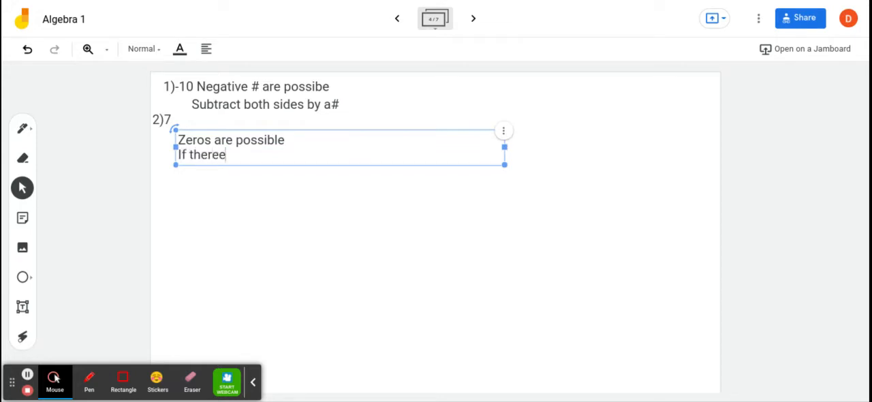
pyautogui.write('is 0 then I')
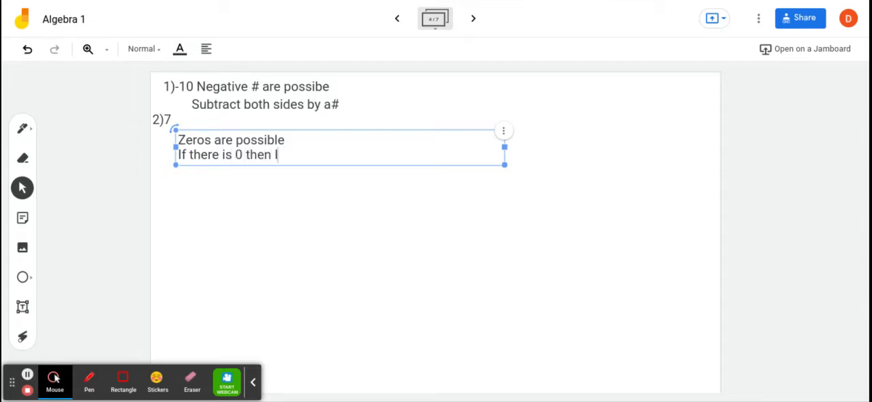
pyautogui.write('can cancel it')
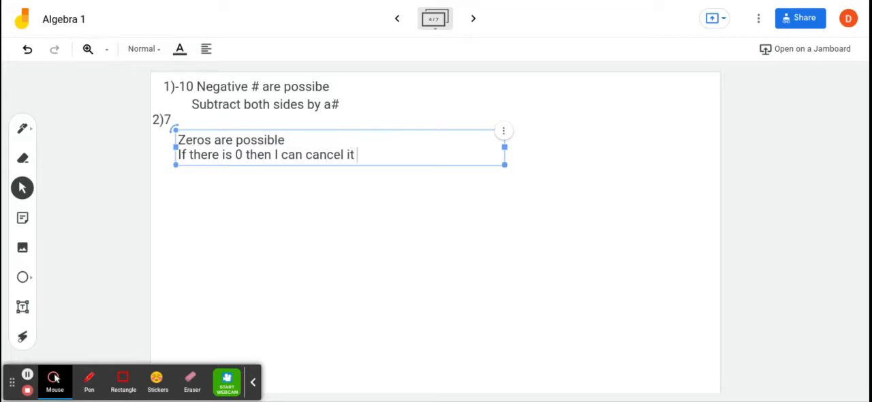
pyautogui.write('.')
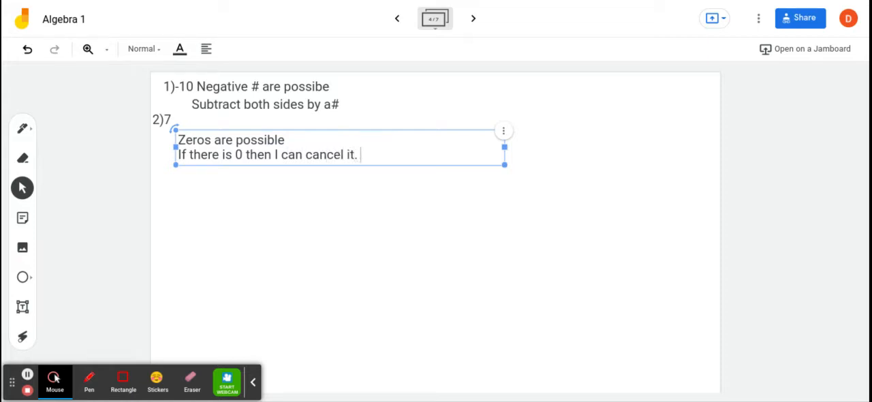
pyautogui.write('Then X')
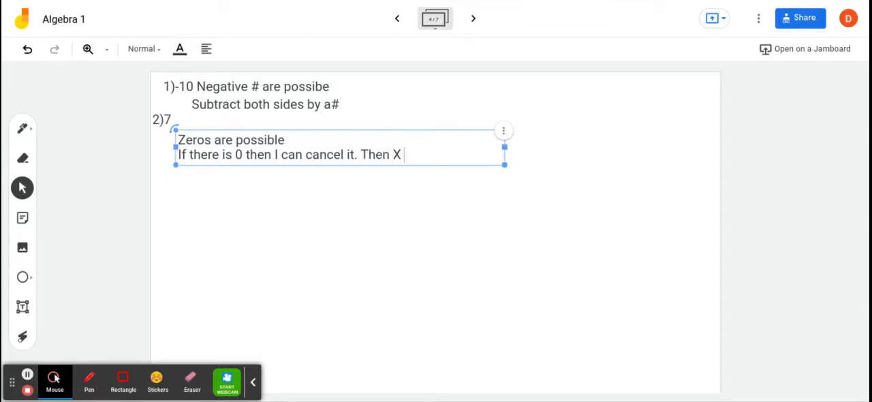
pyautogui.write('would equ')
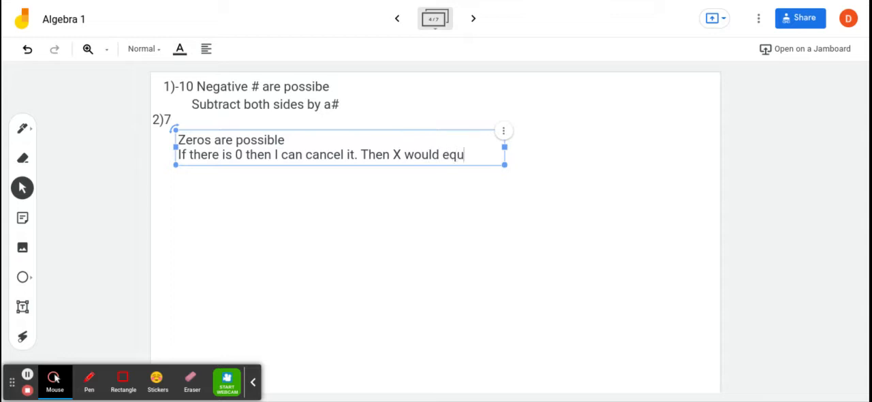
pyautogui.write('all')
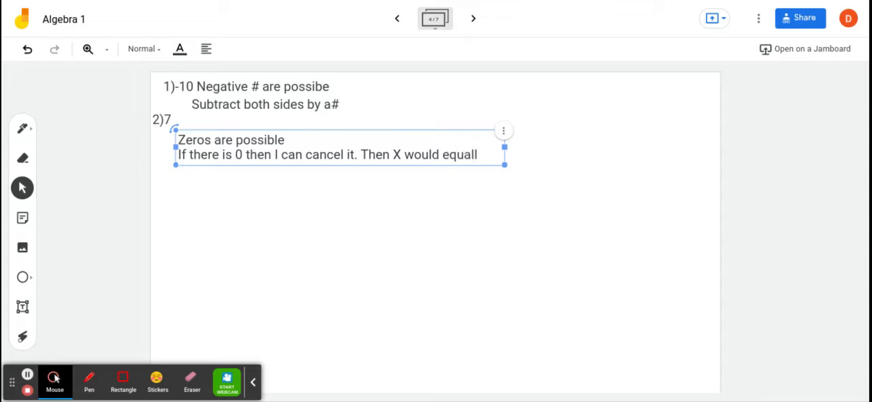
pyautogui.write('7.')
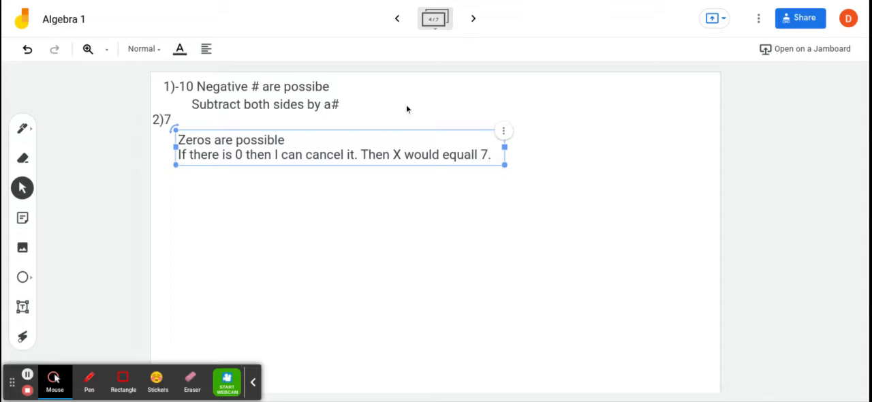
pyautogui.click(21, 128)
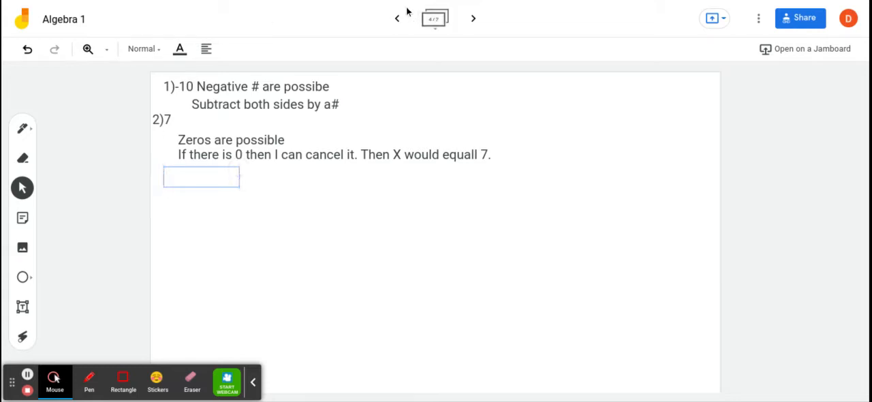
# - Circle answer -10 on frame 4 with a yellow highlighter, then view frame 3
pyautogui.click(397, 19)
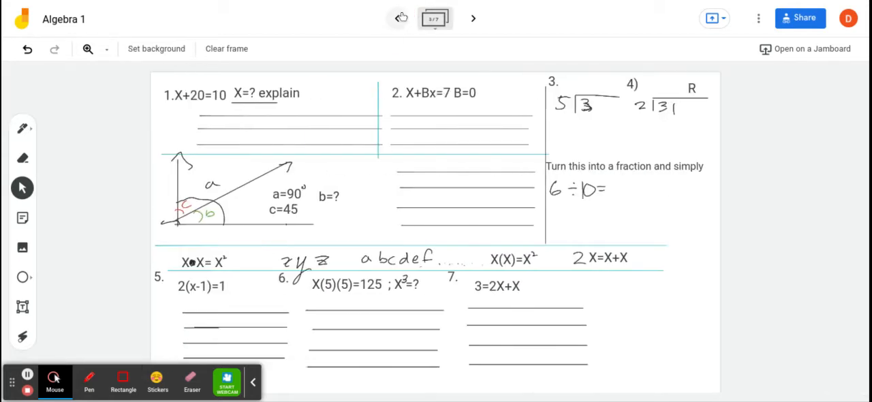
pyautogui.click(473, 18)
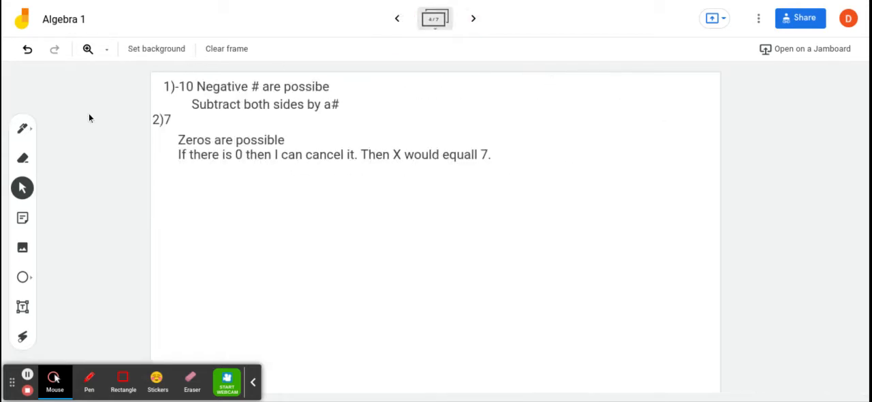
pyautogui.click(22, 128)
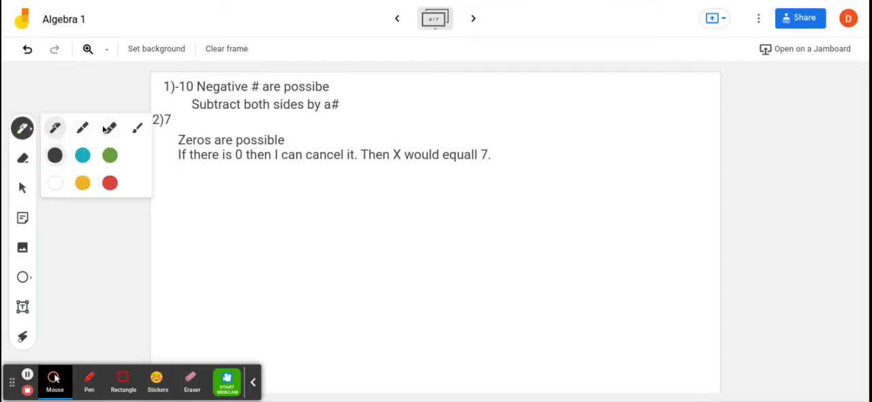
pyautogui.click(81, 183)
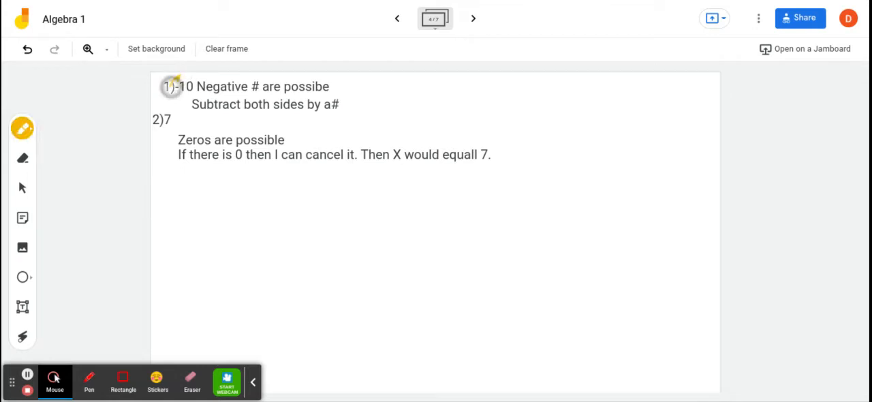
pyautogui.moveTo(170, 86); pyautogui.dragTo(167, 122)
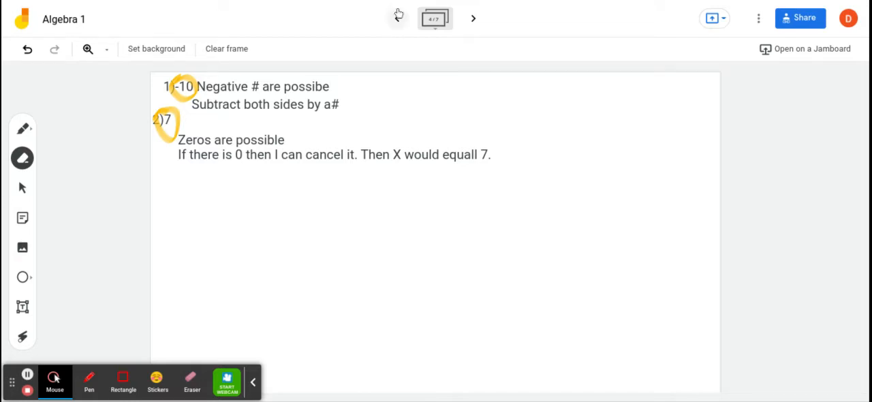
pyautogui.click(397, 18)
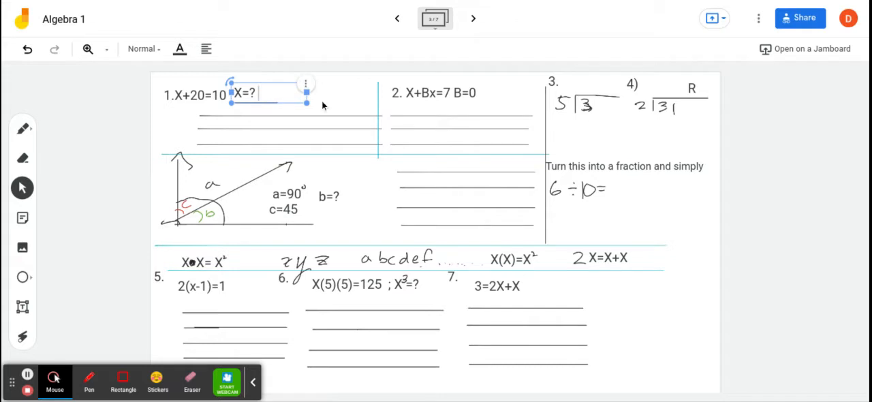
# - Return to frame 4 and rearrange answer 1's negative-numbers and subtraction notes
pyautogui.click(474, 18)
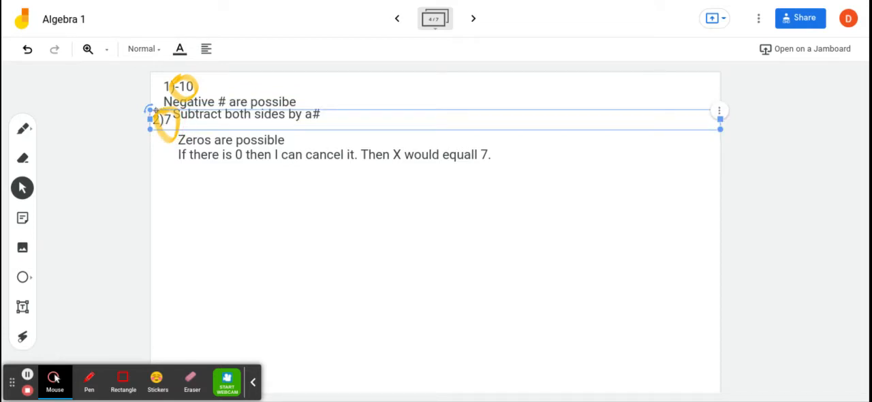
pyautogui.moveTo(702, 114)
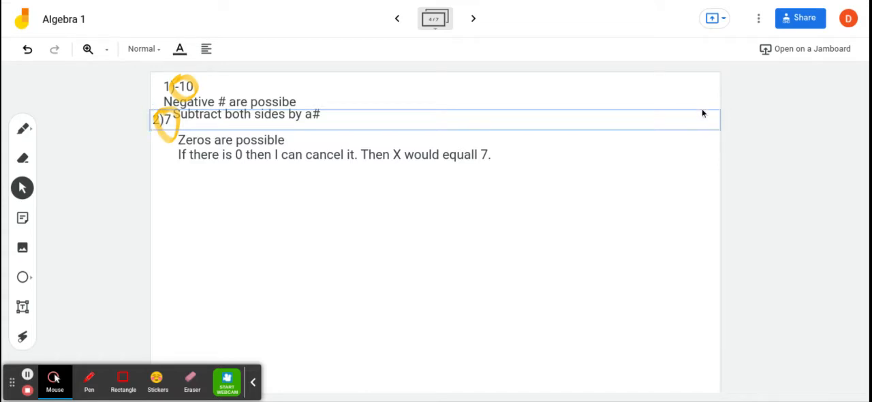
pyautogui.moveTo(699, 114)
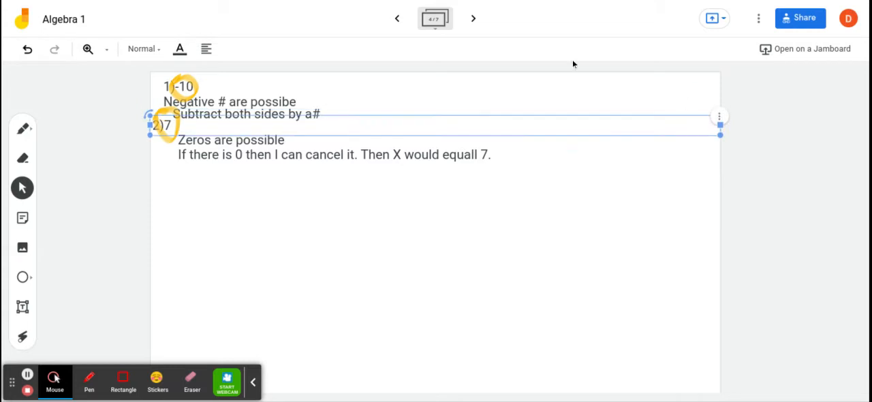
pyautogui.moveTo(294, 114)
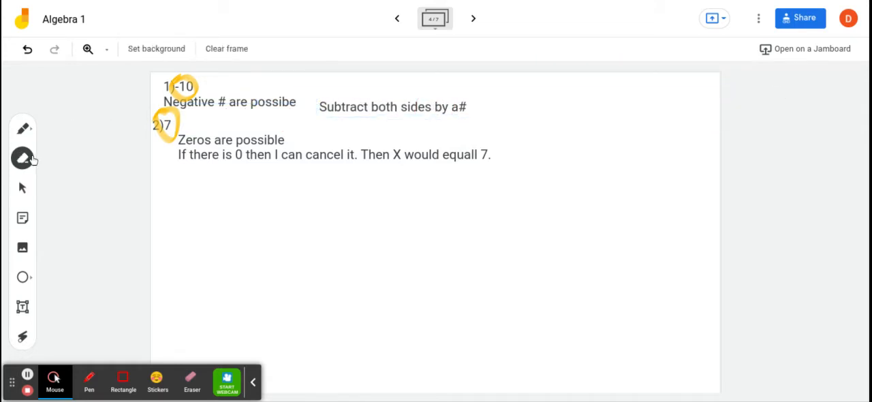
pyautogui.click(22, 158)
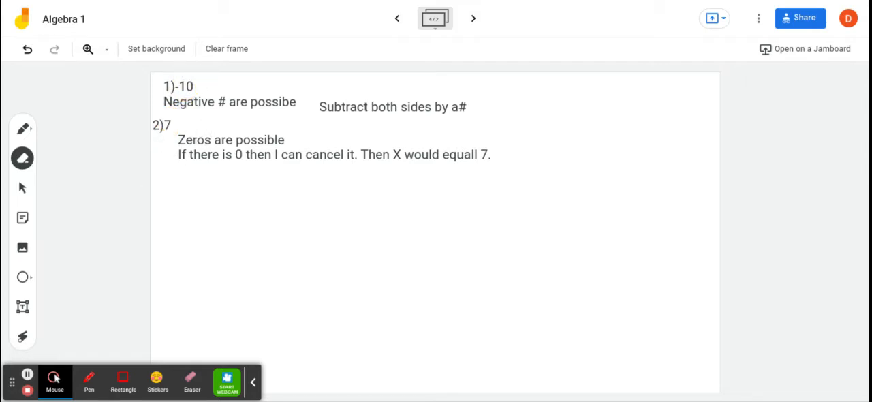
pyautogui.moveTo(210, 159)
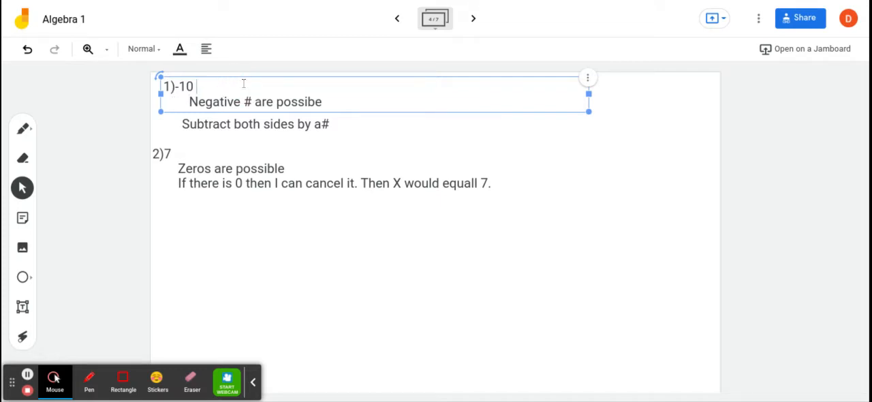
# - Add 'Full credit' after answers 1)-10 and 2)7
pyautogui.write('Full c')
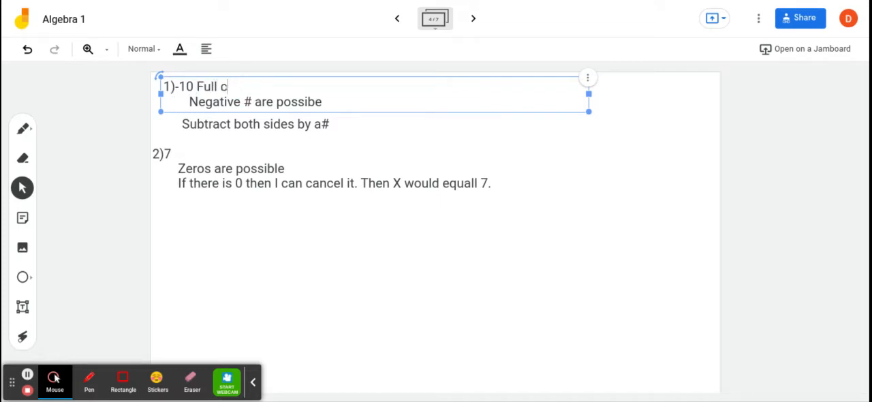
pyautogui.write('redit')
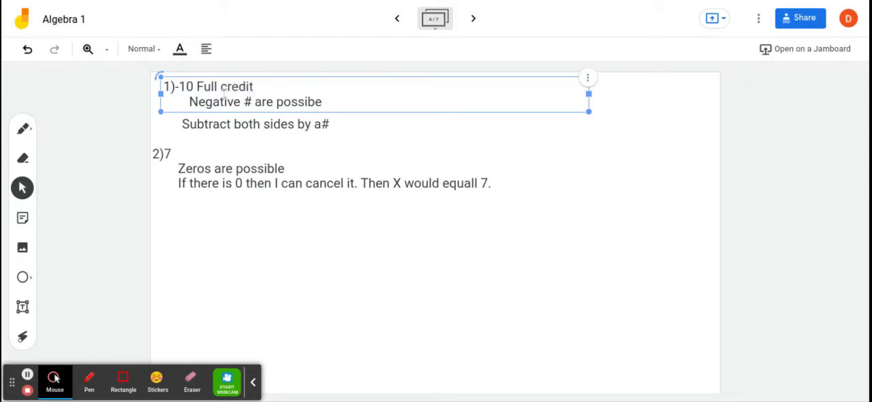
pyautogui.doubleClick(225, 87)
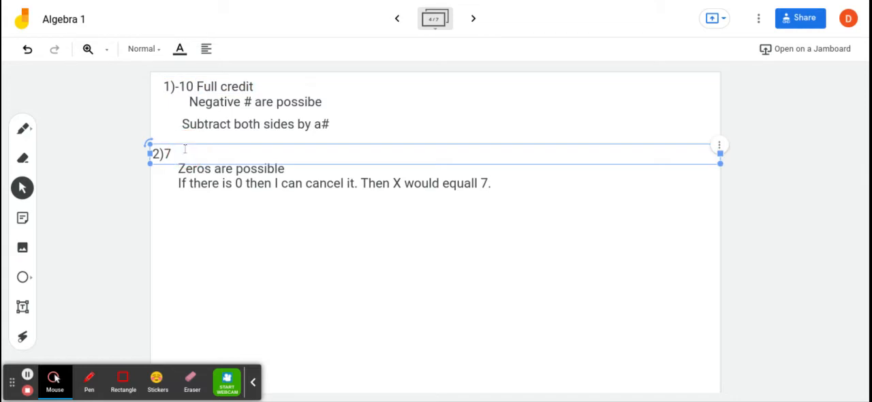
pyautogui.write('Full credit')
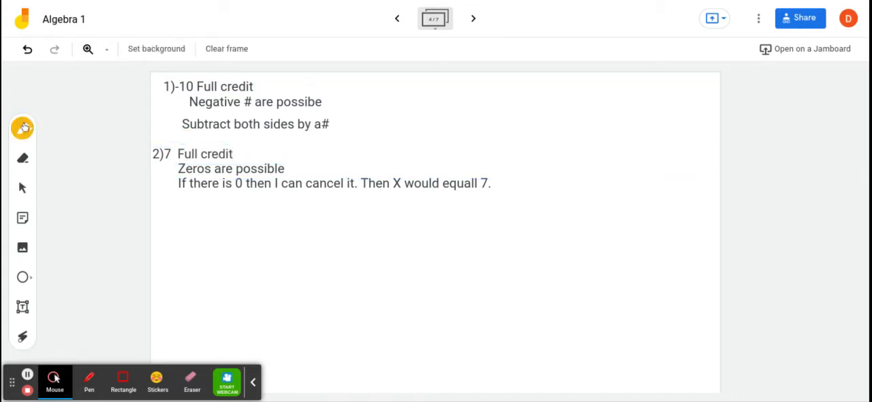
# - Highlight the '1)-10 Full credit' line in yellow with the pen highlighter
pyautogui.click(23, 128)
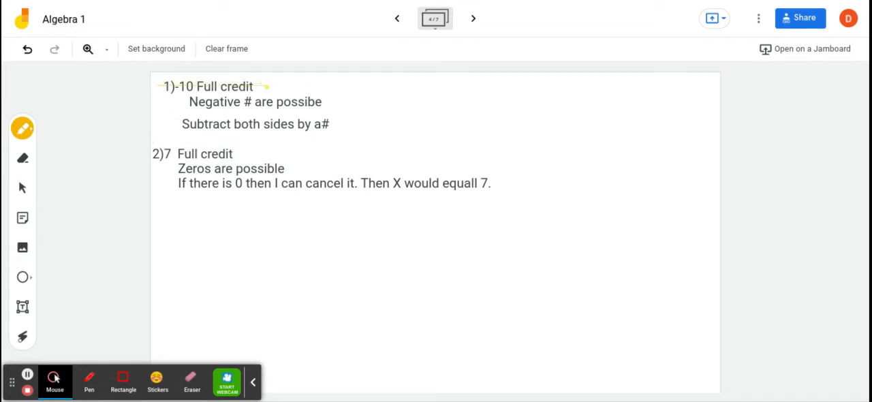
pyautogui.moveTo(157, 87); pyautogui.dragTo(266, 86)
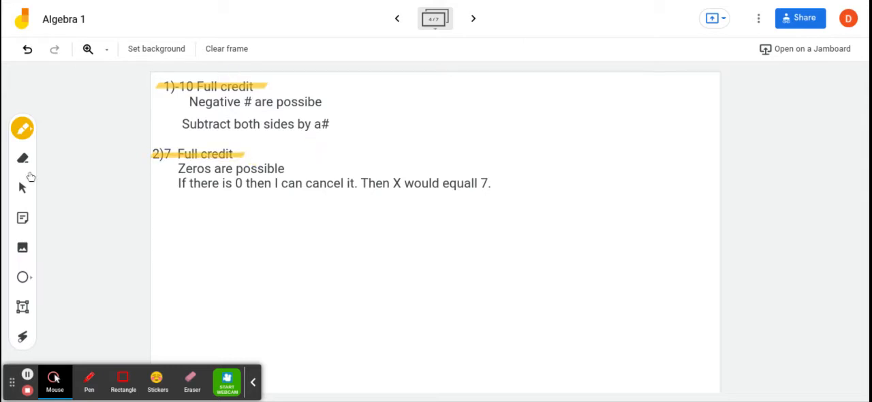
pyautogui.click(22, 186)
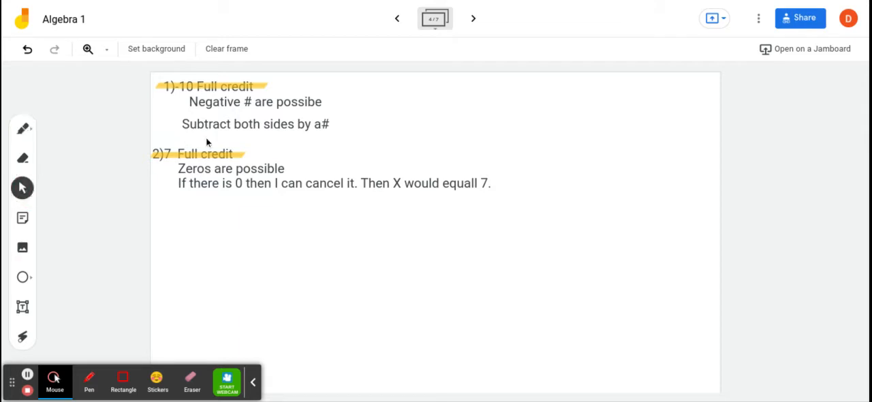
# - Add 'If wrong part credit if said:' headings and reposition the subtract-both-sides note
pyautogui.click(255, 101)
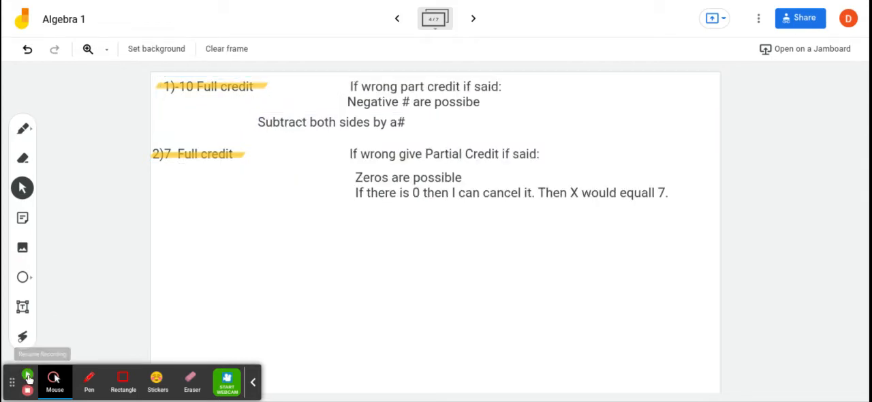
pyautogui.click(28, 377)
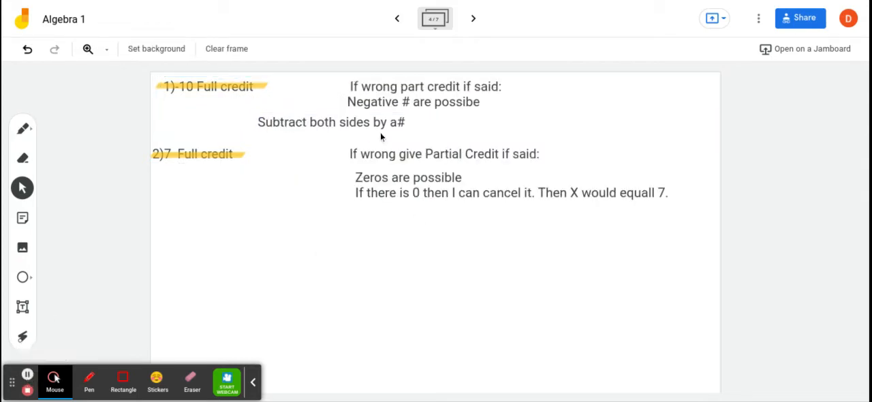
pyautogui.click(330, 122)
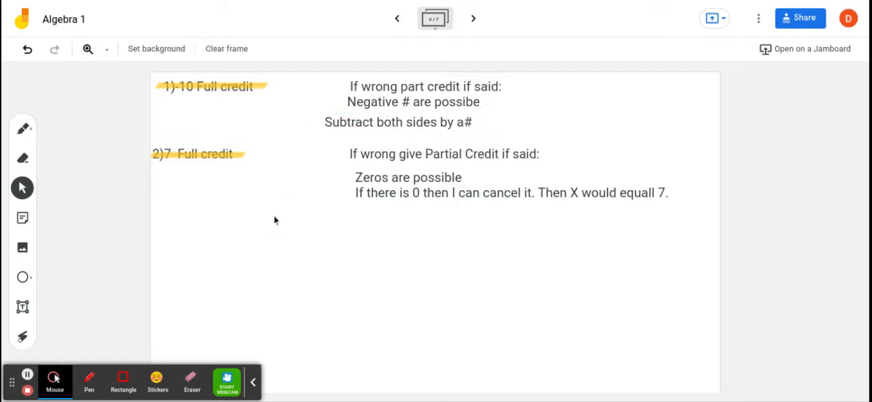
pyautogui.click(425, 86)
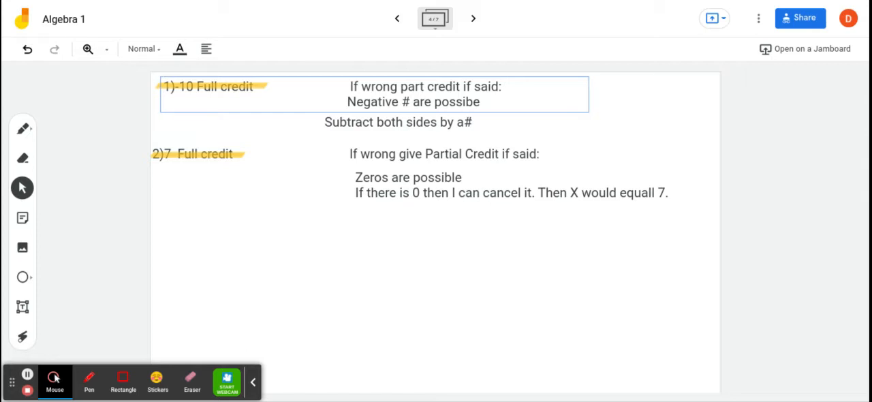
pyautogui.moveTo(228, 125)
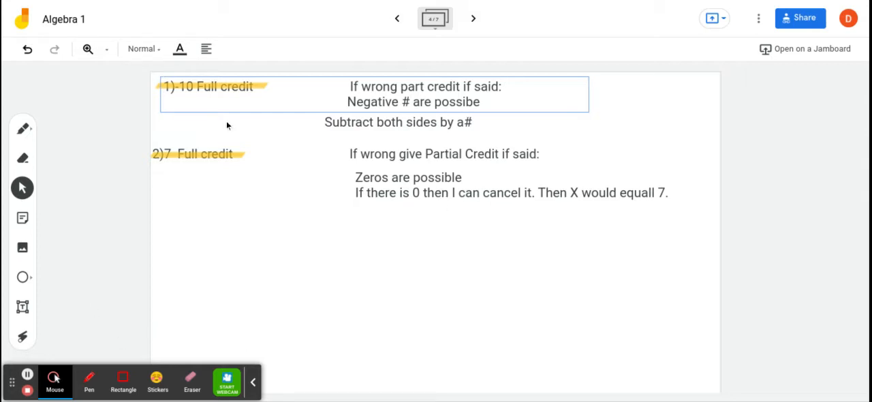
pyautogui.moveTo(248, 191)
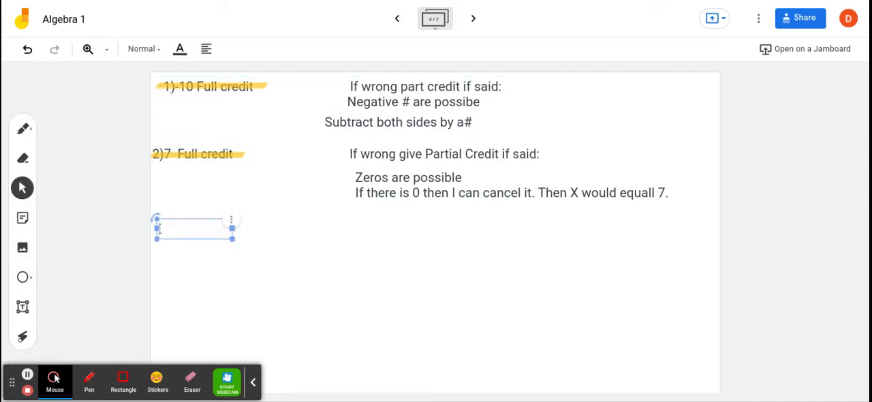
# - Write answer '3)0.6' in a widened text box after checking question 3
pyautogui.write('3)')
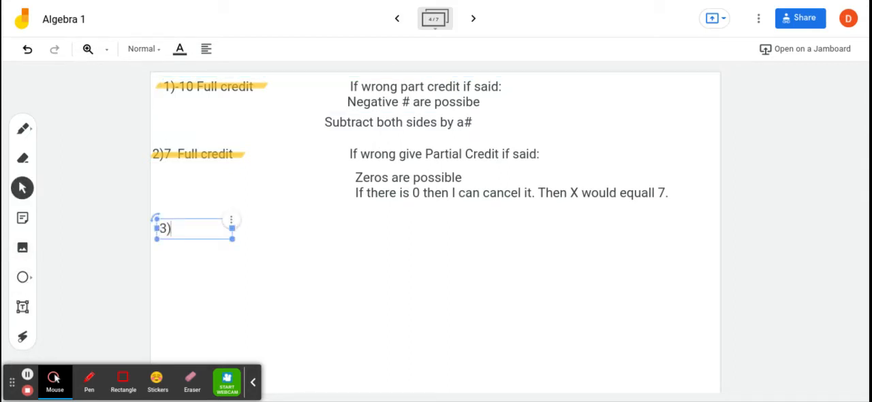
pyautogui.moveTo(231, 229); pyautogui.dragTo(630, 229)
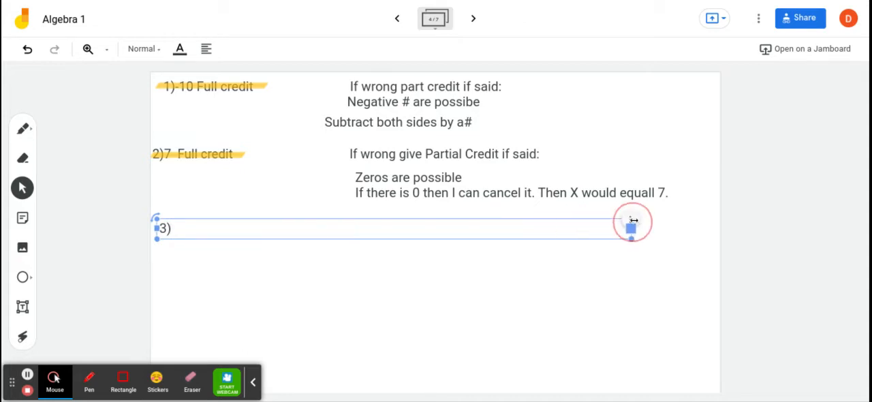
pyautogui.click(397, 18)
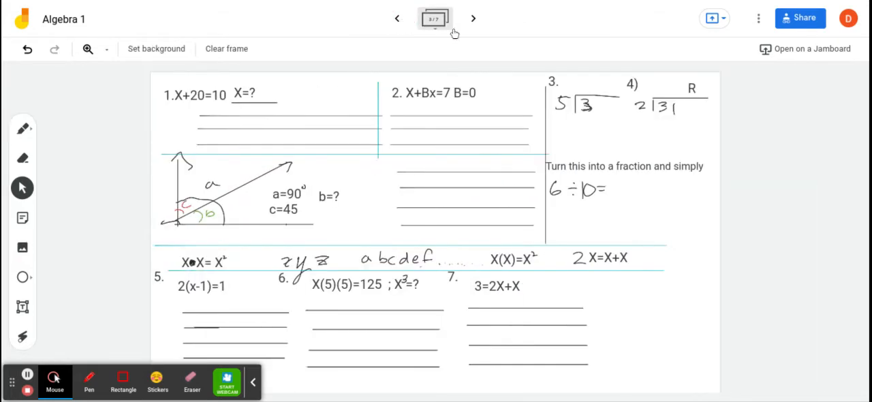
pyautogui.moveTo(473, 18)
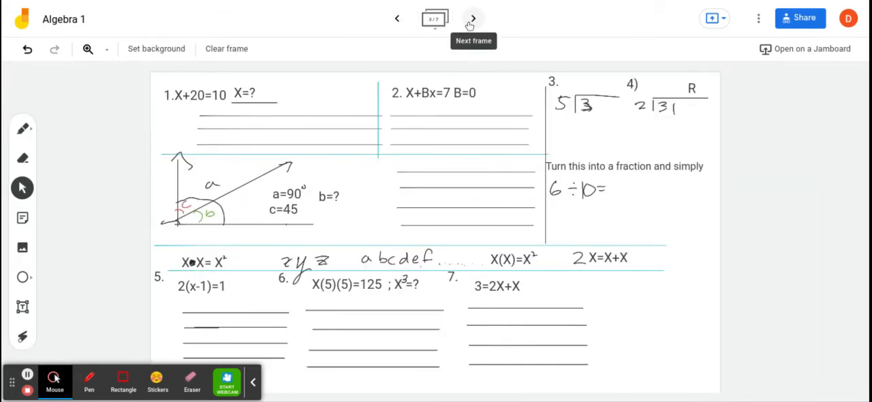
pyautogui.click(473, 18)
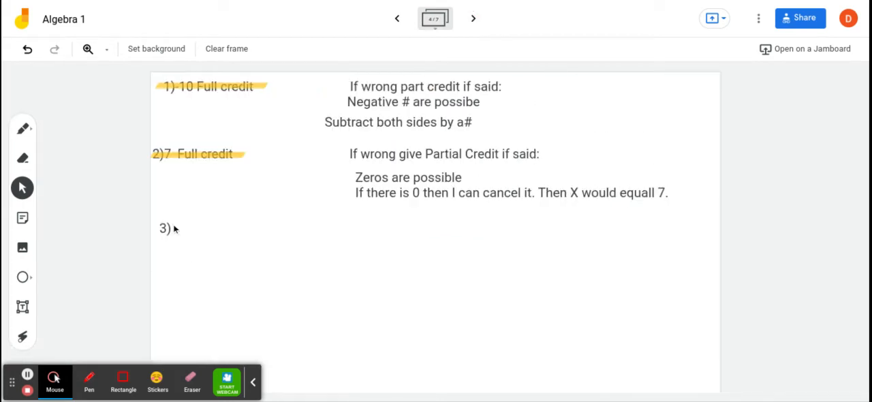
pyautogui.write('0.')
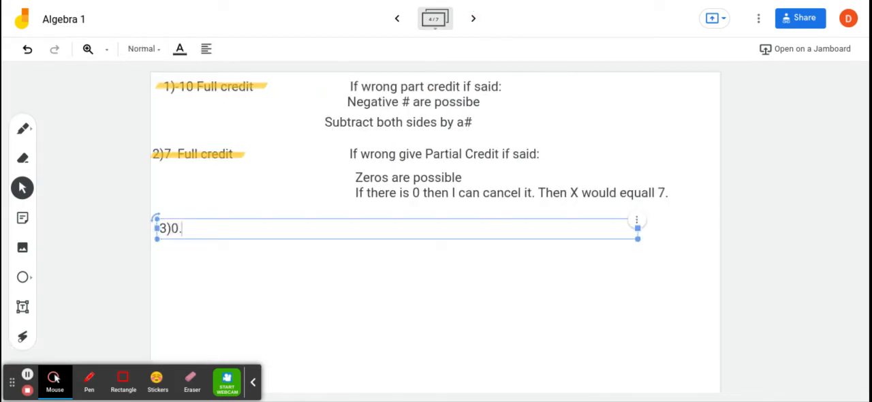
pyautogui.write('6')
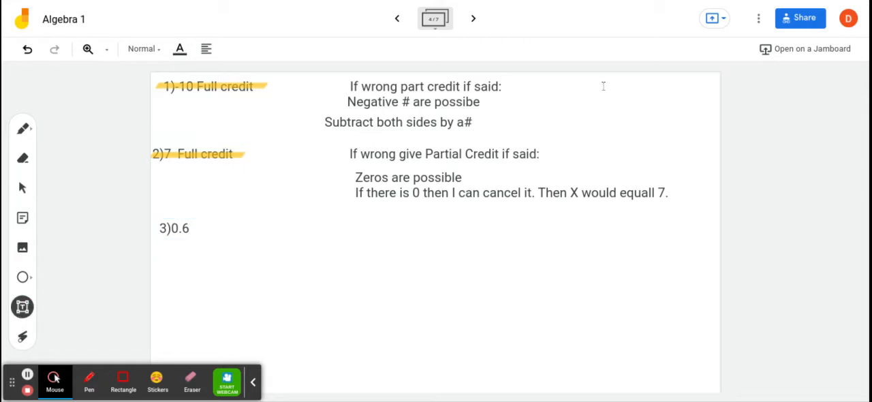
# - Start a text box near the top right reading 'If wrong'
pyautogui.click(603, 87)
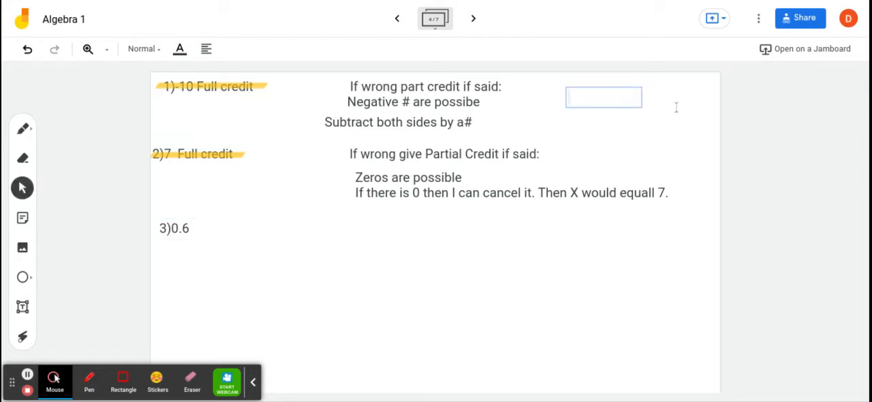
pyautogui.write('Id')
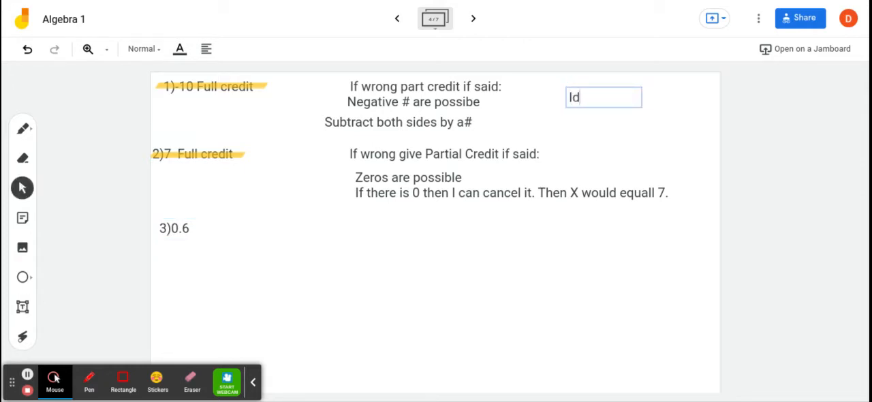
pyautogui.write('If wron')
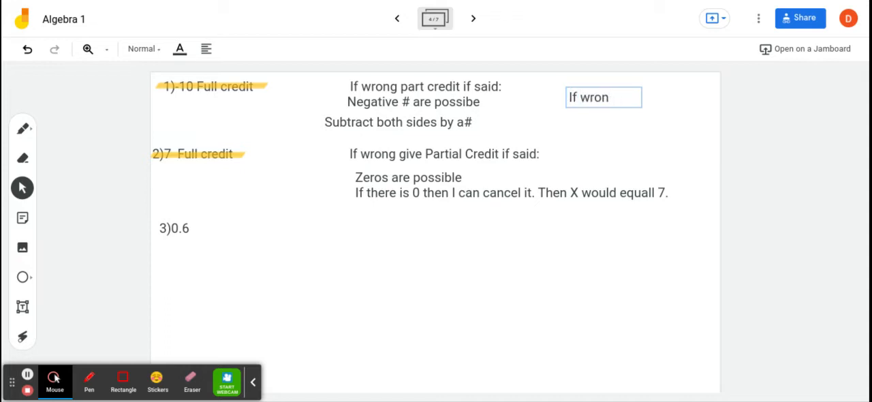
pyautogui.write('g is')
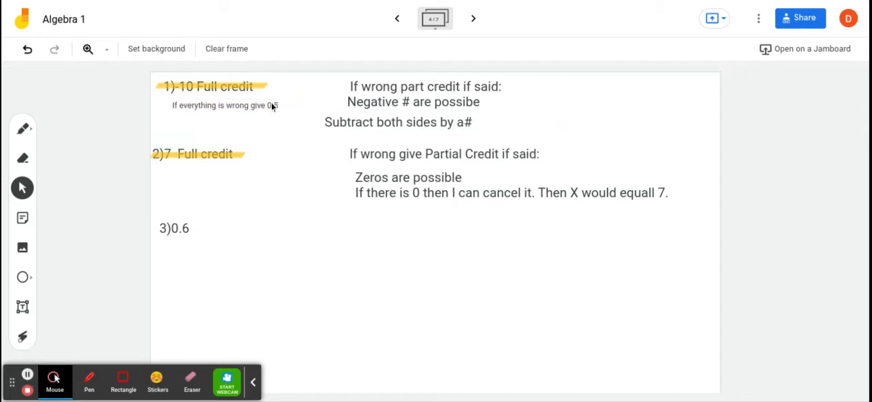
# - Place copies of the 0.5 note under answer 2 and beside 3)0.6
pyautogui.click(225, 106)
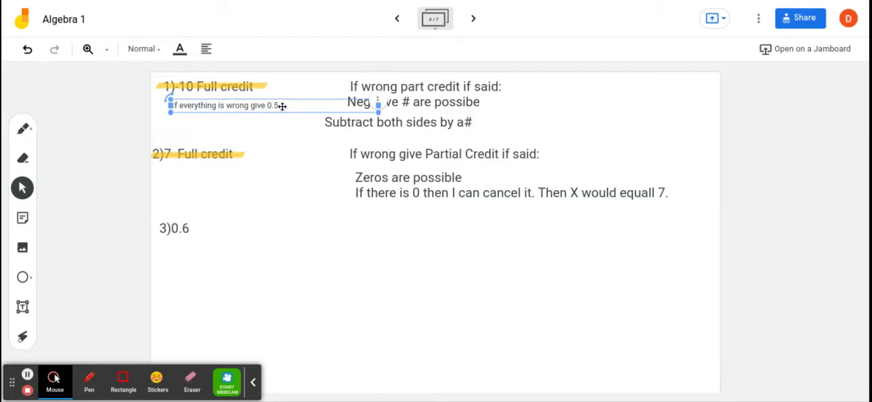
pyautogui.moveTo(285, 123)
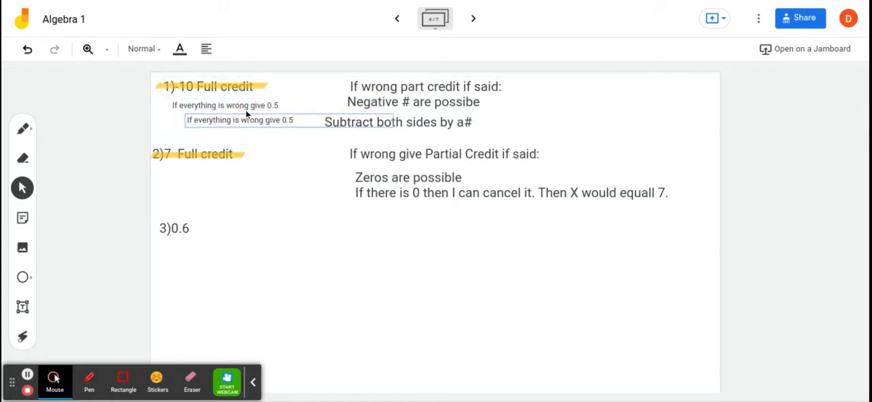
pyautogui.moveTo(239, 119); pyautogui.dragTo(237, 176)
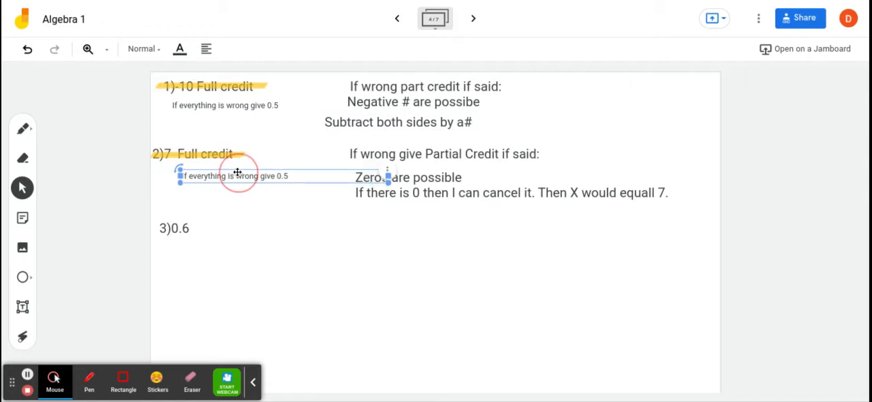
pyautogui.rightClick(237, 176)
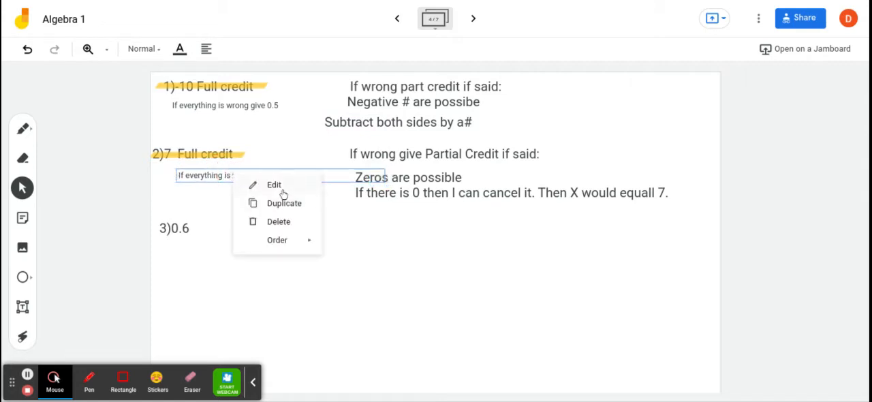
pyautogui.click(283, 203)
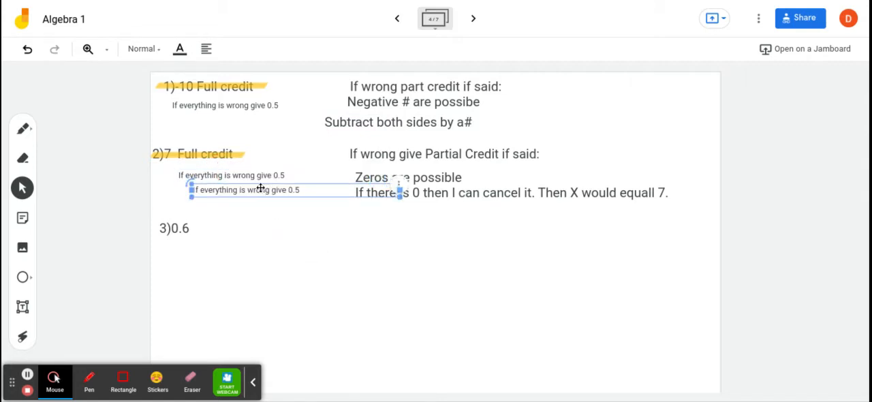
pyautogui.moveTo(259, 189); pyautogui.dragTo(270, 227)
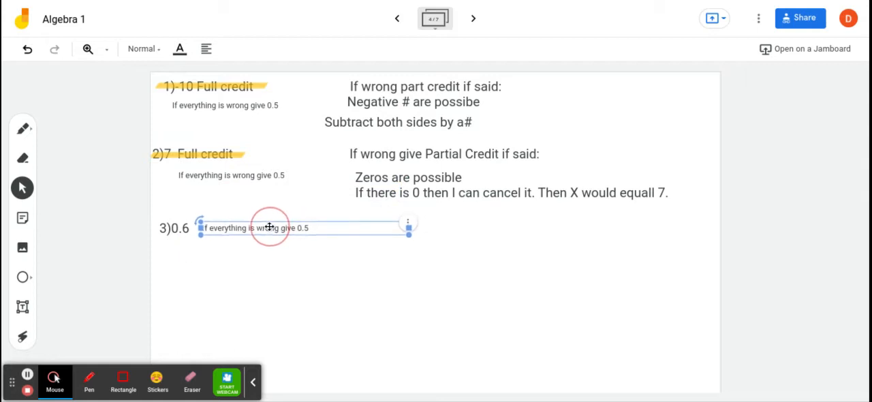
pyautogui.click(213, 285)
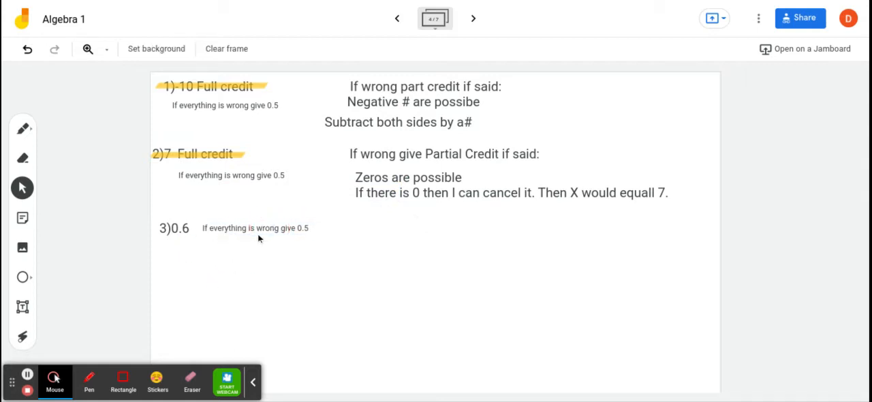
pyautogui.click(255, 228)
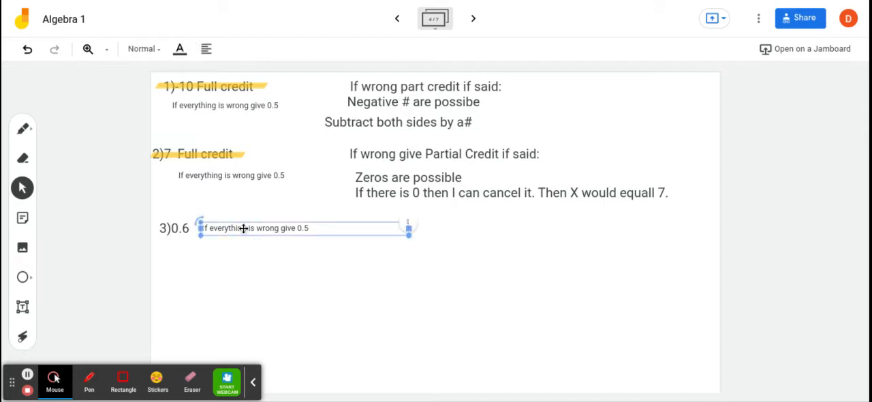
# - Move the 0.5 note to the right end and add '6 (0.8 partial credit)' to answer 3's line
pyautogui.moveTo(303, 228); pyautogui.dragTo(613, 232)
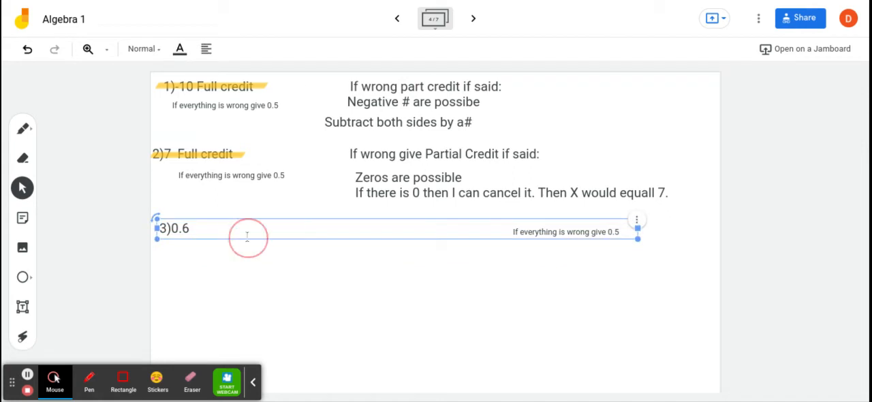
pyautogui.write('6')
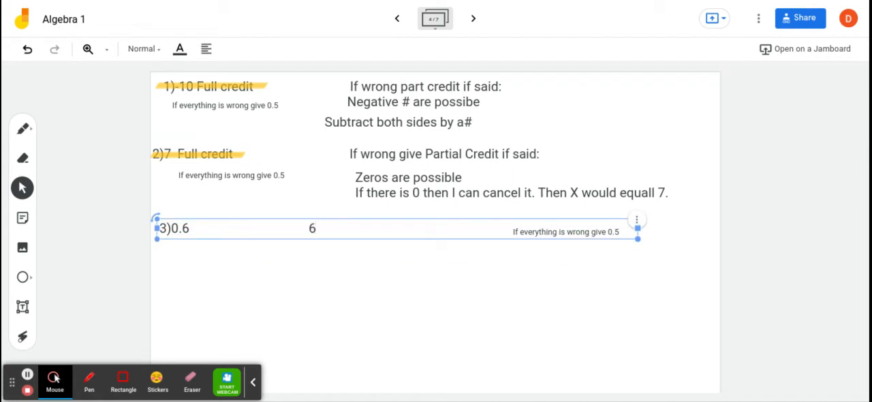
pyautogui.write('(-/)')
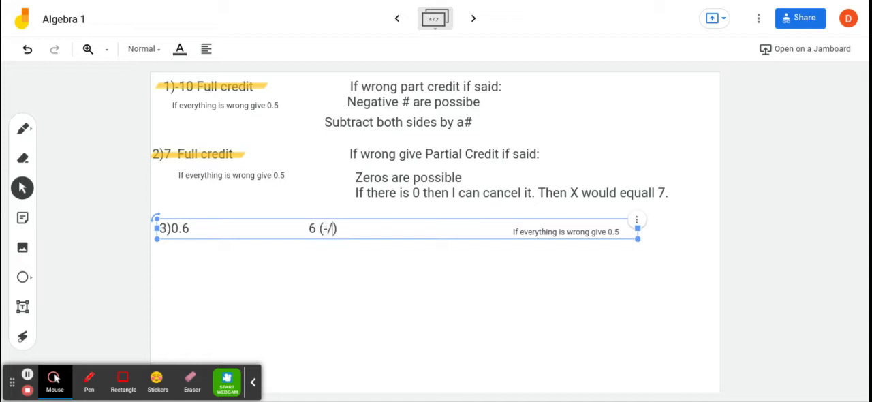
pyautogui.write('0')
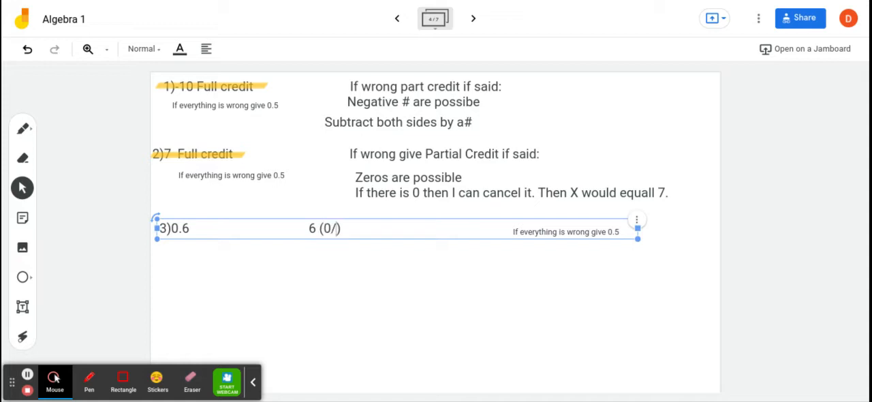
pyautogui.press('Backspace')
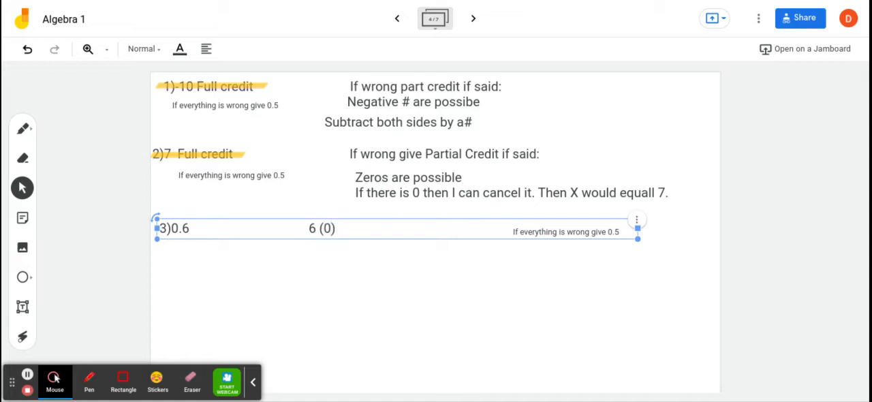
pyautogui.write('.8')
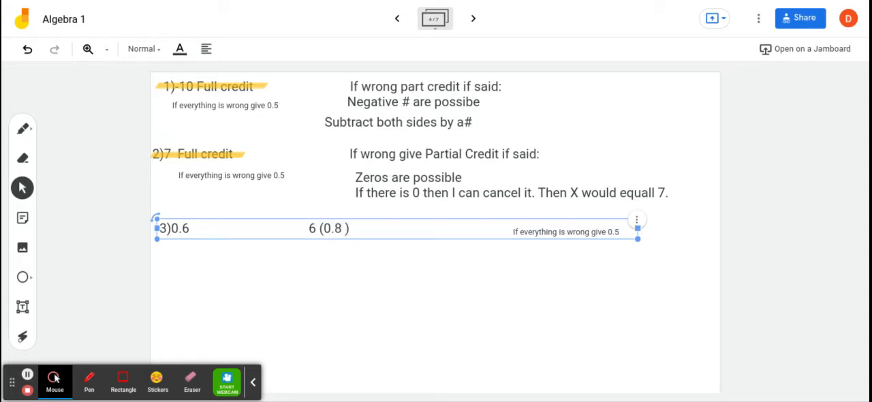
pyautogui.write('partial')
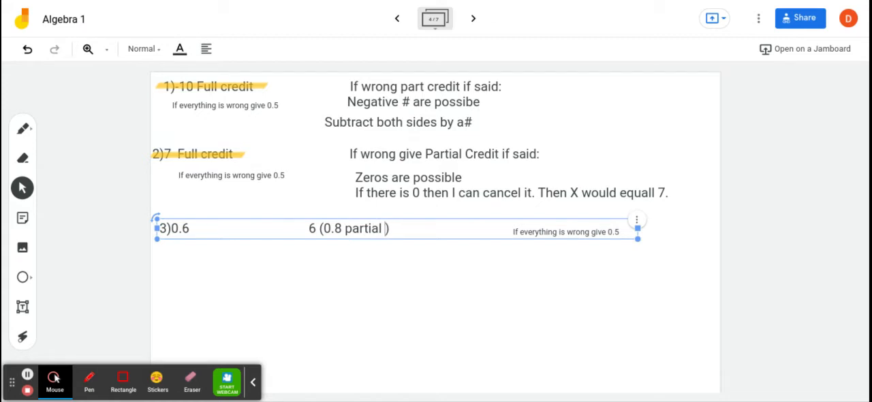
pyautogui.write('credi')
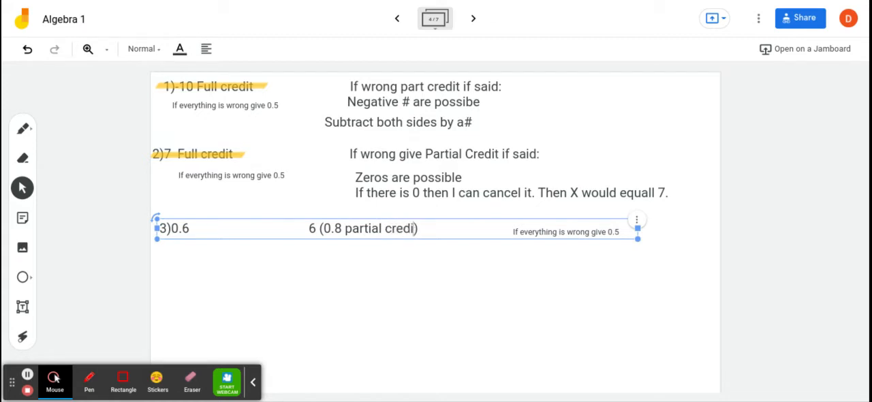
pyautogui.click(402, 307)
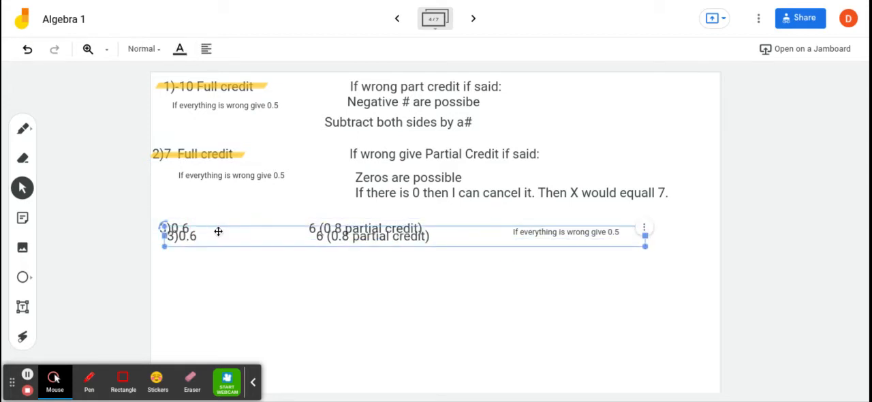
# - Move the copied line below answer 3 and change it to '4)15 R1 15 (0.8 partial credit)'
pyautogui.moveTo(218, 231); pyautogui.dragTo(218, 248)
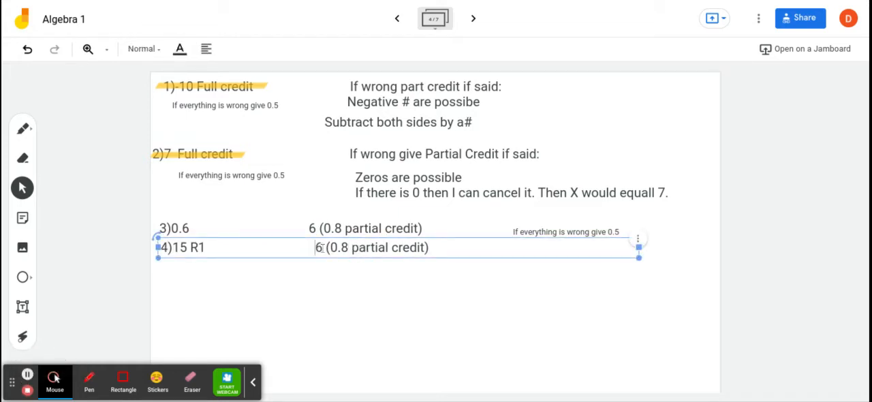
pyautogui.write('15')
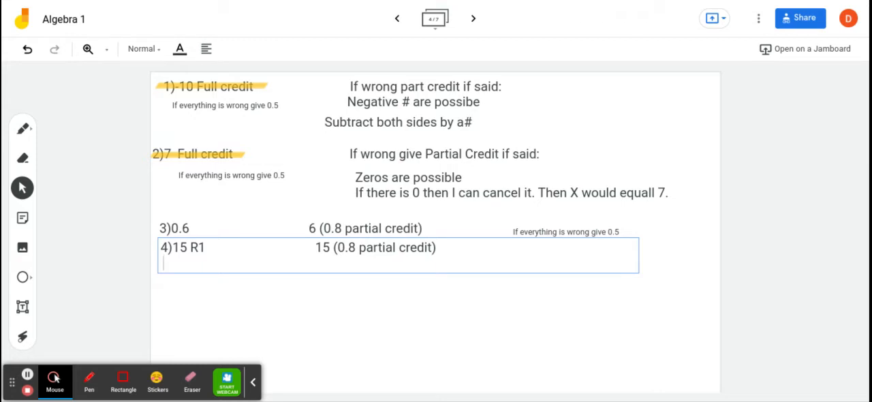
pyautogui.click(397, 19)
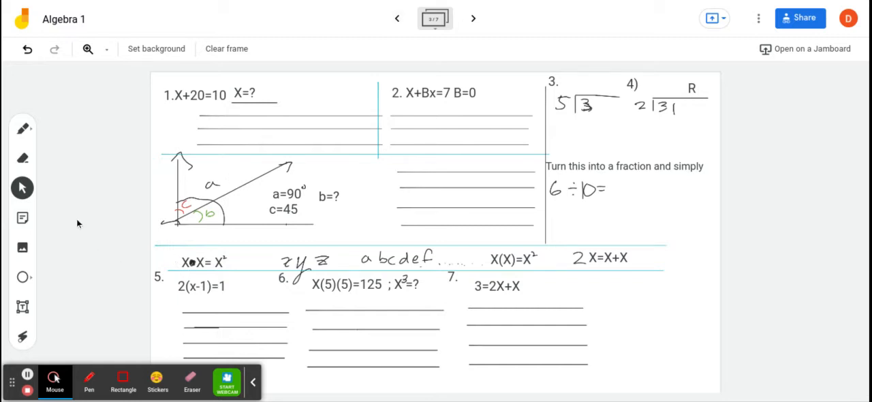
pyautogui.moveTo(45, 315)
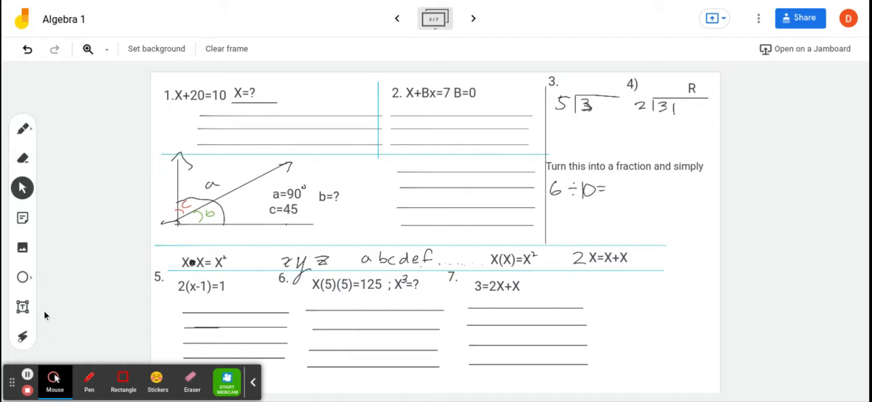
pyautogui.moveTo(593, 173)
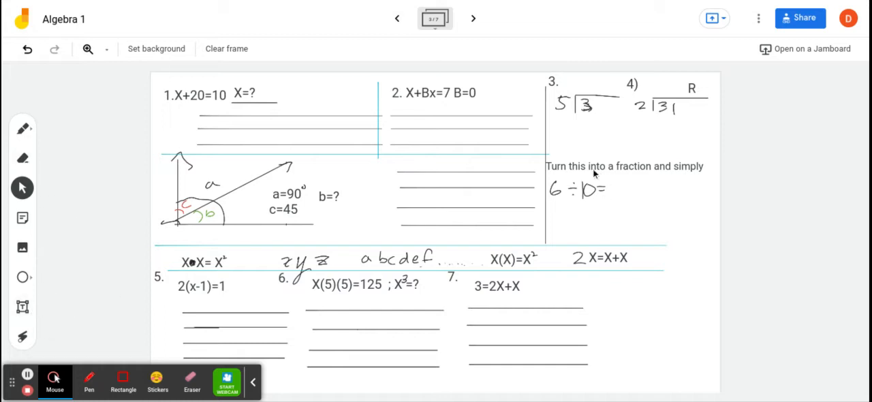
# - Prefix the 'Turn this into a fraction and simply' heading with '8)'
pyautogui.click(620, 166)
pyautogui.write('8)')
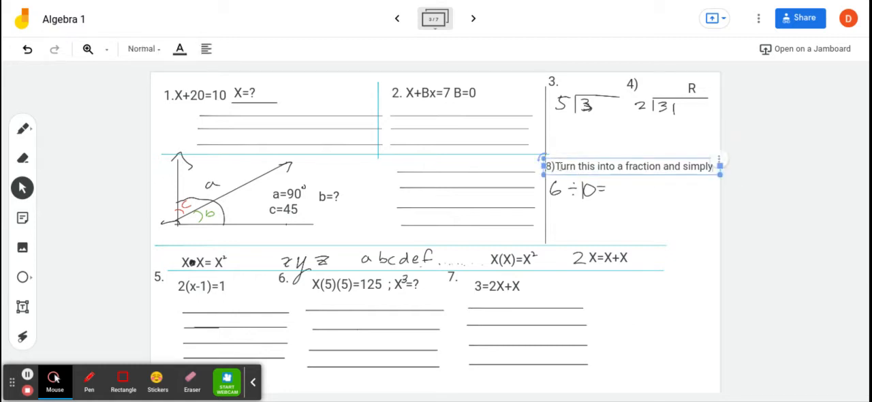
pyautogui.click(685, 194)
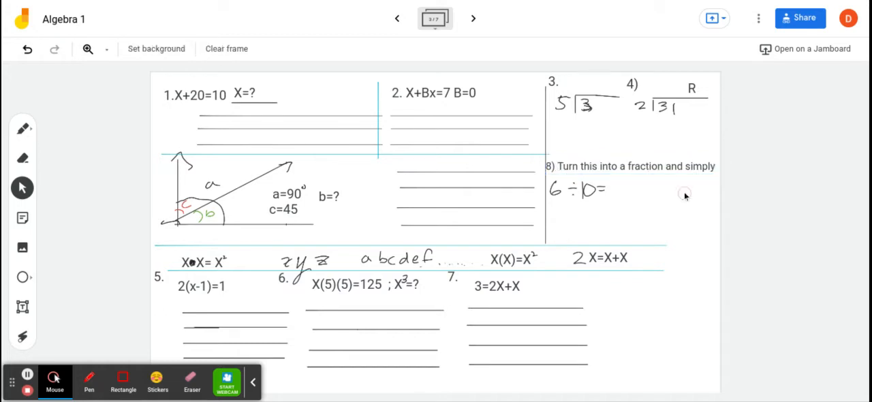
pyautogui.moveTo(419, 107)
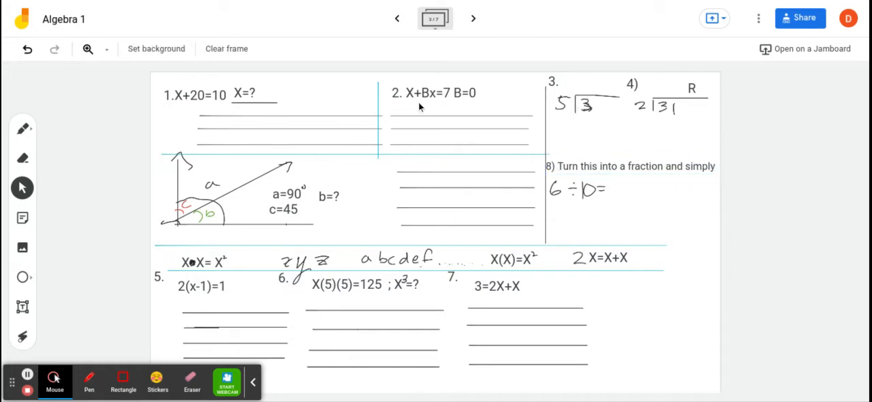
pyautogui.moveTo(552, 314)
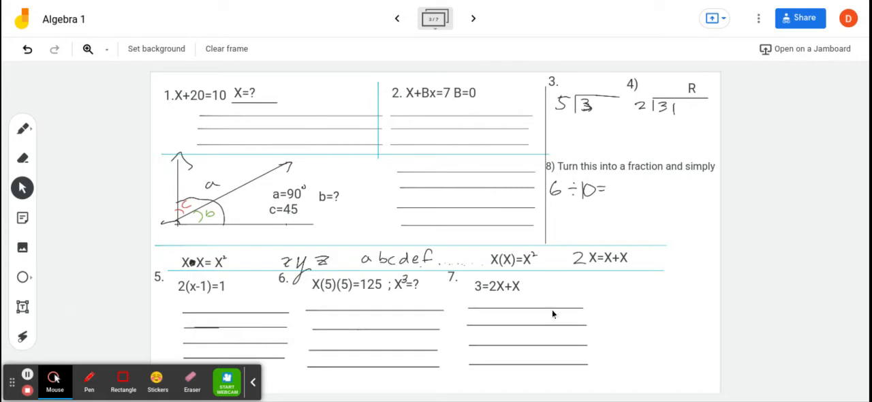
pyautogui.moveTo(473, 17)
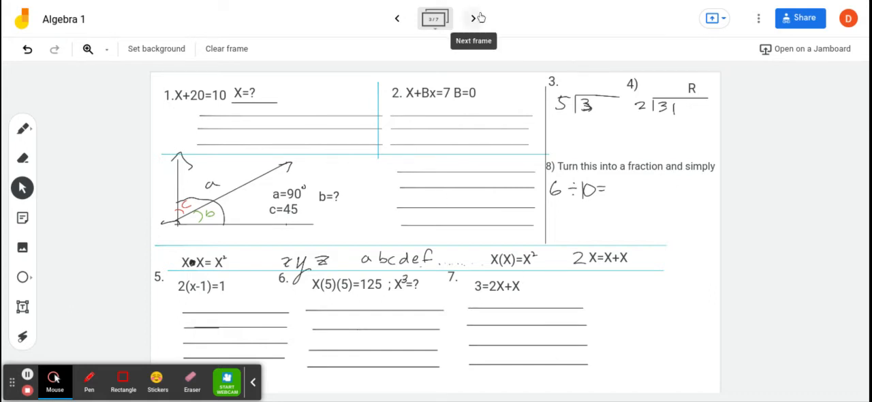
# - Copy answer 3's line below answer 4 and edit it to '5)0.5 (0.8 partial credit)'
pyautogui.click(473, 19)
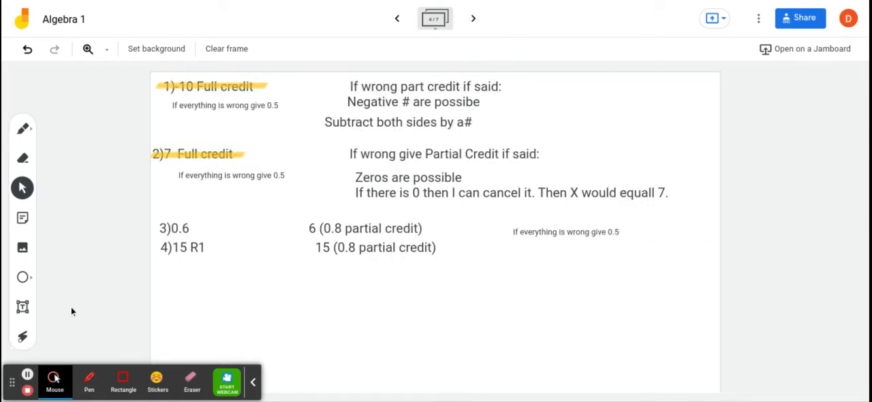
pyautogui.click(173, 229)
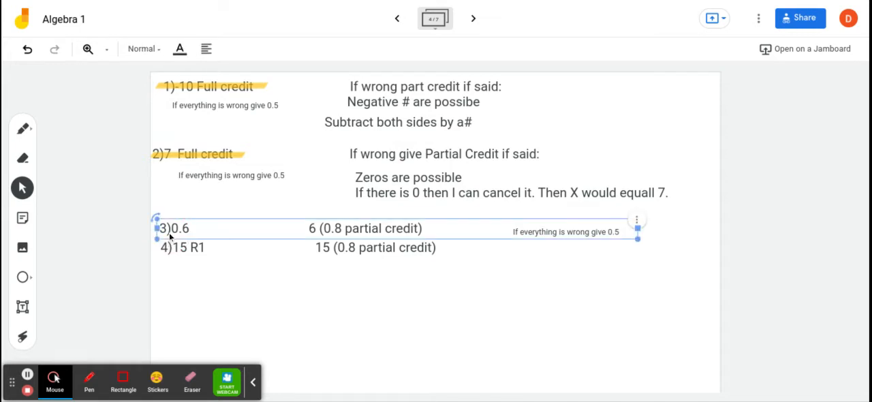
pyautogui.moveTo(171, 228); pyautogui.dragTo(197, 266)
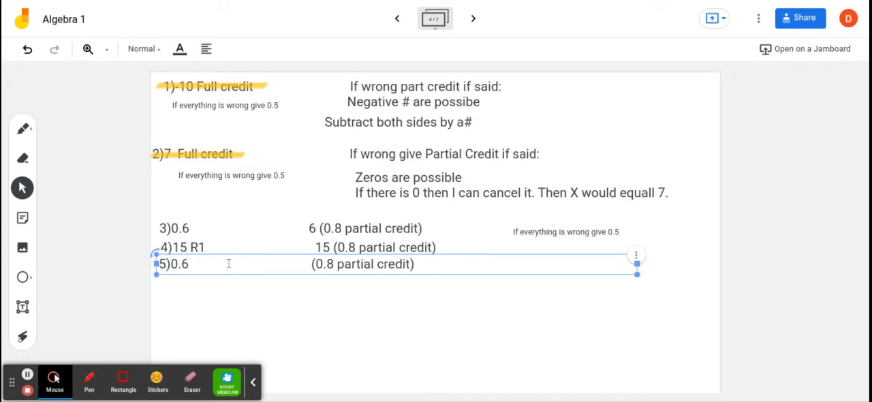
pyautogui.press('Backspace')
pyautogui.write('5')
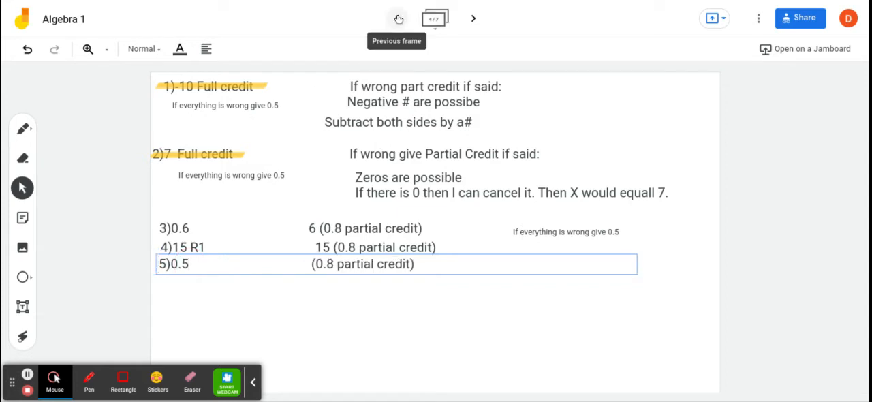
# - Check the questions, then add accepted answers 1 and 0.5 to answer 5's line
pyautogui.click(398, 19)
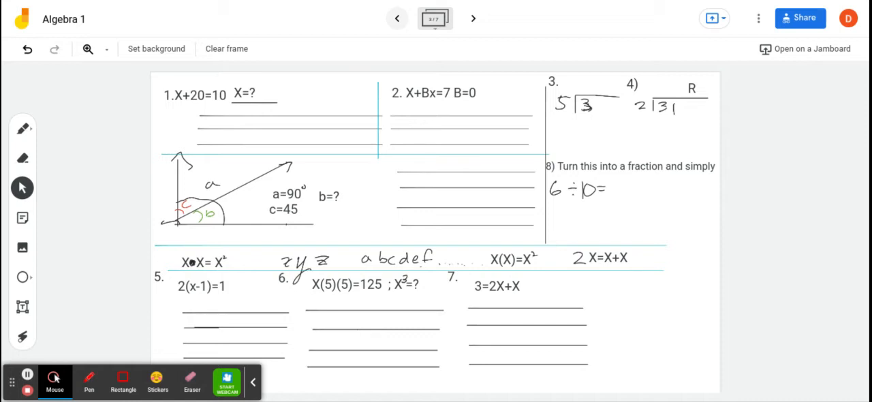
pyautogui.moveTo(264, 132)
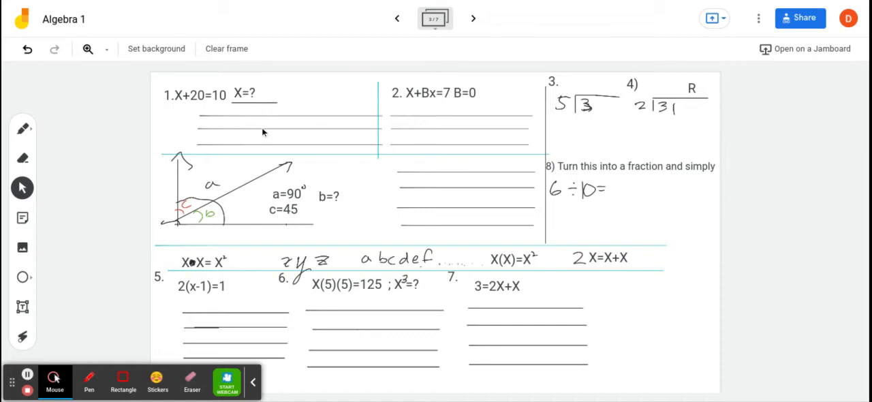
pyautogui.moveTo(66, 368)
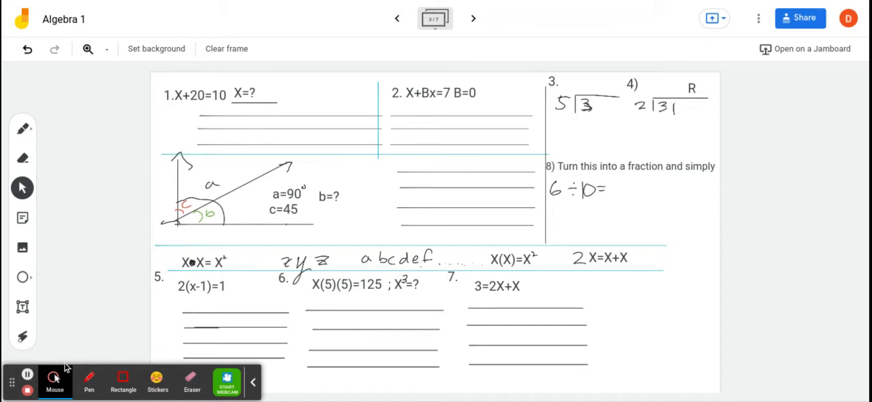
pyautogui.click(473, 18)
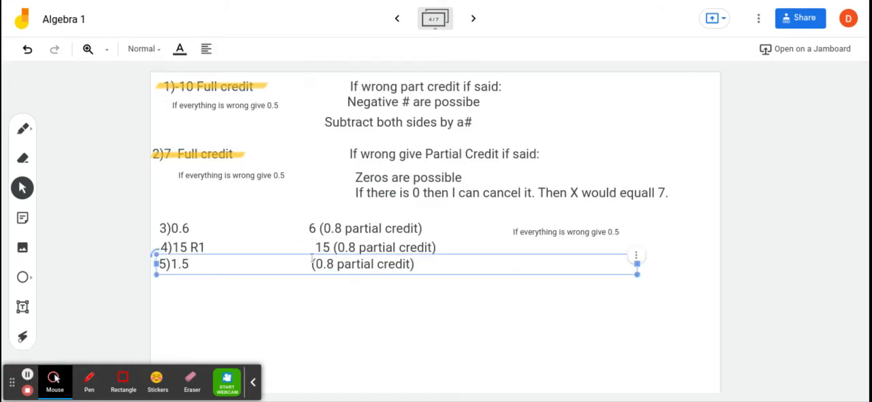
pyautogui.write('0')
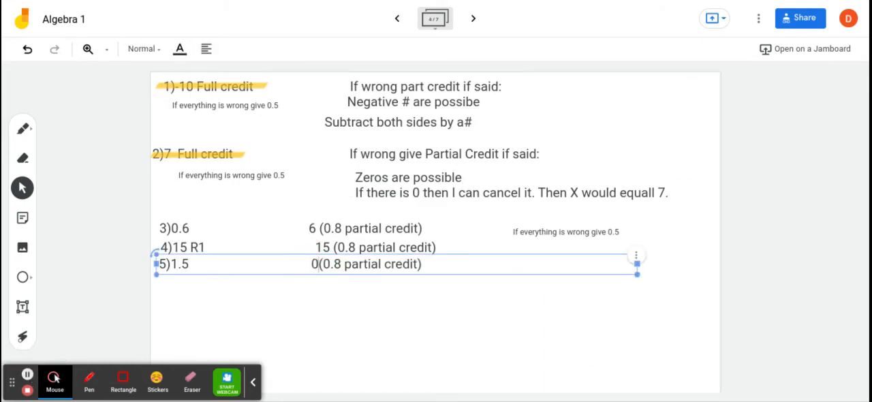
pyautogui.write('.5')
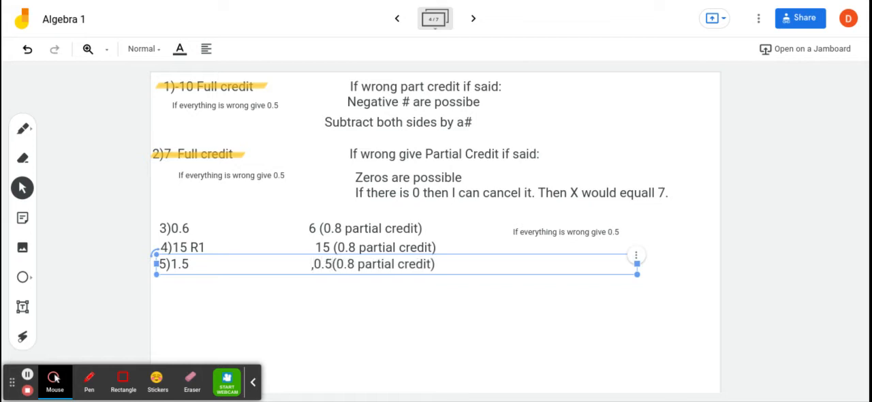
pyautogui.write('1')
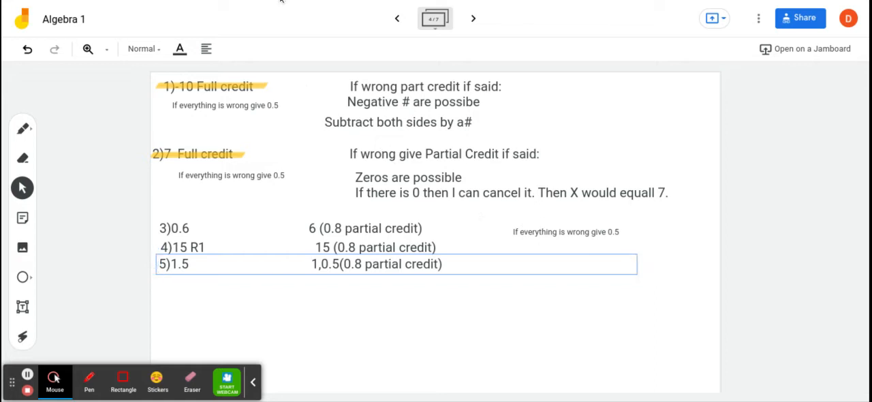
pyautogui.moveTo(398, 18)
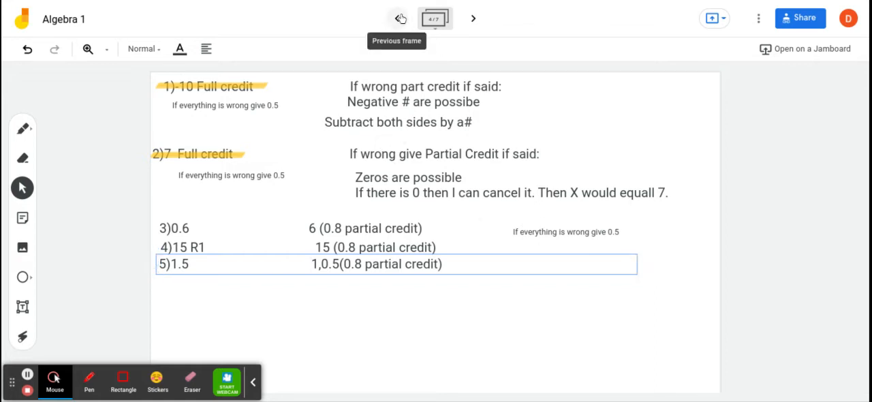
pyautogui.click(397, 18)
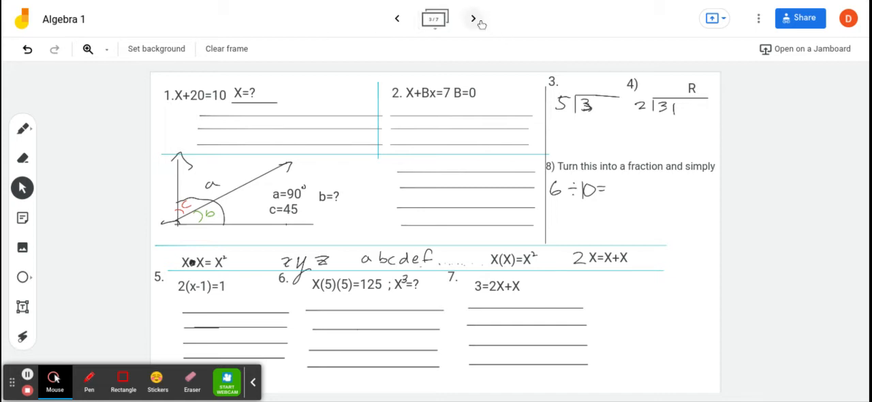
# - Append 'distributive prop., divide' to answer 5's partial-credit line
pyautogui.click(473, 18)
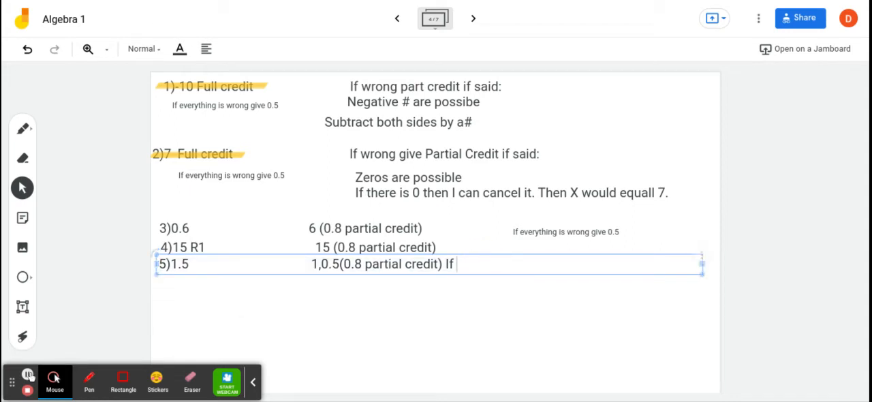
pyautogui.write('distributive prop.')
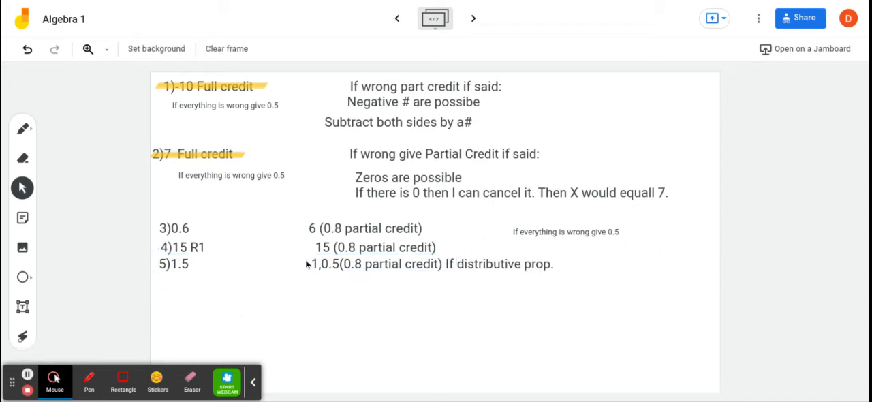
pyautogui.moveTo(408, 209)
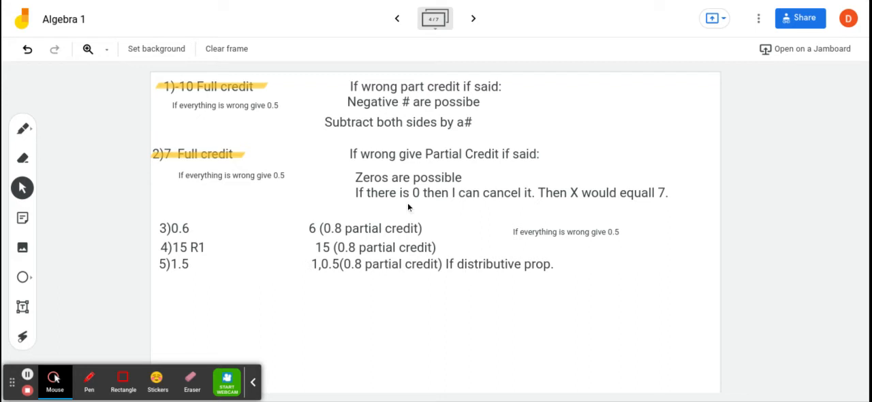
pyautogui.moveTo(436, 287)
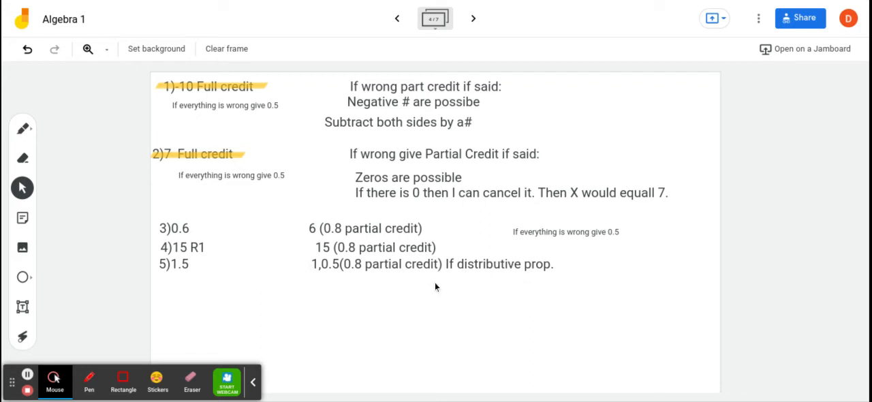
pyautogui.moveTo(463, 265)
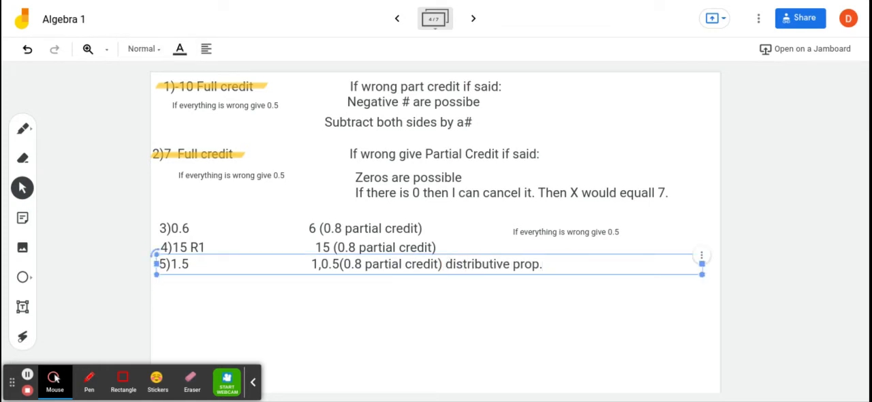
pyautogui.write(',')
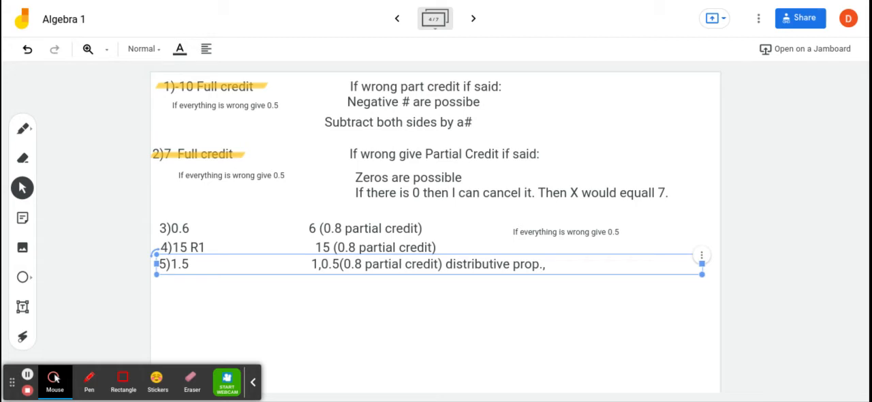
pyautogui.write('divid')
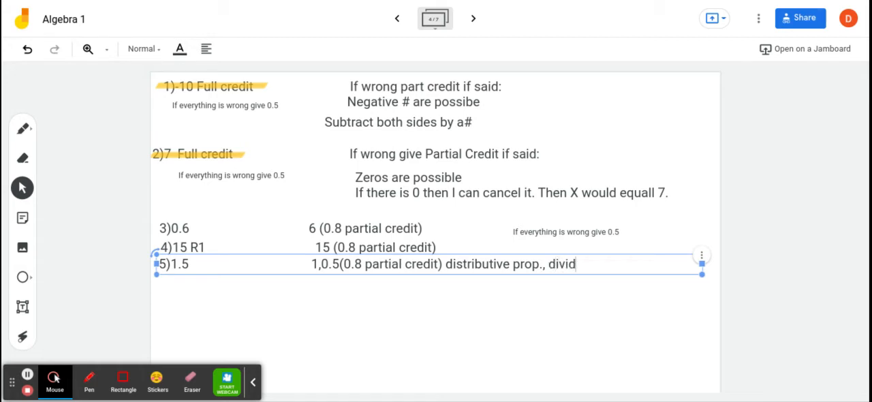
pyautogui.write('e')
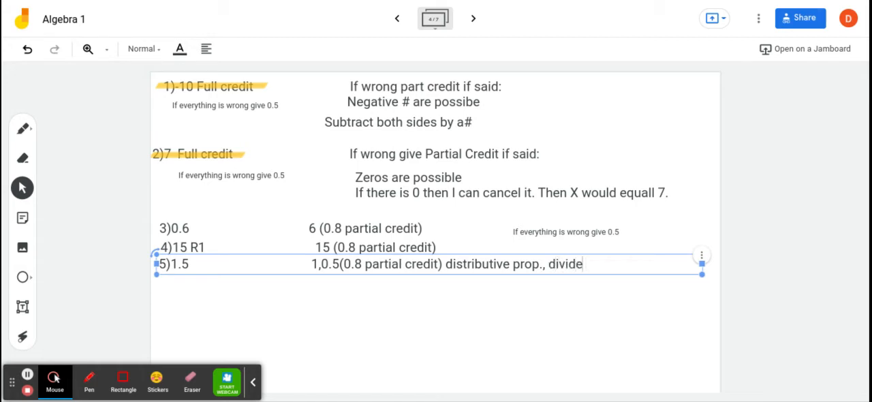
pyautogui.press('Backspace')
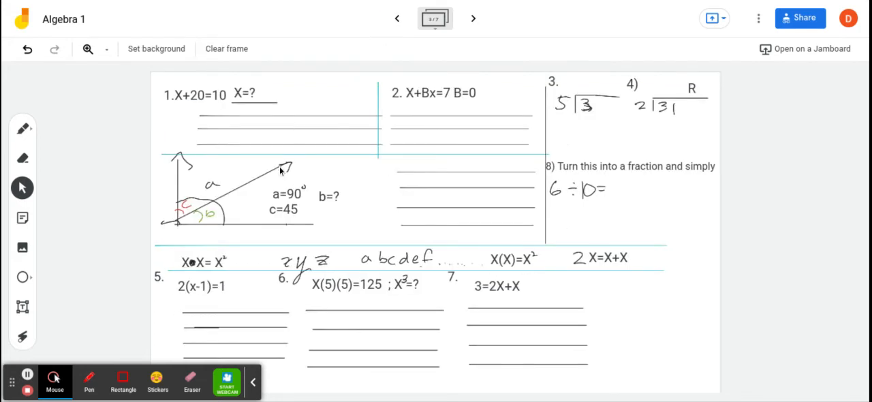
pyautogui.moveTo(287, 258)
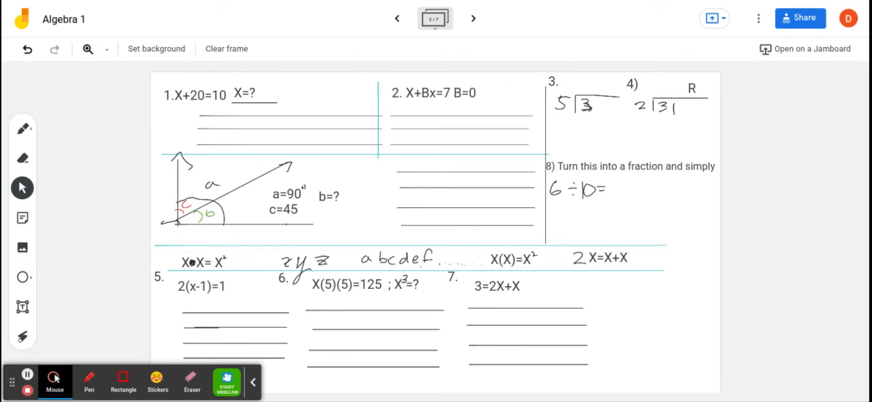
pyautogui.moveTo(459, 73)
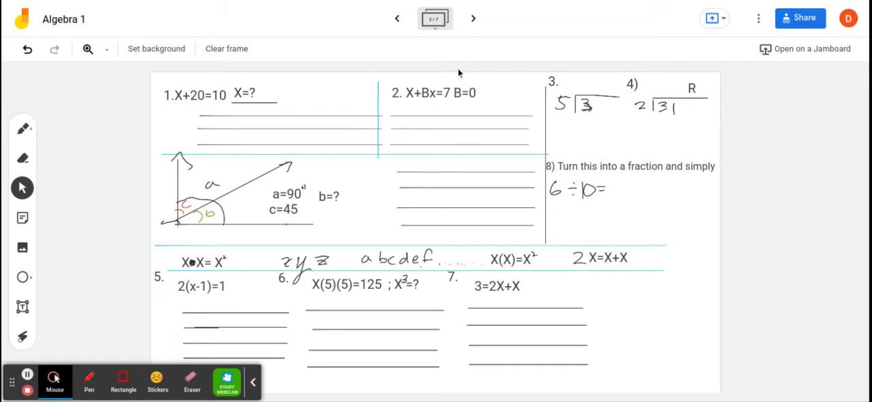
# - Add 'Divide by 2 on each side' to answer 5's partial-credit note
pyautogui.click(473, 18)
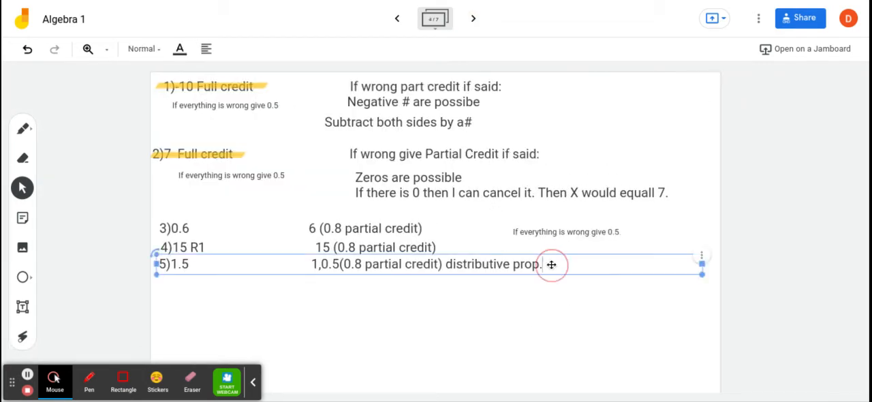
pyautogui.write('Divide by 2')
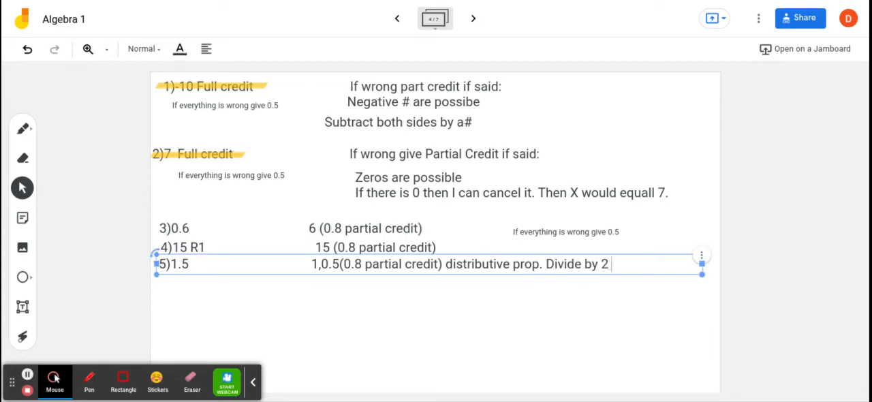
pyautogui.write('on each side')
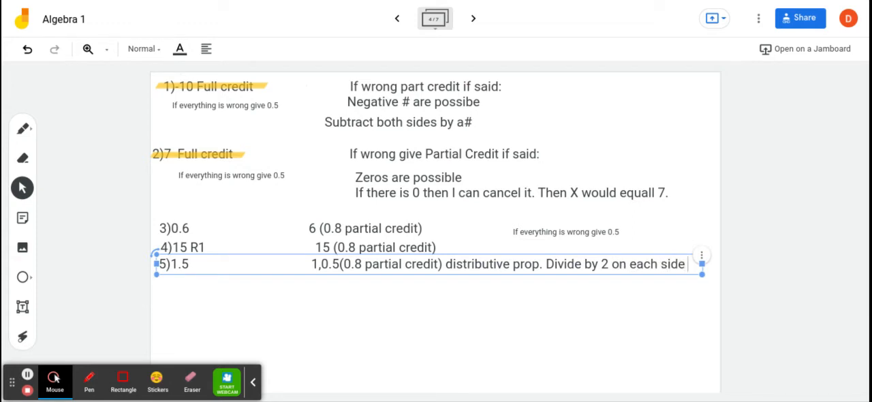
pyautogui.write('then +1')
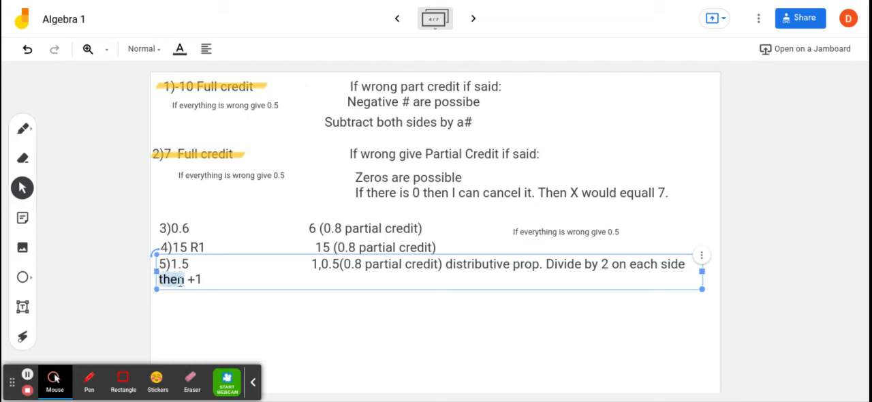
pyautogui.press('Backspace')
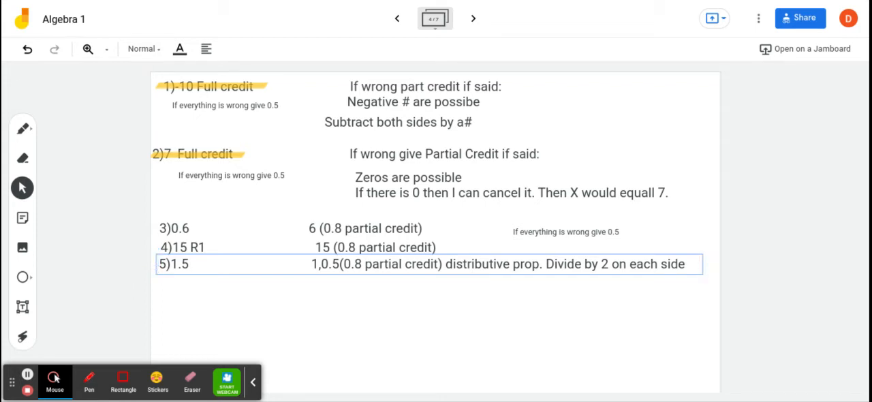
pyautogui.click(686, 264)
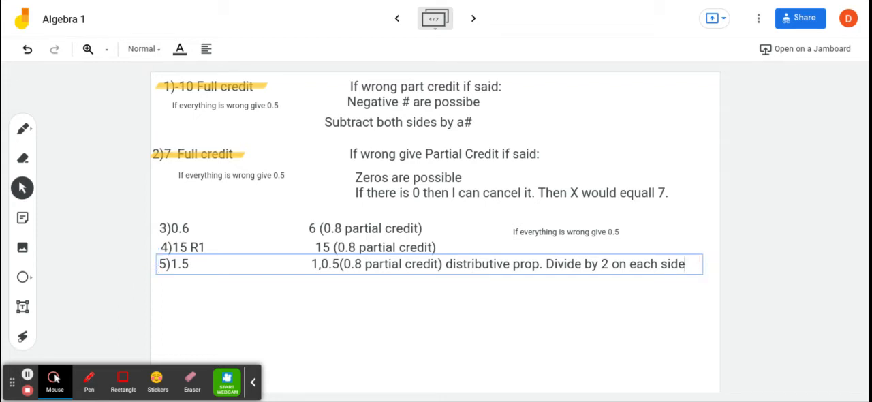
pyautogui.write('+1')
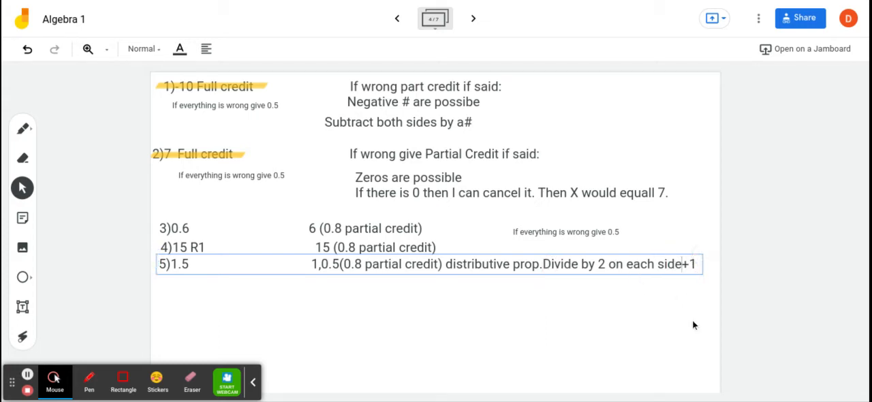
# - Finish the note with 'then +1 to both sides' and widen it onto one line
pyautogui.click(498, 265)
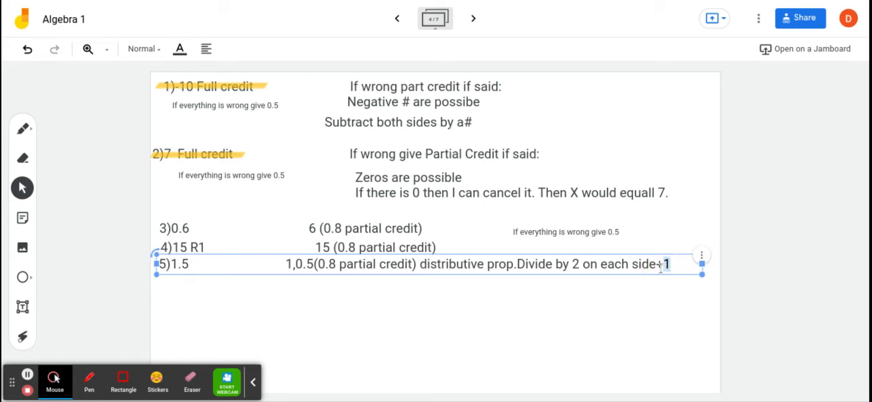
pyautogui.press('Backspace')
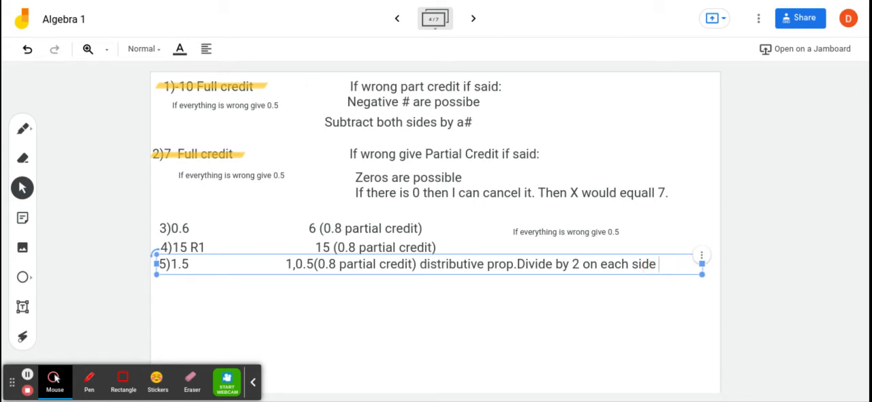
pyautogui.write('then+1')
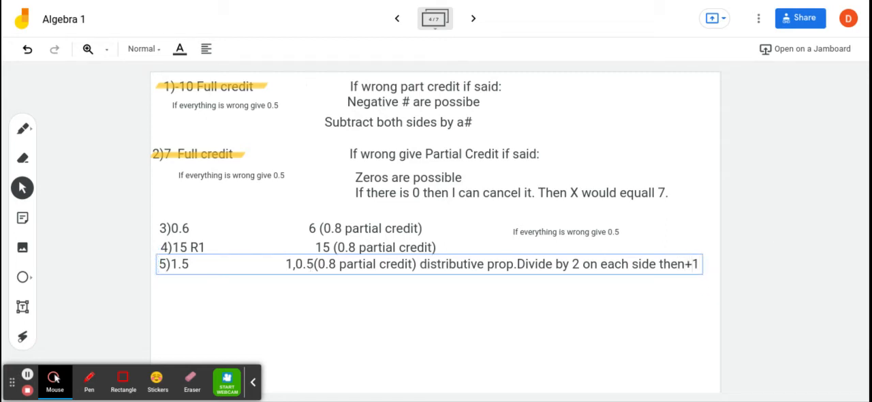
pyautogui.write('to')
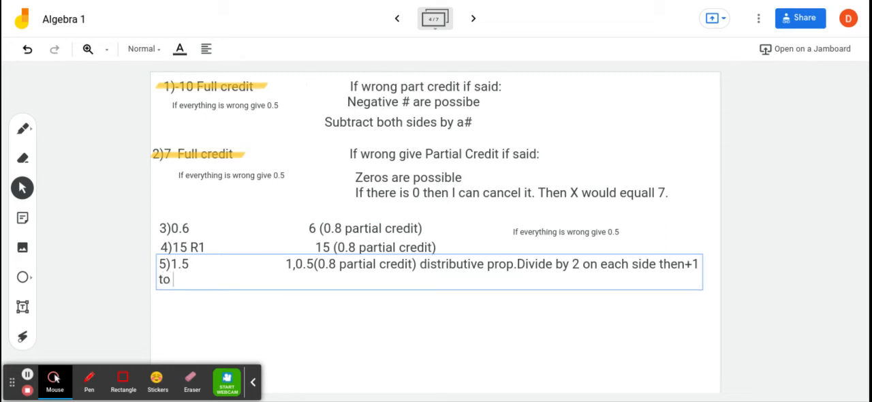
pyautogui.write('both sides')
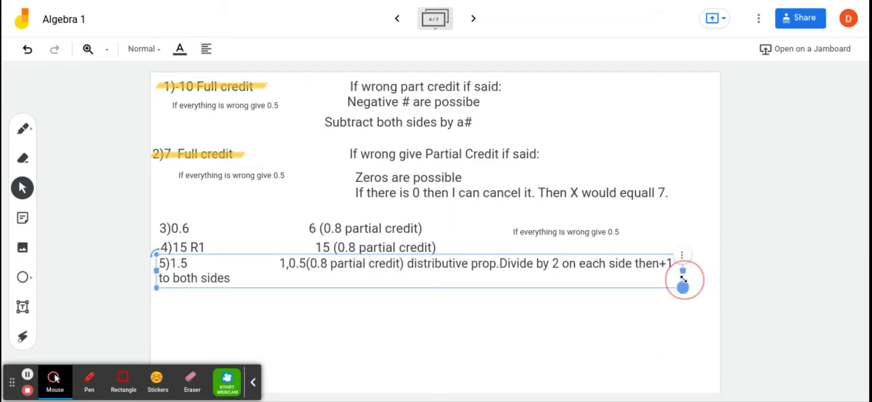
pyautogui.moveTo(683, 285); pyautogui.dragTo(700, 268)
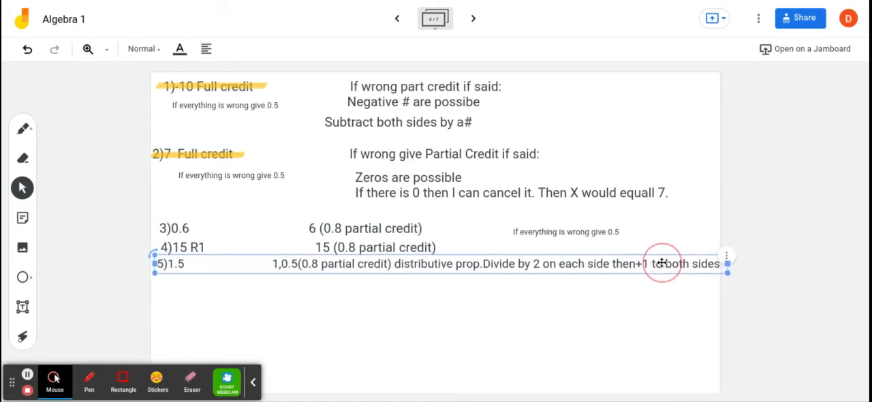
pyautogui.click(443, 327)
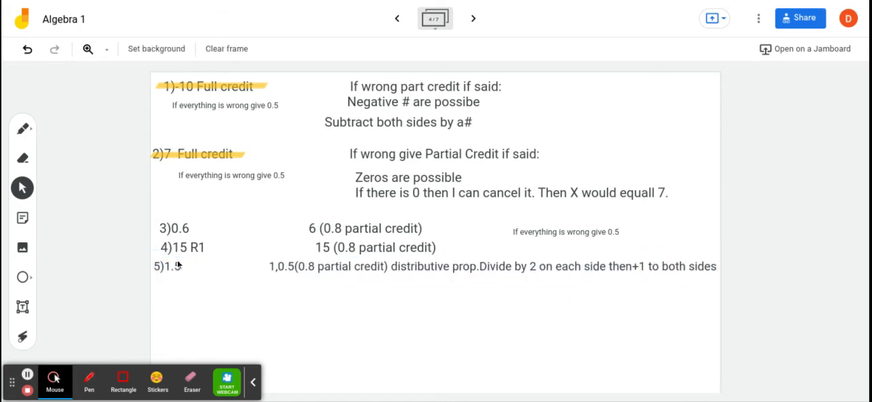
# - Review frames 3 and 2, then return to the answer key and copy answer 3's line
pyautogui.click(566, 232)
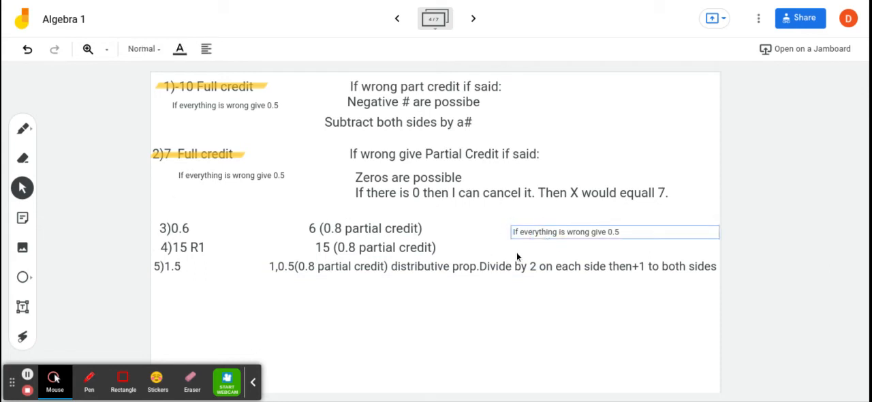
pyautogui.moveTo(470, 283)
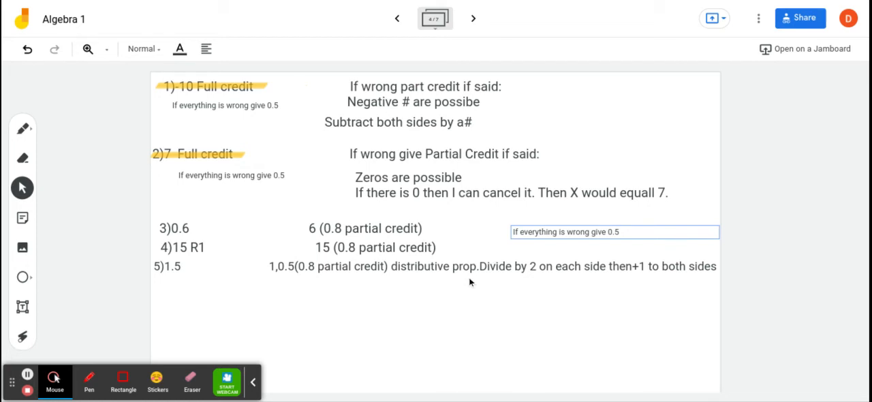
pyautogui.moveTo(519, 278)
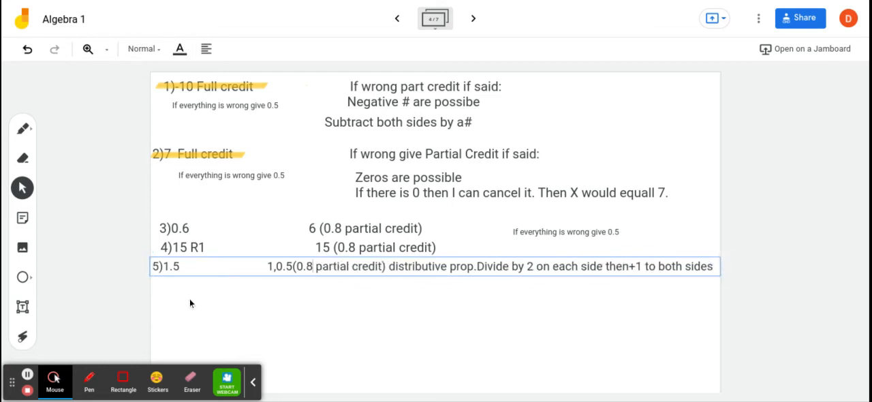
pyautogui.click(398, 18)
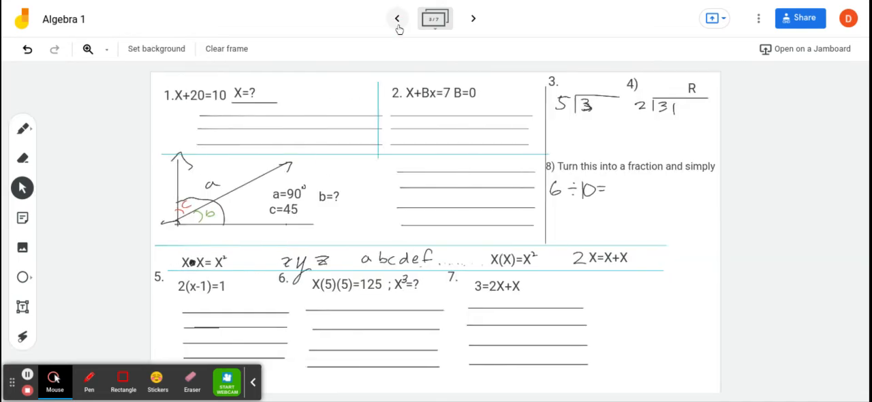
pyautogui.click(473, 19)
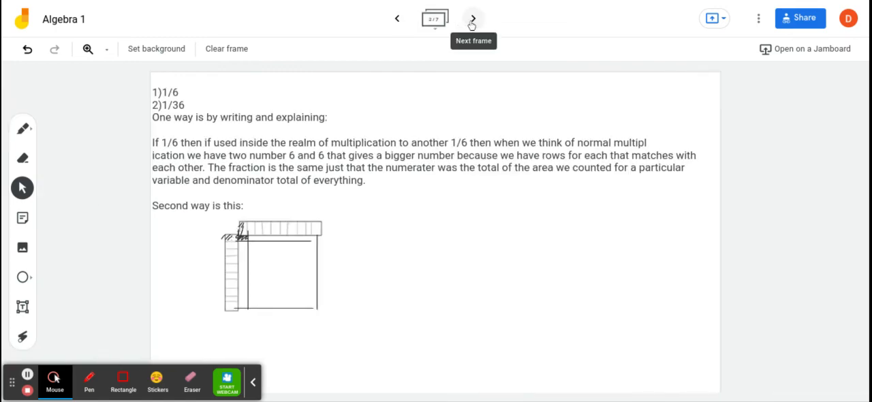
pyautogui.click(473, 18)
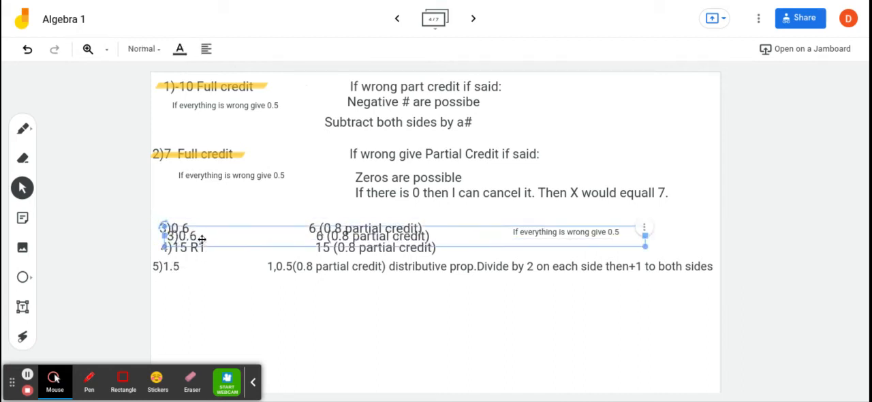
# - Move the copy below answer 5 and edit it to '6)125 5 (0.89999 partial credit)'
pyautogui.moveTo(184, 236); pyautogui.dragTo(187, 284)
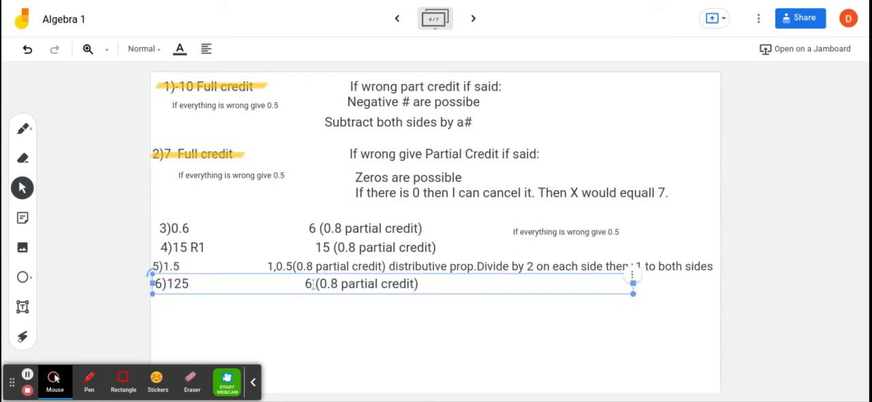
pyautogui.write('5')
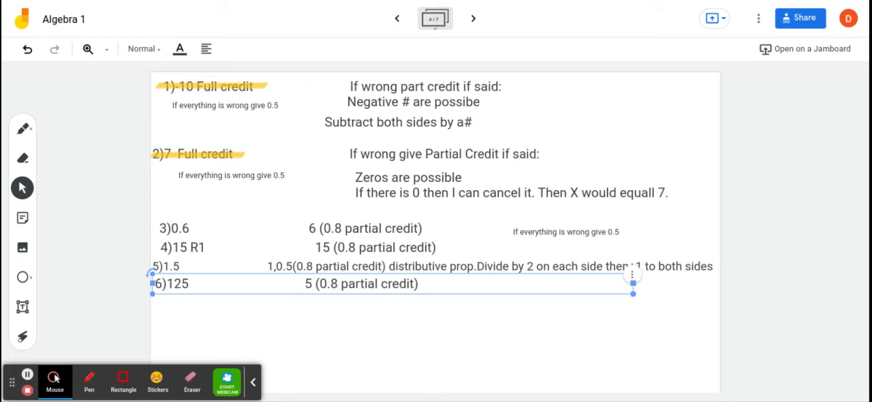
pyautogui.press('Backspace')
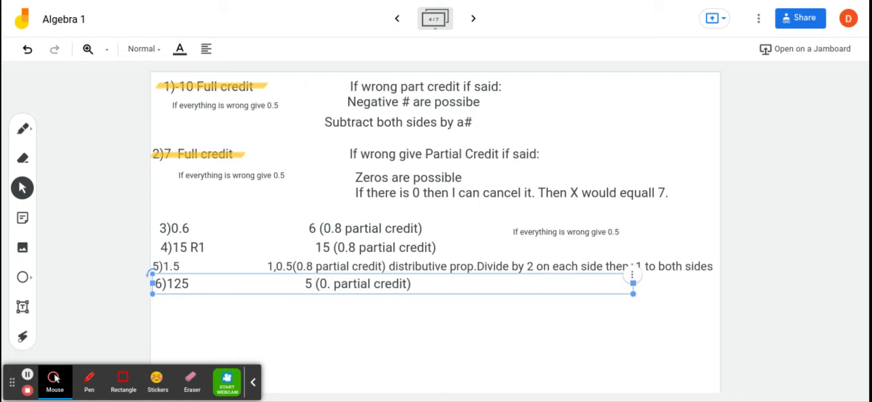
pyautogui.write('85')
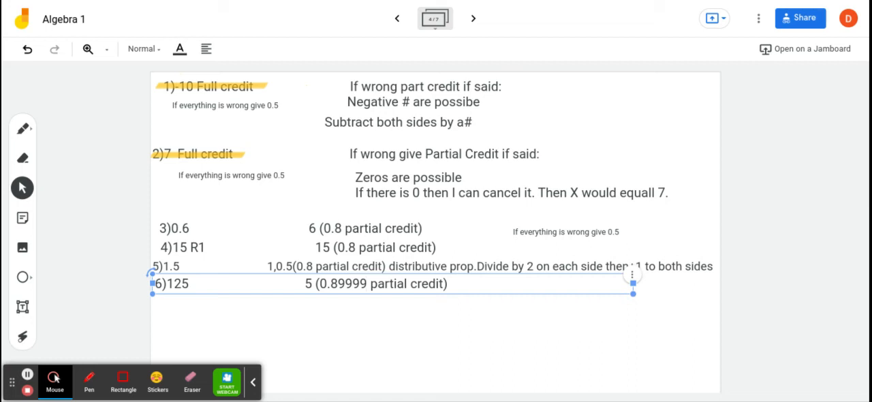
pyautogui.click(397, 18)
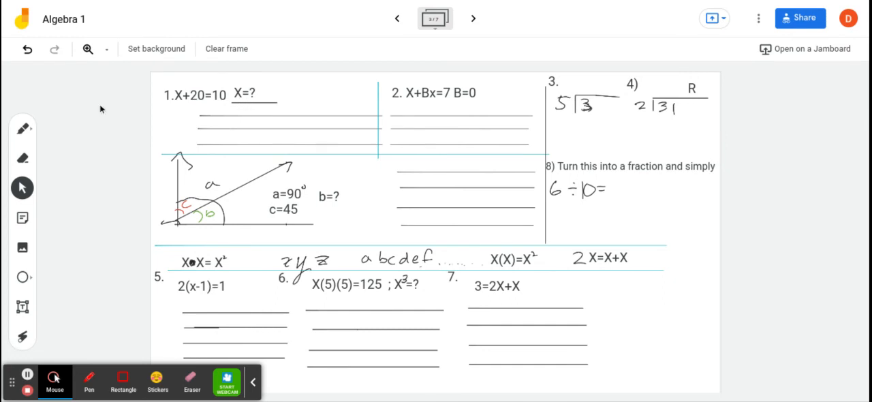
# - Highlight 'X=?' in question 1 yellow, then duplicate answer 2's line on the answer key
pyautogui.click(22, 128)
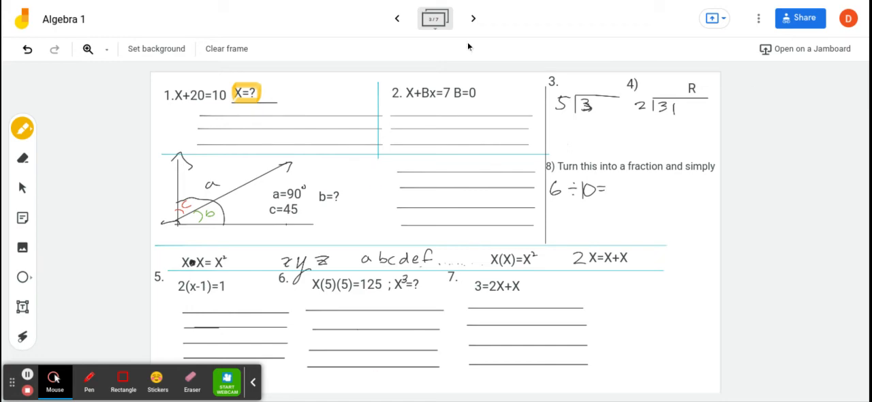
pyautogui.click(473, 18)
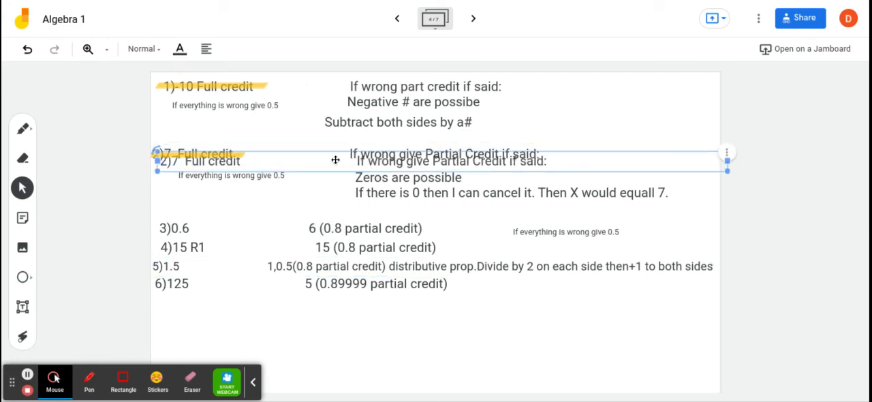
# - Move the copied line below answer 6 and enter 1 as answer 7
pyautogui.moveTo(335, 161); pyautogui.dragTo(331, 301)
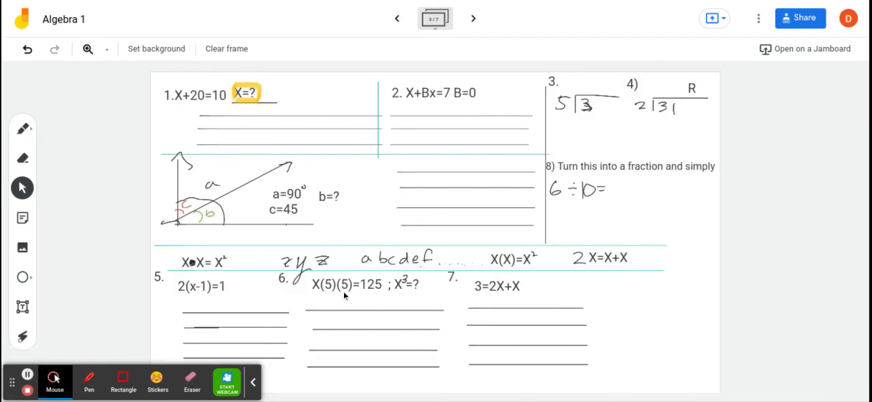
pyautogui.moveTo(552, 296)
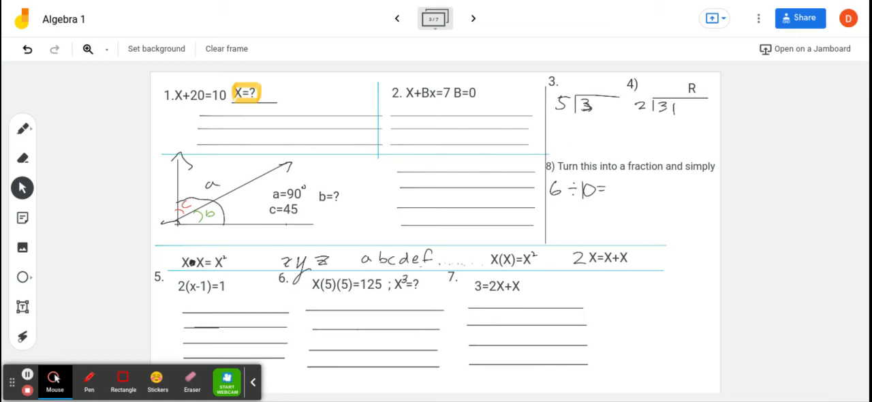
pyautogui.click(473, 18)
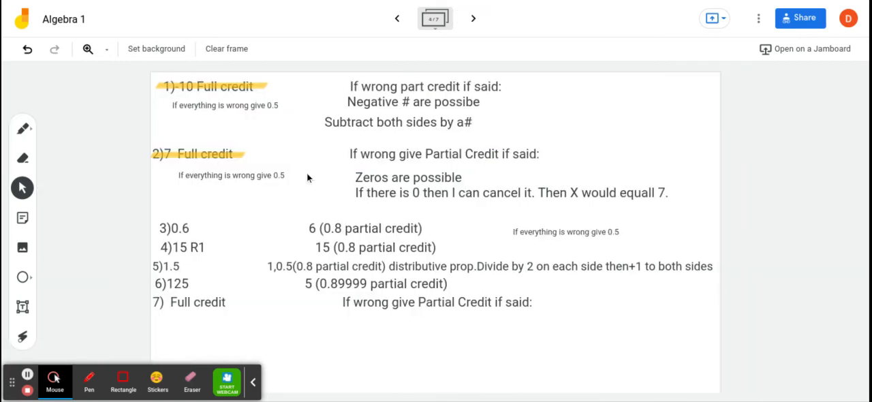
pyautogui.click(197, 302)
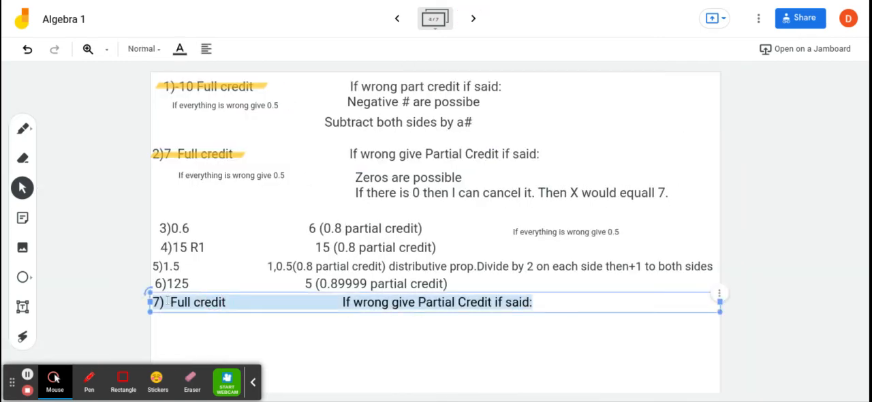
pyautogui.write('1')
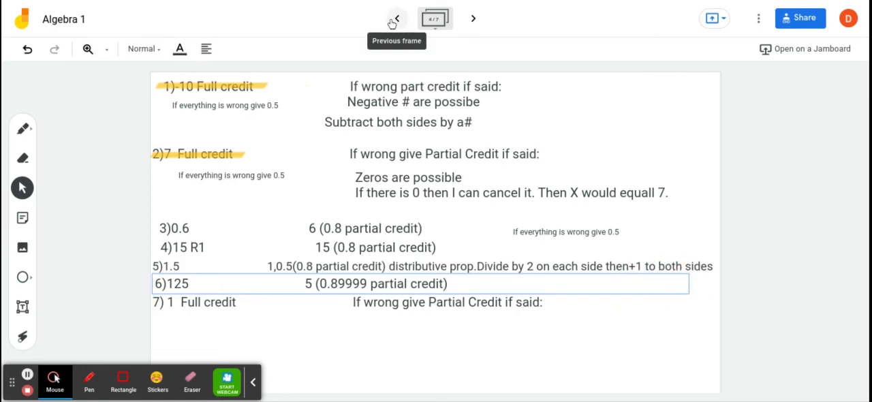
# - Erase the extra answer lines under question 6 on frame 3, then return to frame 4
pyautogui.click(397, 18)
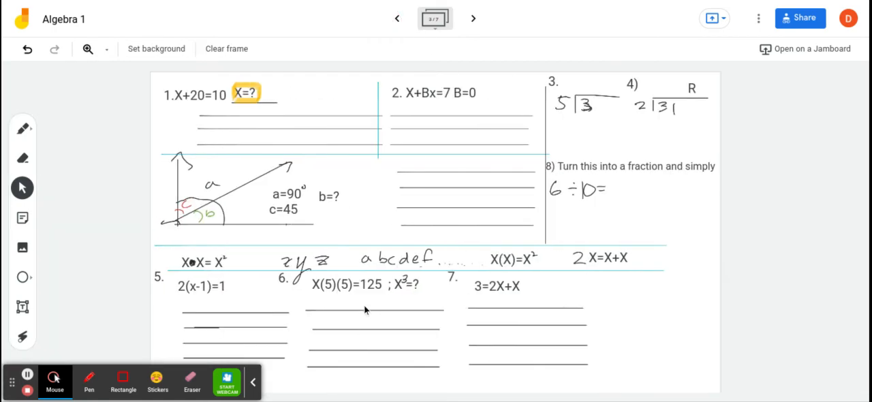
pyautogui.moveTo(345, 292)
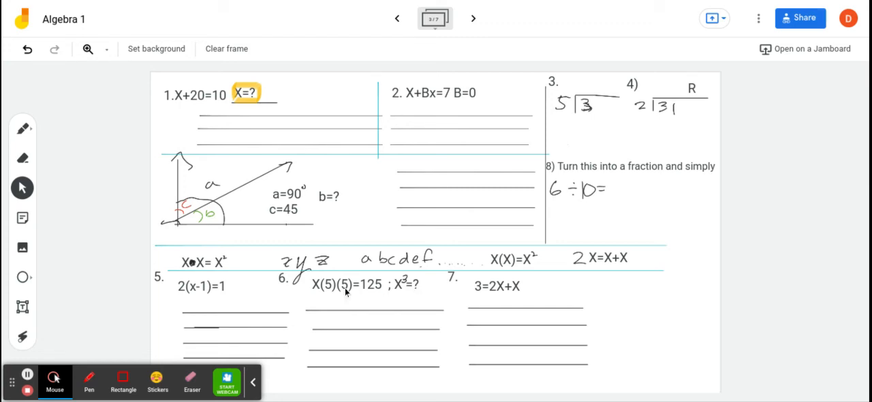
pyautogui.click(473, 18)
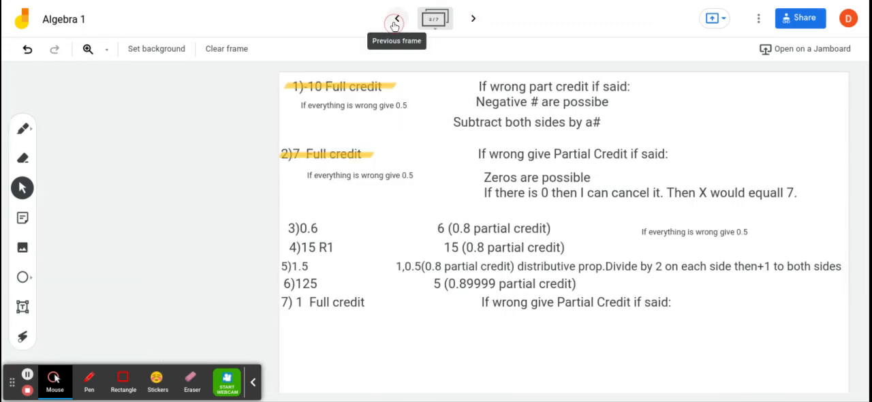
pyautogui.click(396, 19)
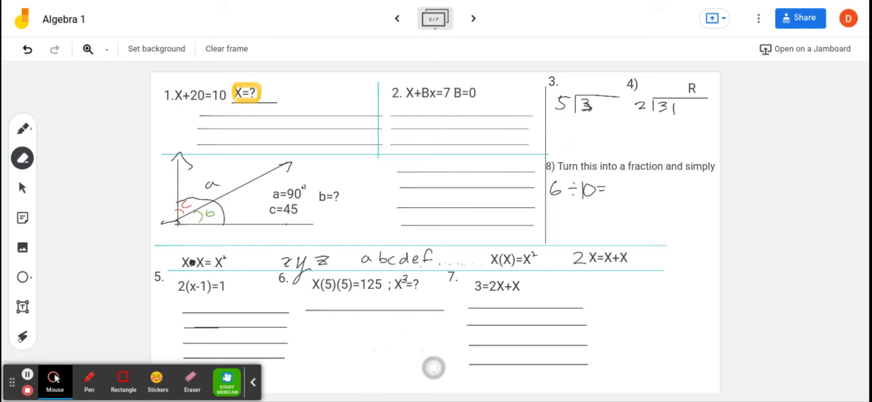
pyautogui.click(23, 129)
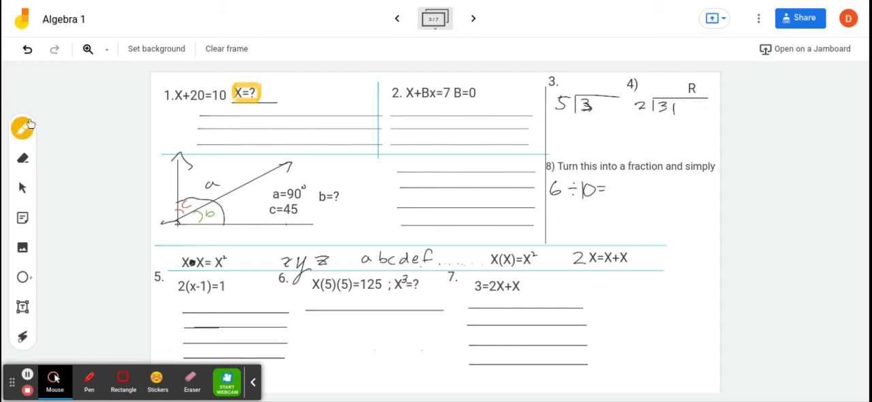
pyautogui.click(26, 49)
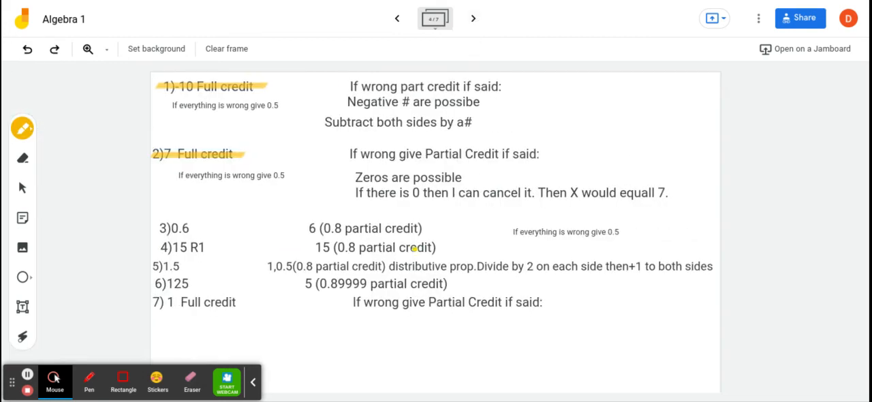
# - Append 'If wrond but said this Divide both sides by 25. (.8)' to answer 6's line
pyautogui.click(22, 158)
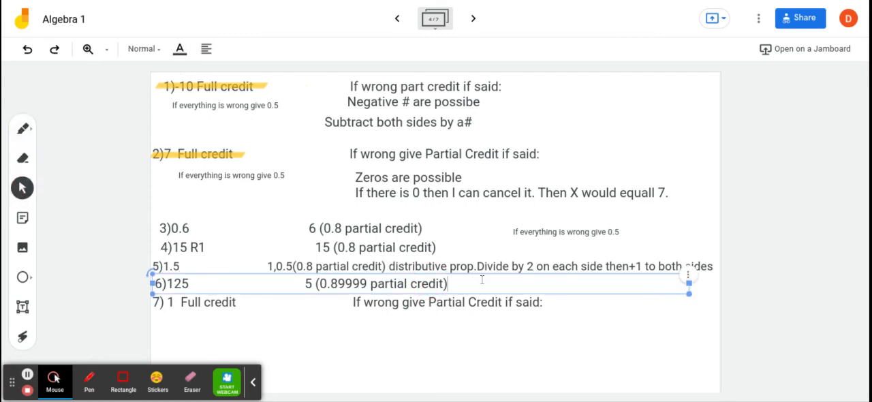
pyautogui.write('Dic')
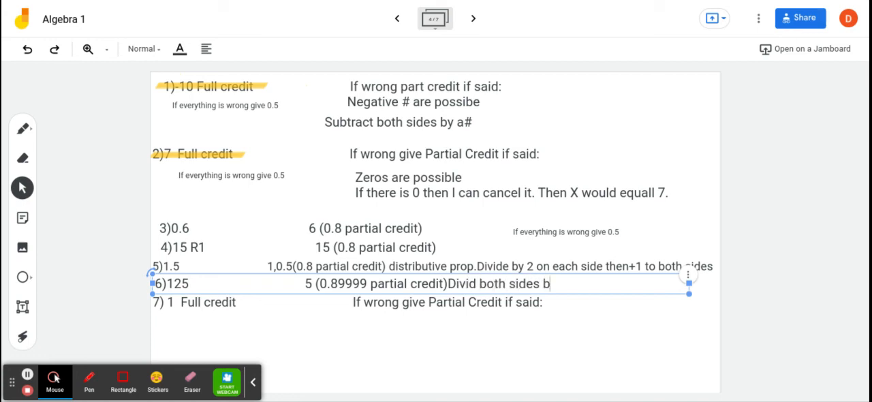
pyautogui.write('25. (.8')
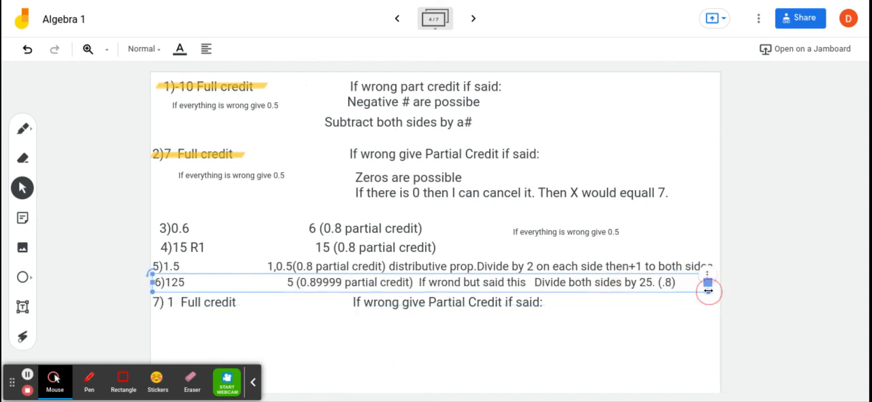
pyautogui.click(551, 341)
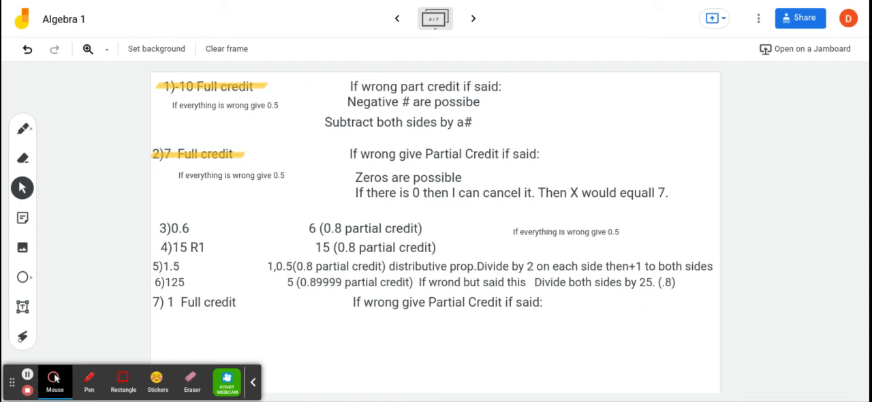
pyautogui.moveTo(725, 333)
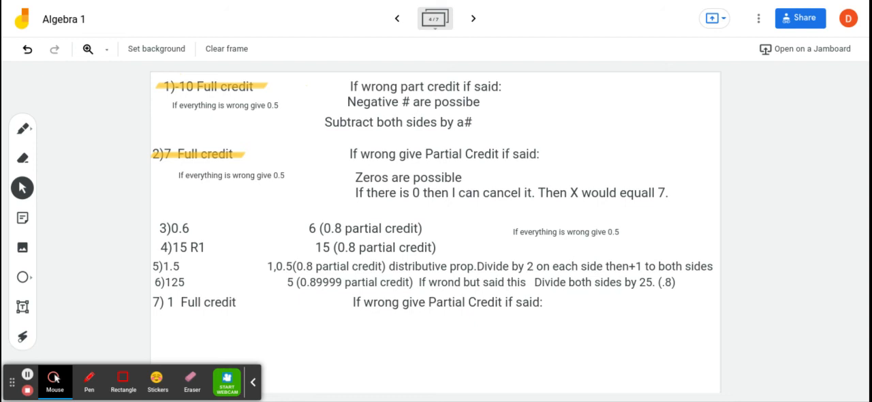
pyautogui.moveTo(501, 155)
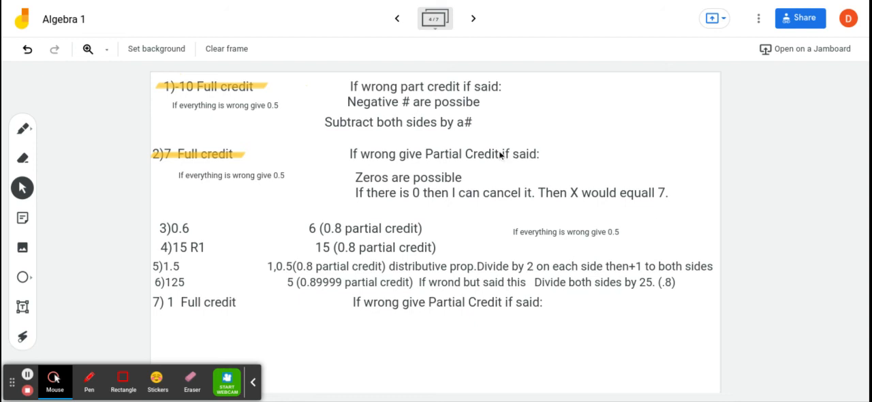
pyautogui.moveTo(131, 263)
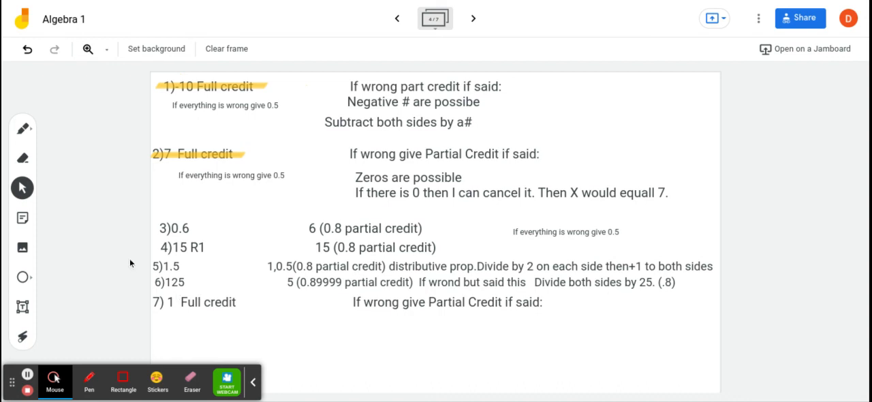
# - Delete answer 7's old credit wording and start typing 'addtion'
pyautogui.click(220, 302)
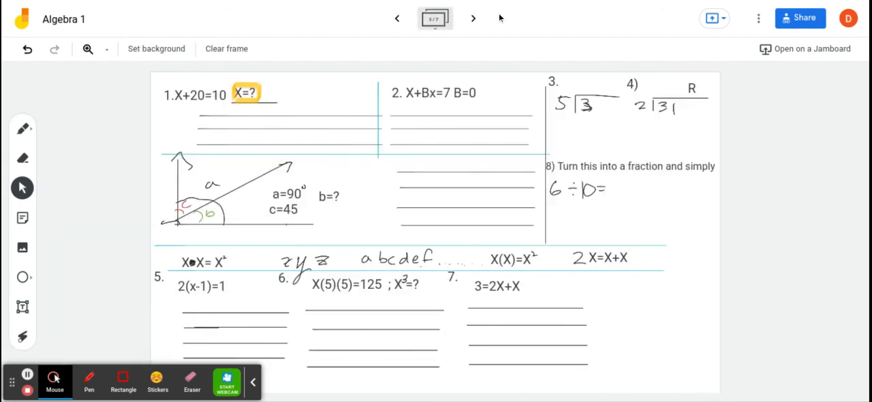
pyautogui.click(473, 19)
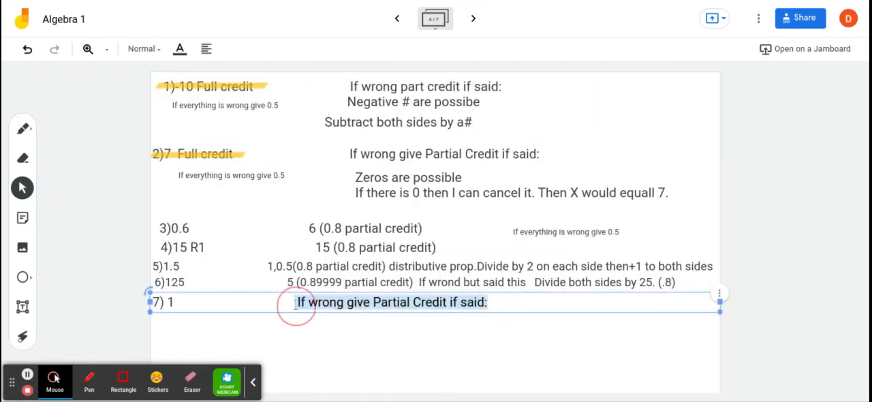
pyautogui.press('Delete')
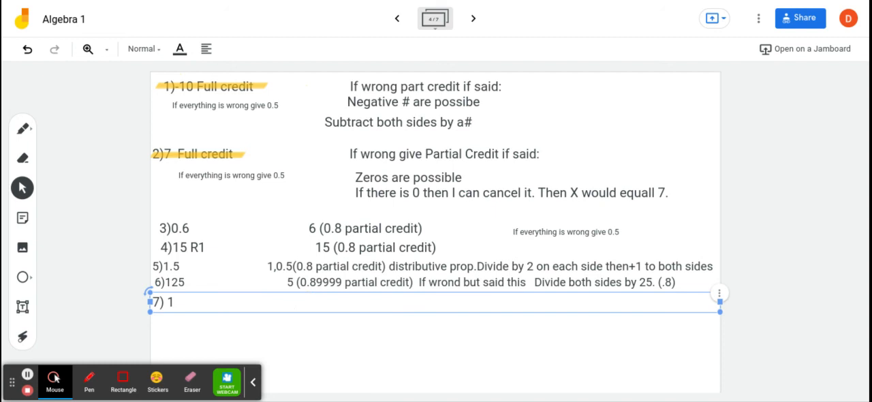
pyautogui.write('ad')
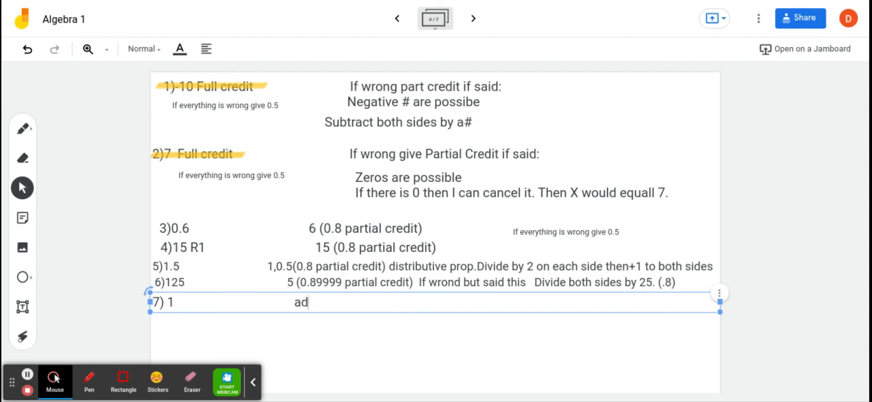
pyautogui.write('dt')
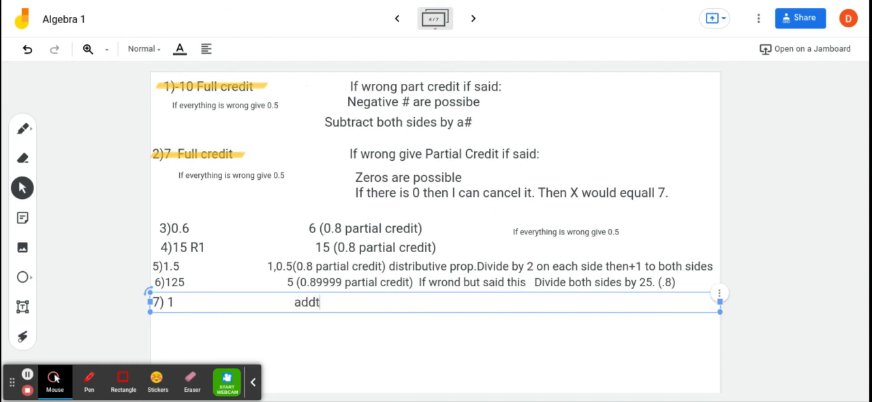
pyautogui.write('i')
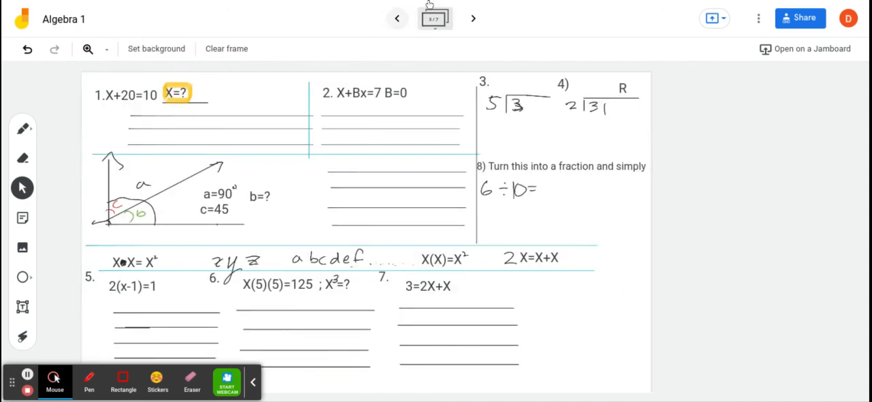
# - Complete answer 7's note as 'addtion prop then divide by 3 (0.8)'
pyautogui.click(473, 18)
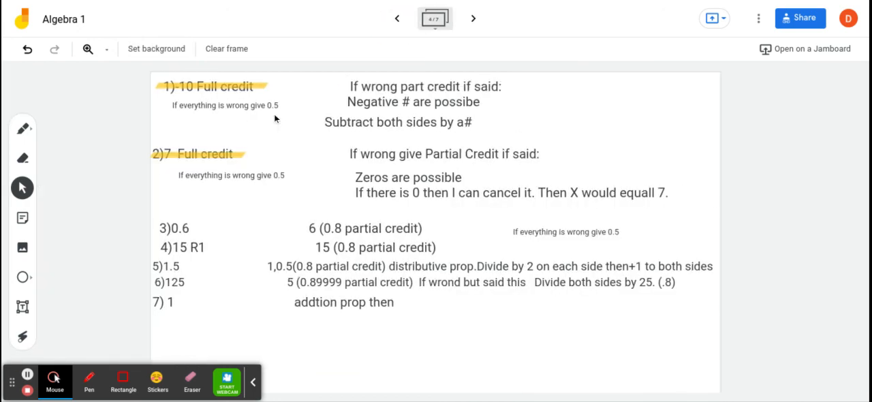
pyautogui.click(344, 302)
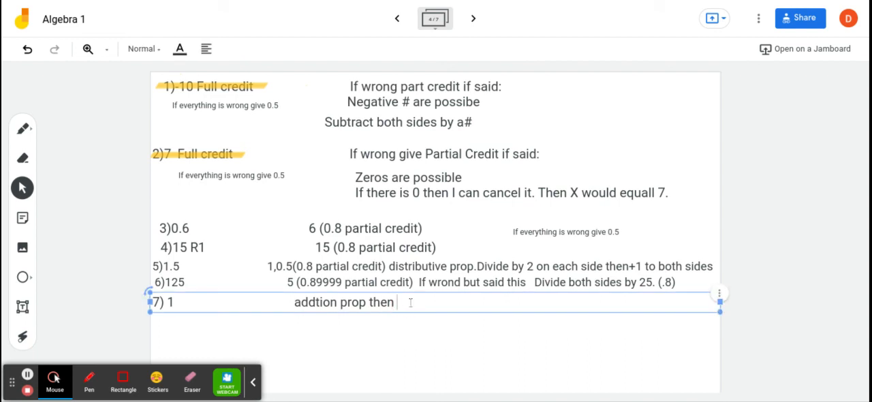
pyautogui.write('divide')
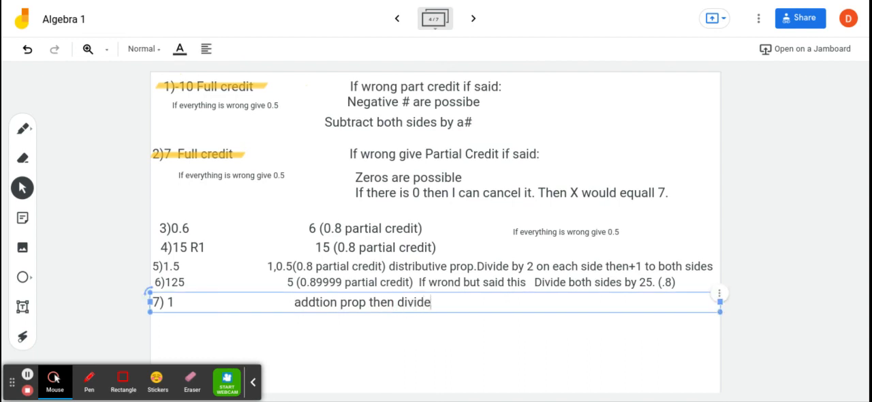
pyautogui.write('by')
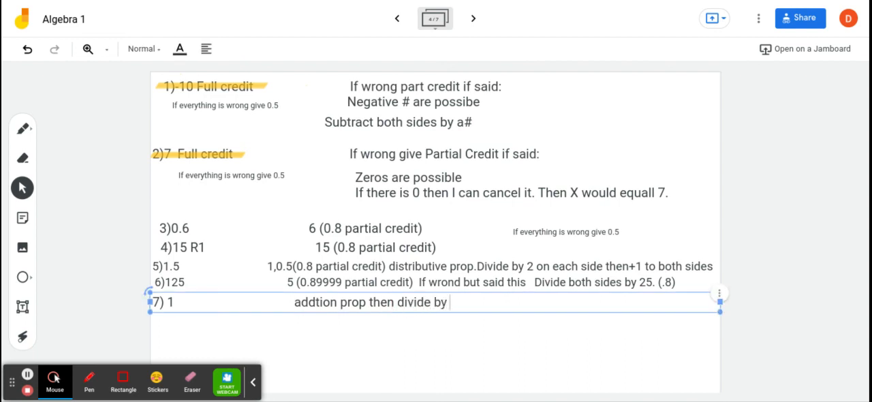
pyautogui.write('3')
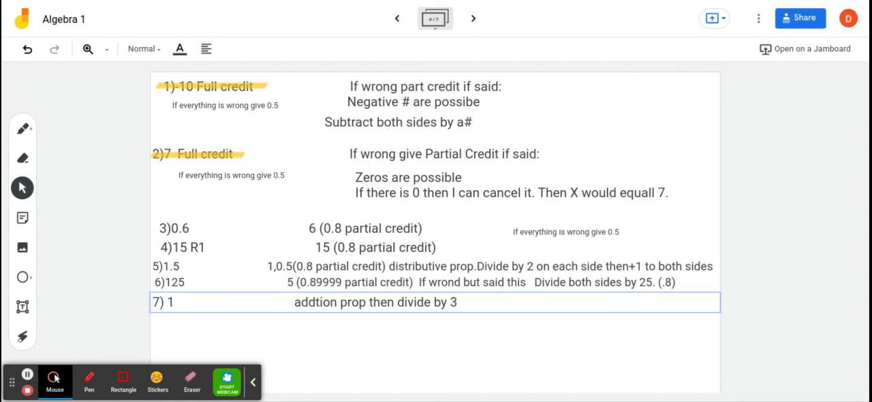
pyautogui.write('(0.)')
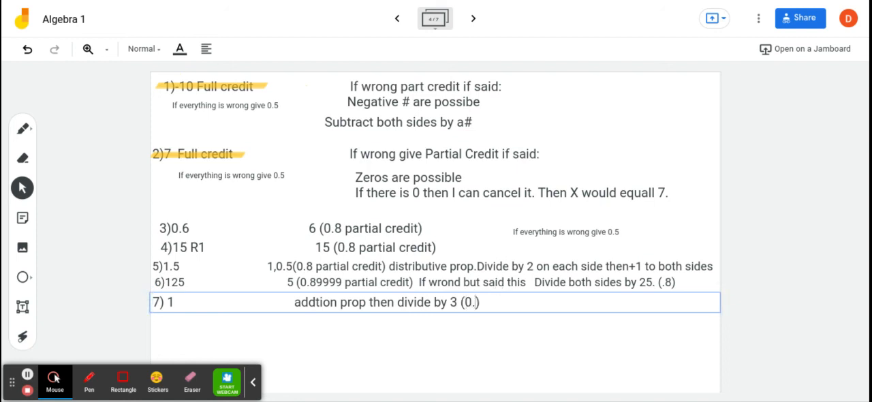
pyautogui.write('8')
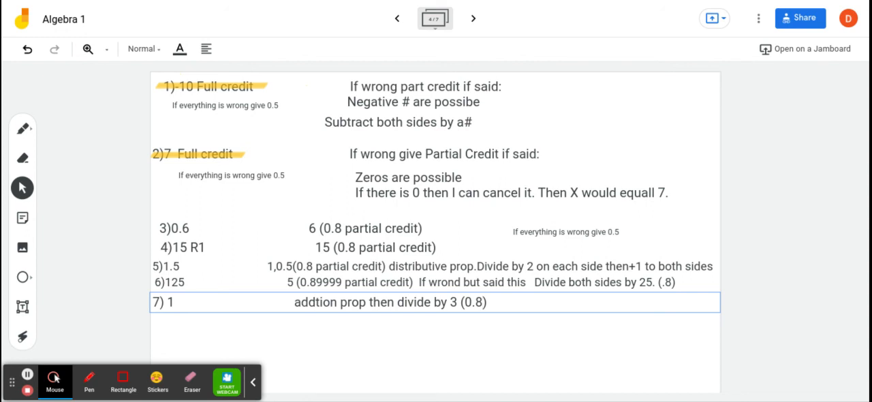
pyautogui.moveTo(279, 106)
pyautogui.write('7')
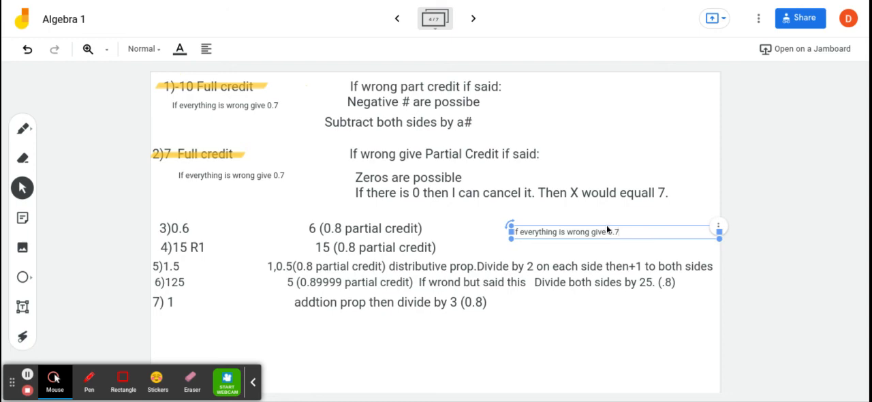
pyautogui.moveTo(467, 86)
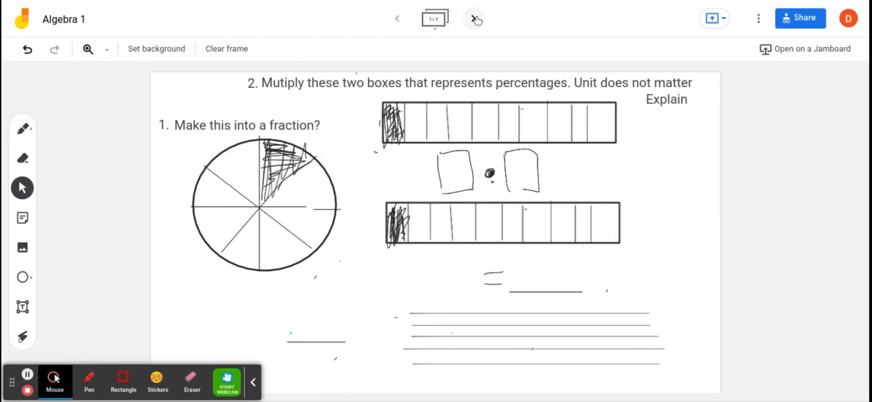
# - Change 0.5 to 0.7 in all three 'If everything is wrong give' notes
pyautogui.click(474, 18)
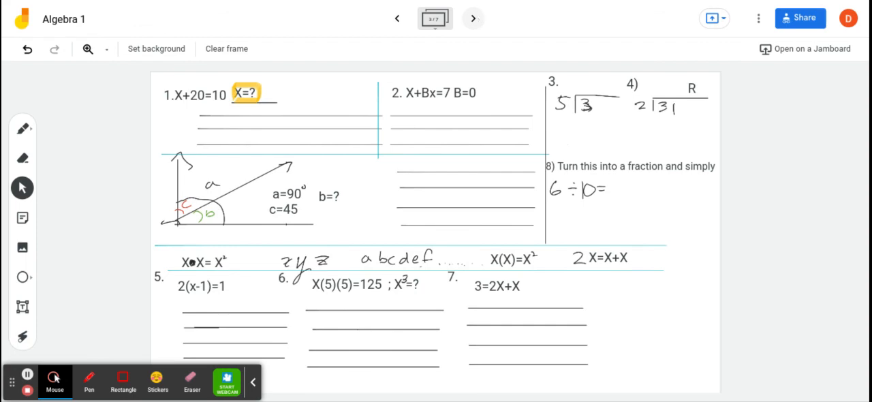
pyautogui.click(473, 18)
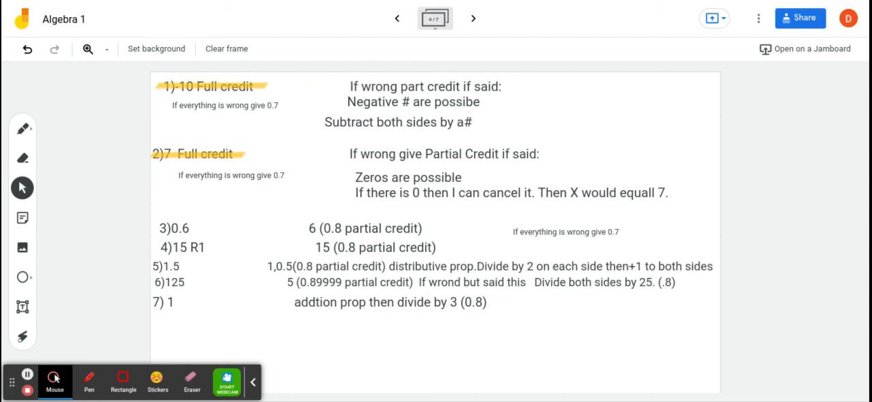
pyautogui.moveTo(47, 230)
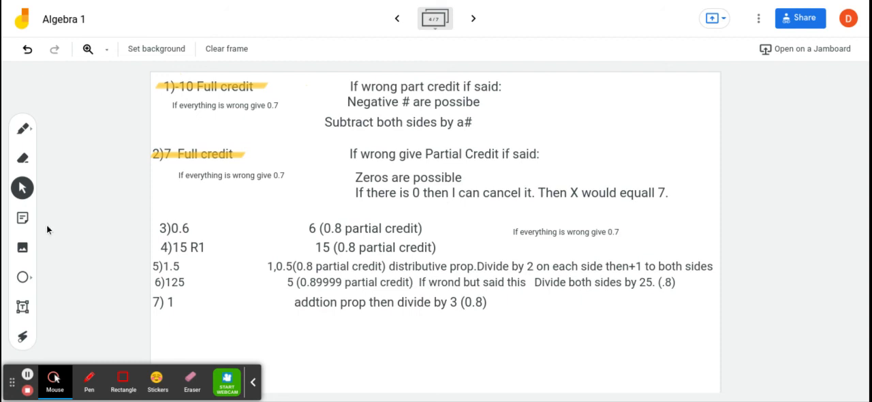
# - Mark answers 3, 4, 5 and 7 with yellow highlighter strokes
pyautogui.click(22, 128)
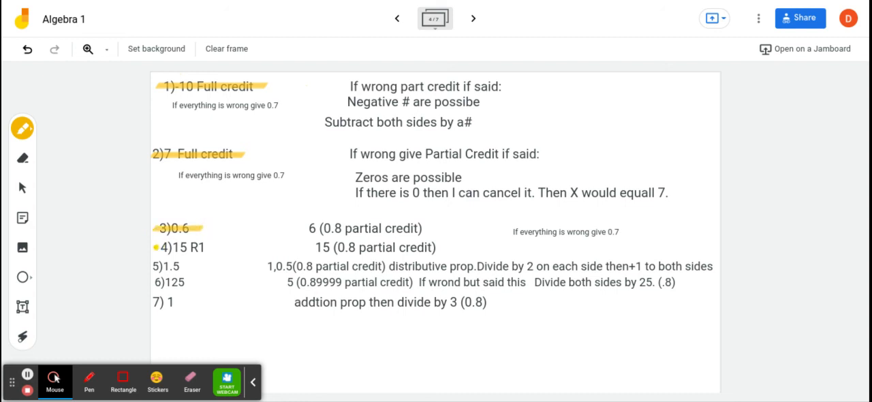
pyautogui.moveTo(155, 247); pyautogui.dragTo(217, 246)
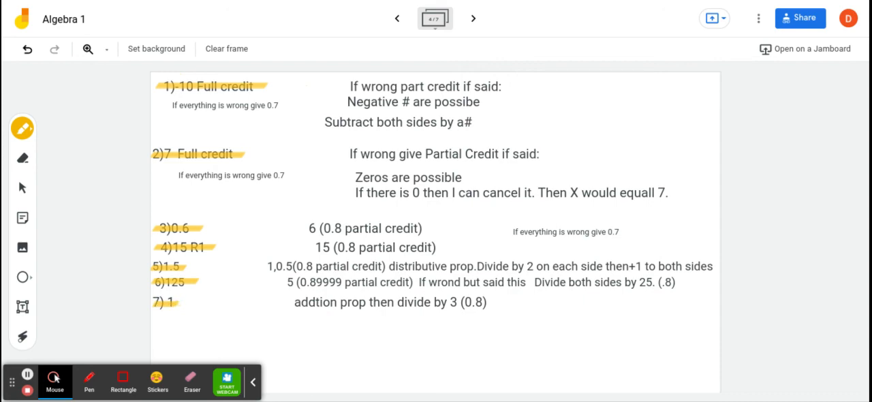
pyautogui.moveTo(296, 6)
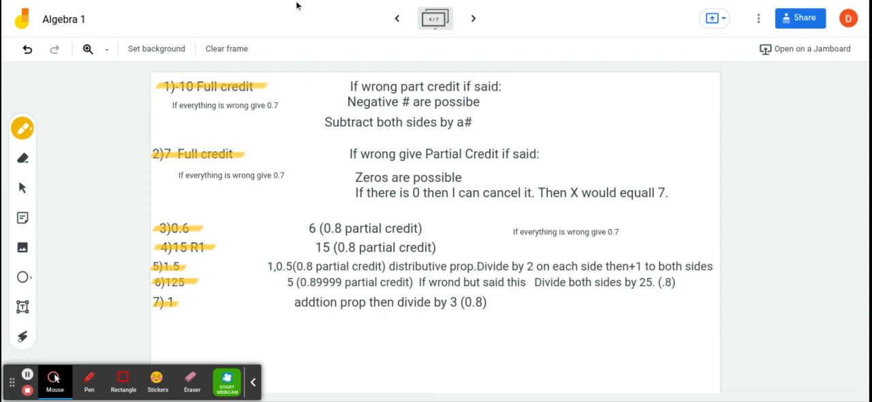
# - Flip back to the first frame, then forward through the frames to frame 5
pyautogui.click(398, 18)
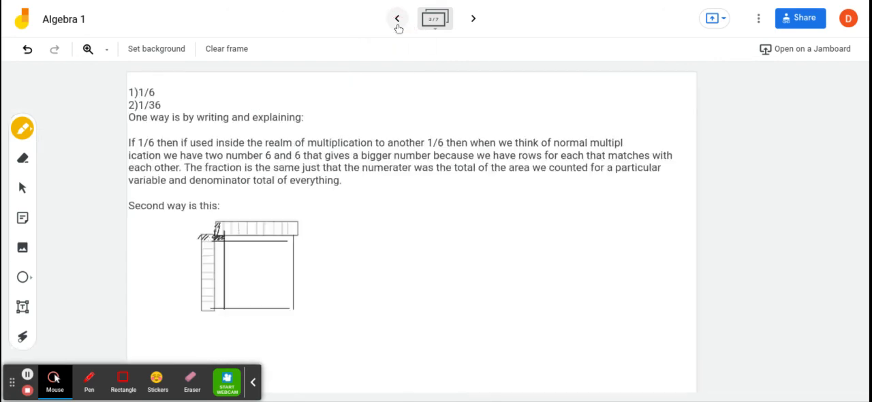
pyautogui.click(397, 18)
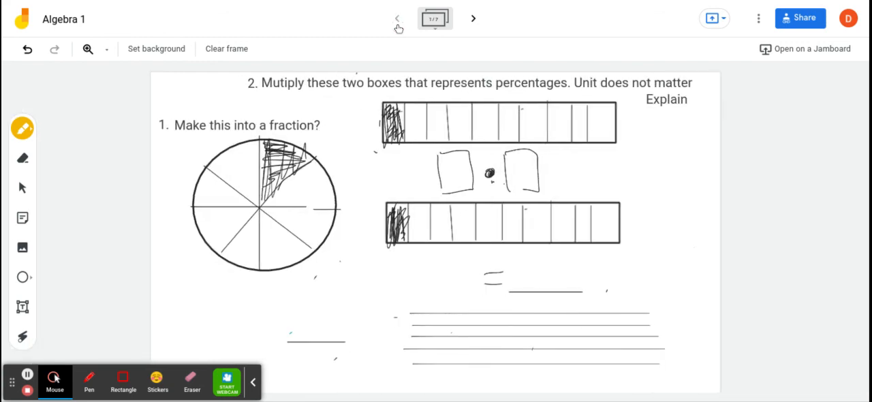
pyautogui.click(473, 18)
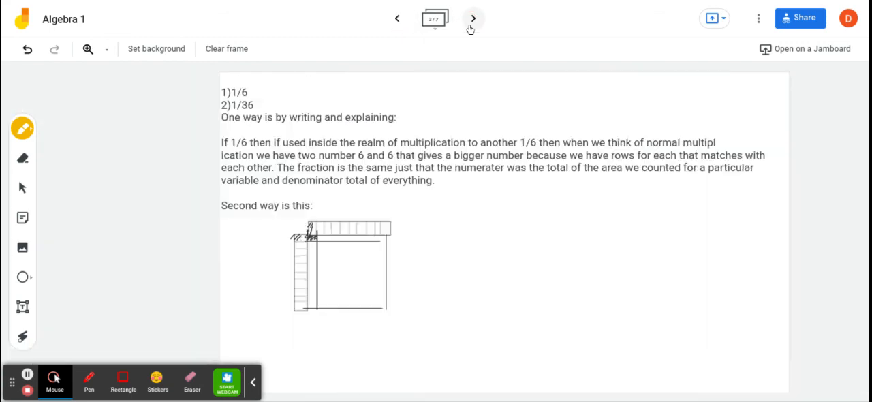
pyautogui.click(473, 19)
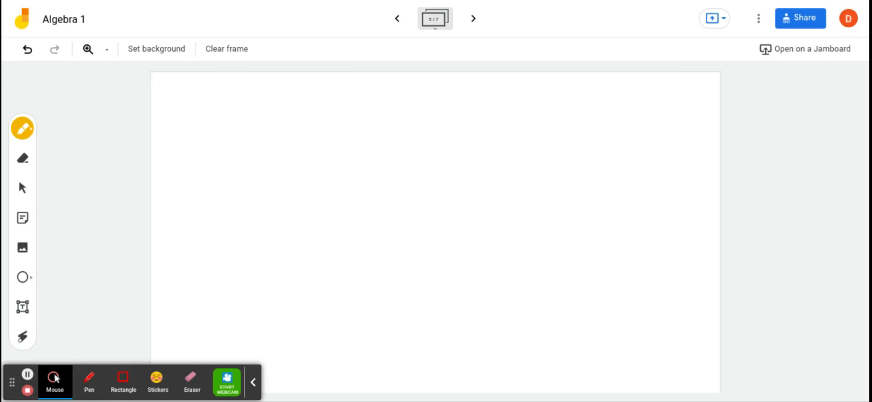
pyautogui.moveTo(435, 18)
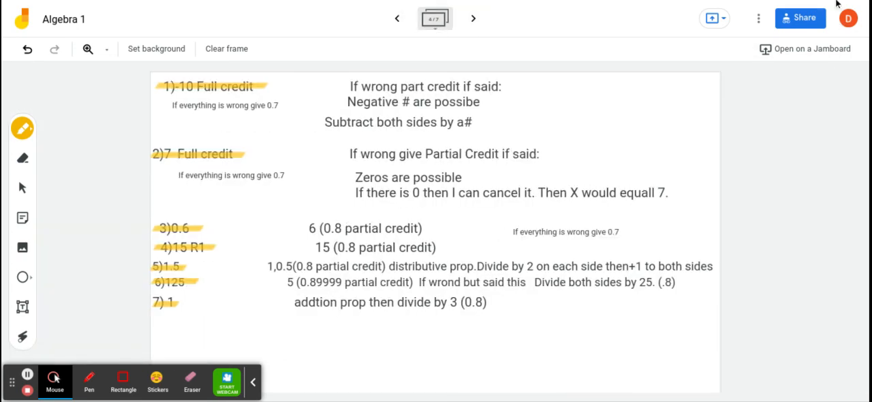
pyautogui.moveTo(661, 162)
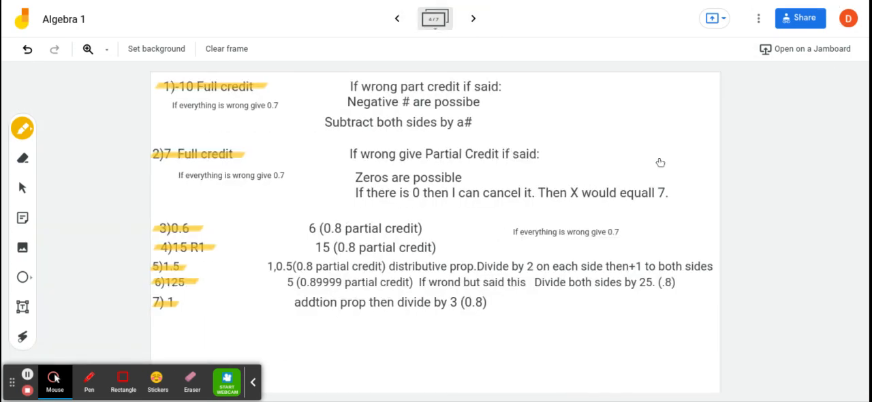